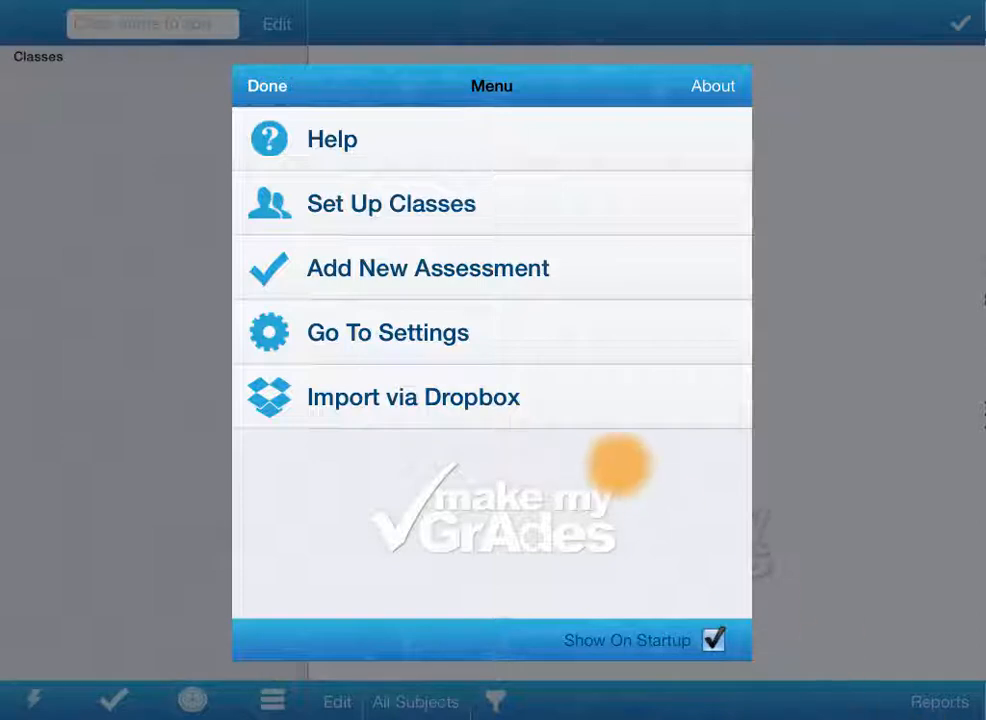
Import Junior School Classes.csv via Dropbox, adding 7 Jacobs, 7 Manning, 8 Van Stralen and 8 Wilson.
left_click(412, 396)
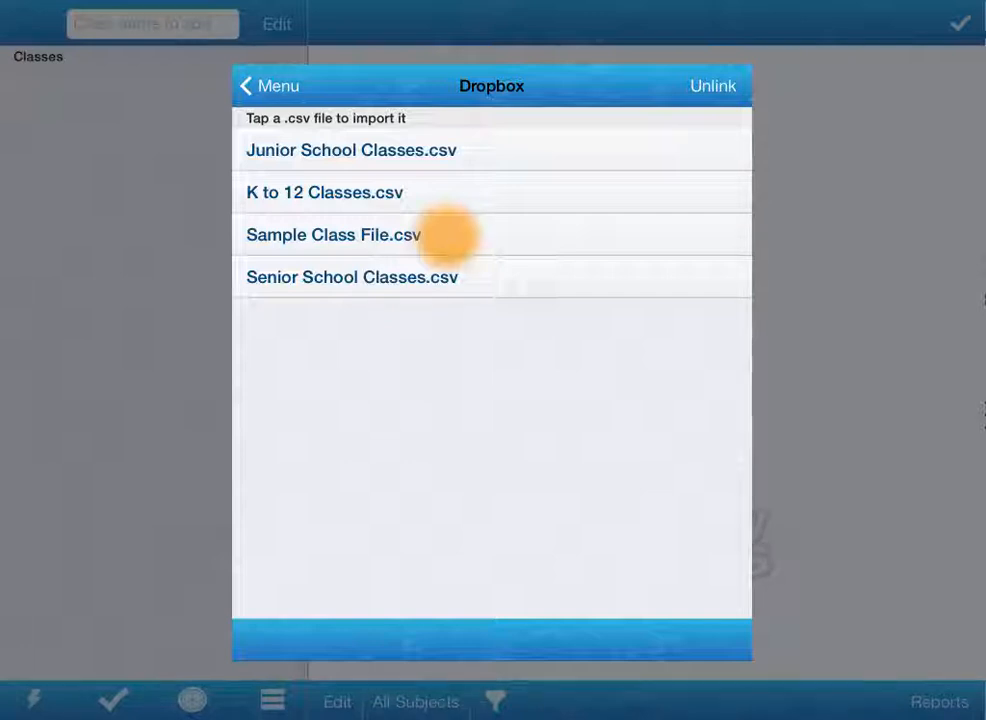
left_click(352, 150)
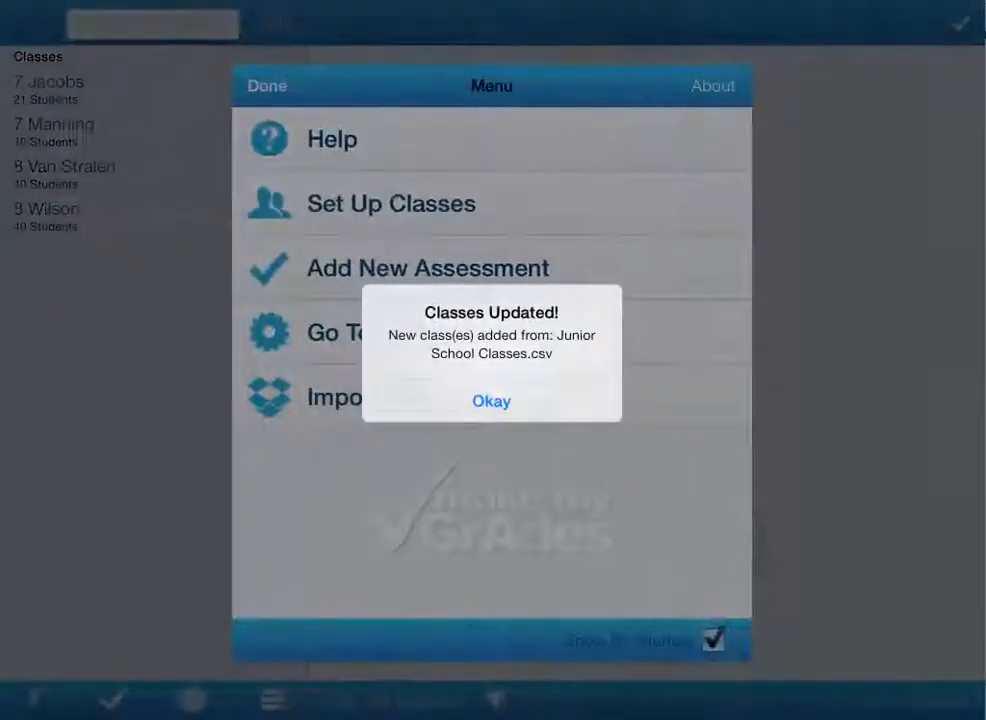
left_click(492, 400)
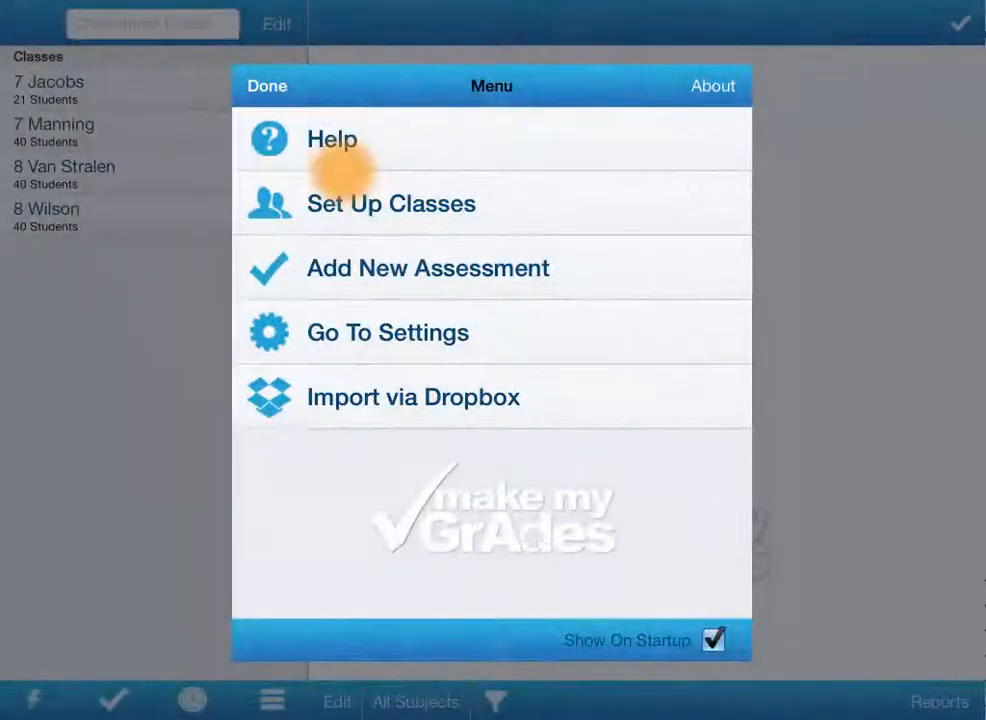
left_click(266, 84)
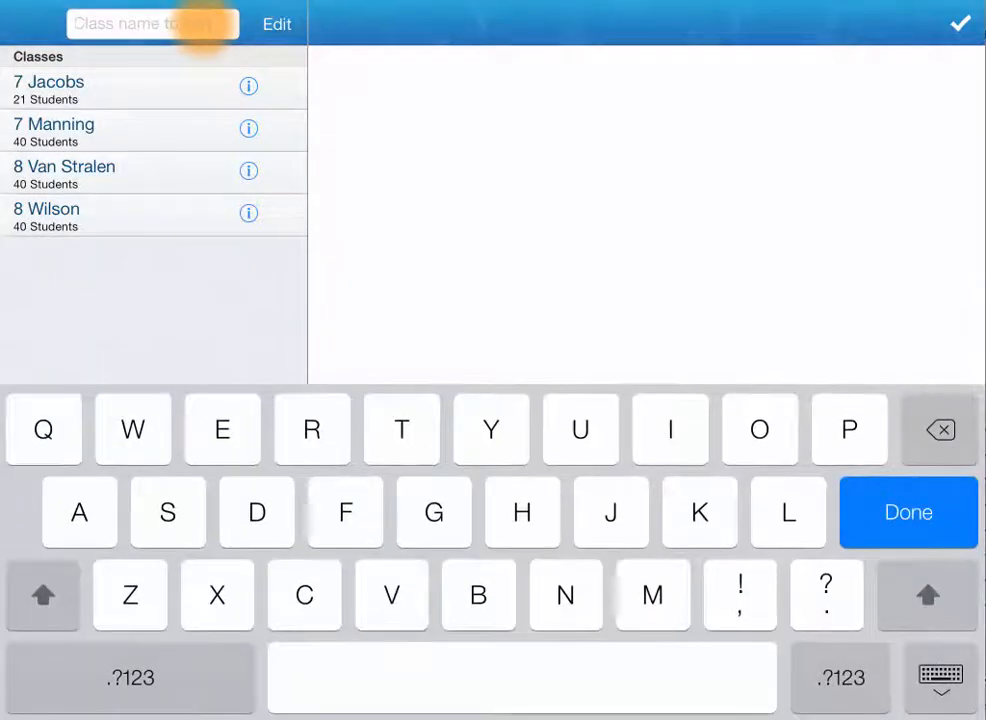
Create class 7 Reachly and add students Fred, Red Herring, Shane and Tom.
type("7 Reach")
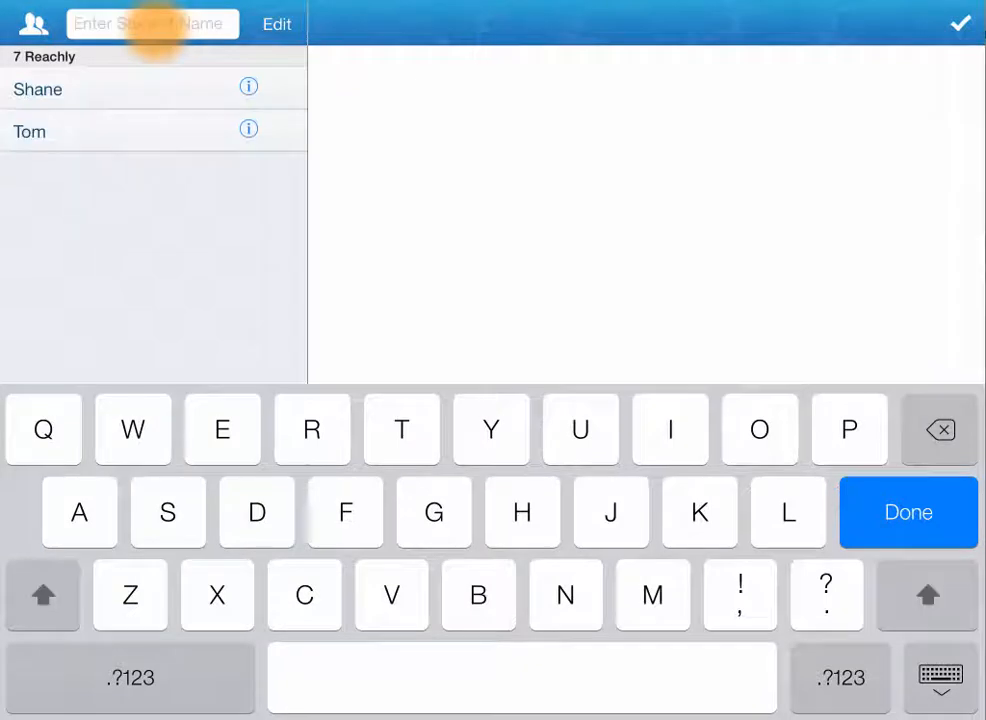
type("Fred, Terence")
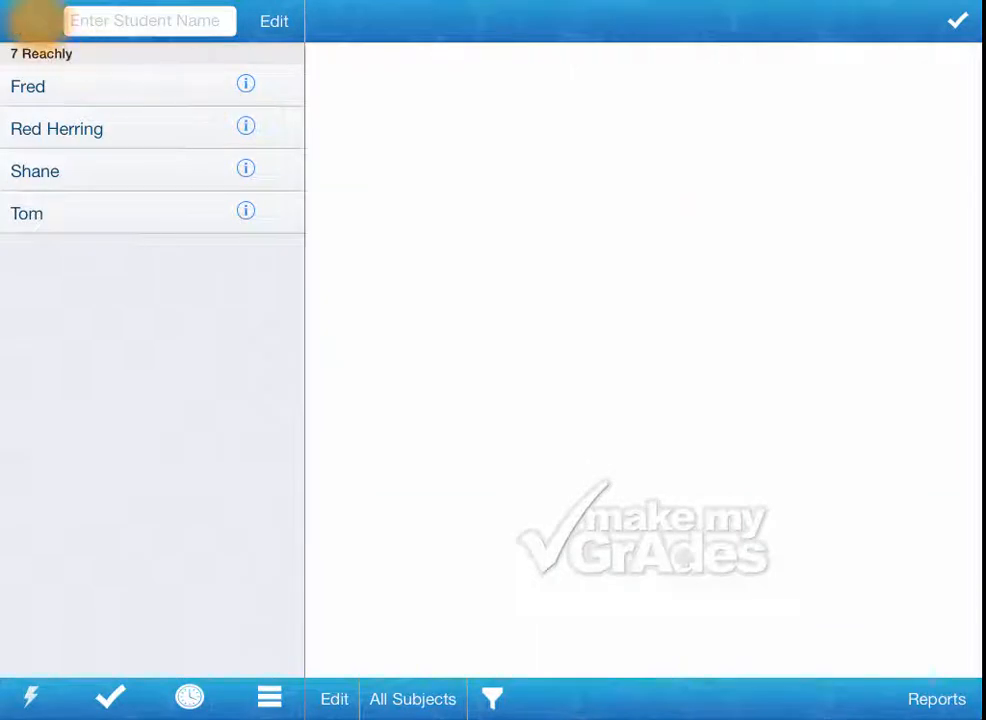
Return from the student list to the Classes list showing 7 Reachly with 4 students.
left_click(244, 124)
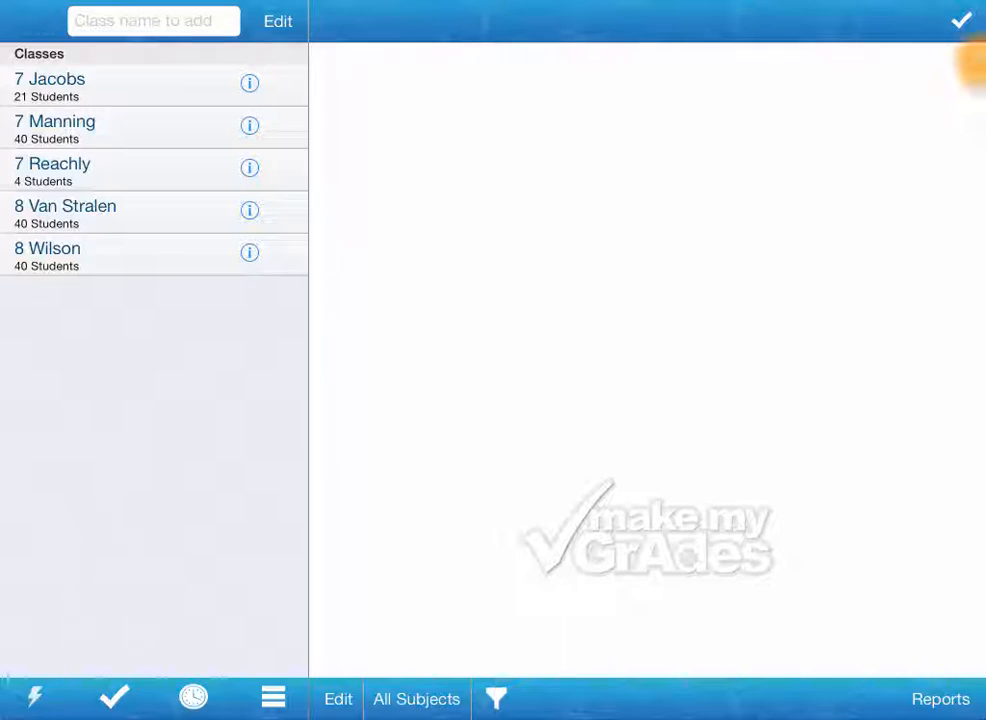
Create a new assessment titled Tester with English as its subject.
left_click(960, 20)
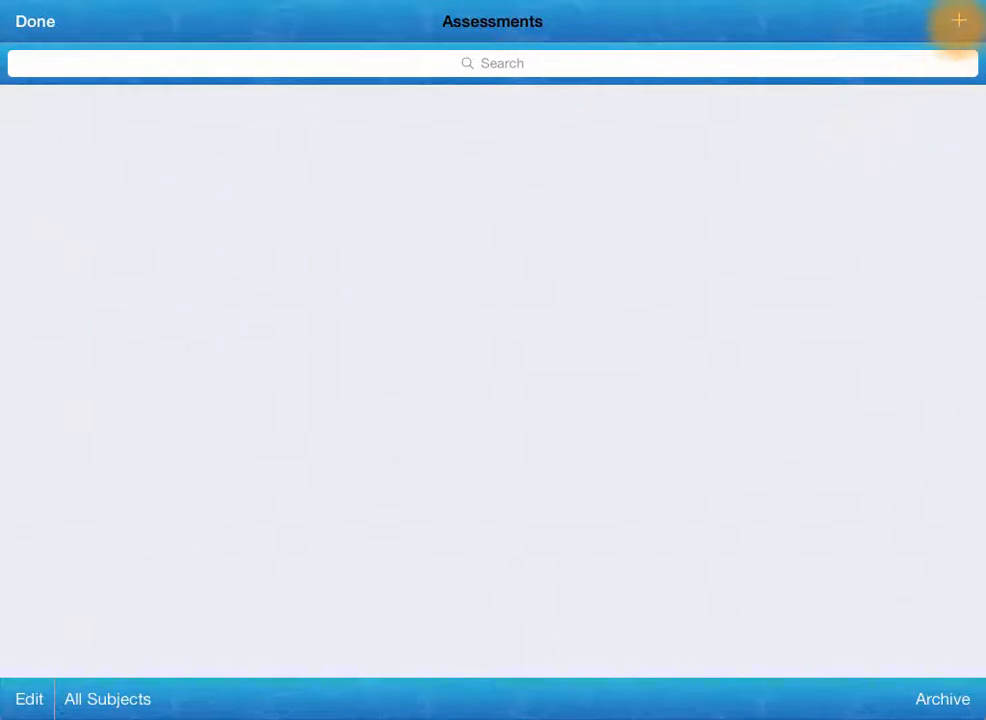
left_click(956, 20)
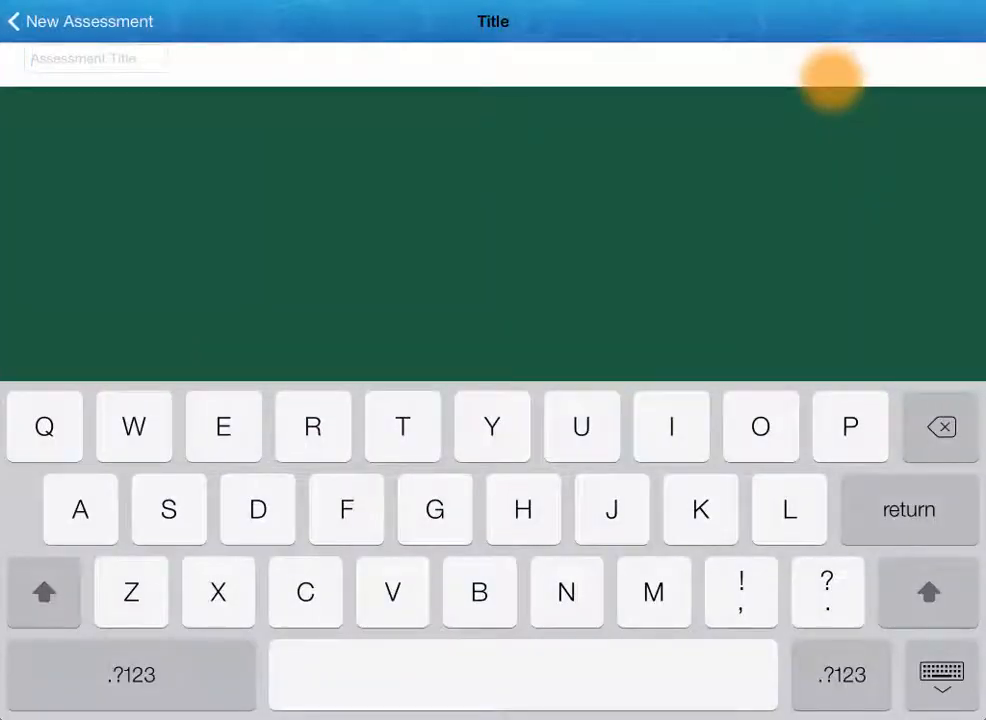
type("Tester")
type("Engli")
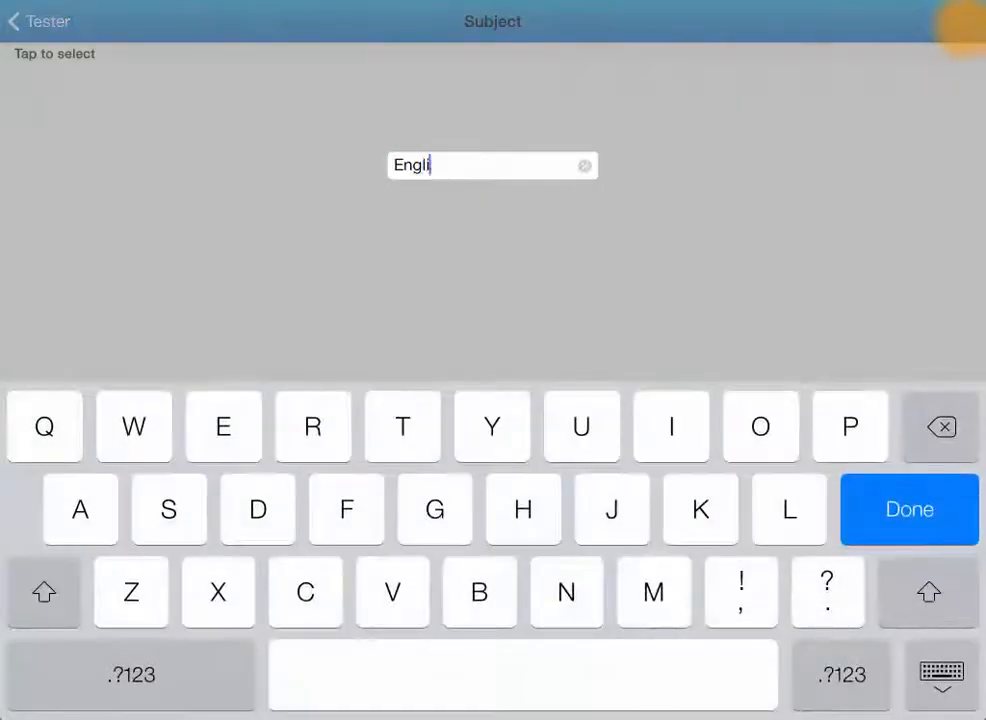
left_click(908, 510)
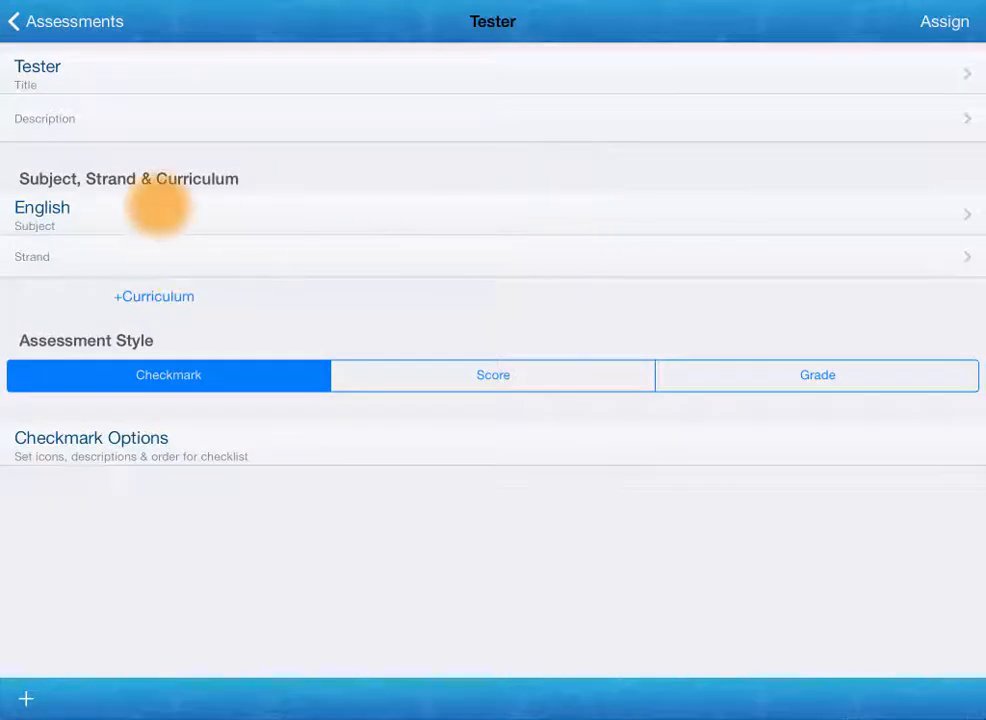
mouse_move(154, 296)
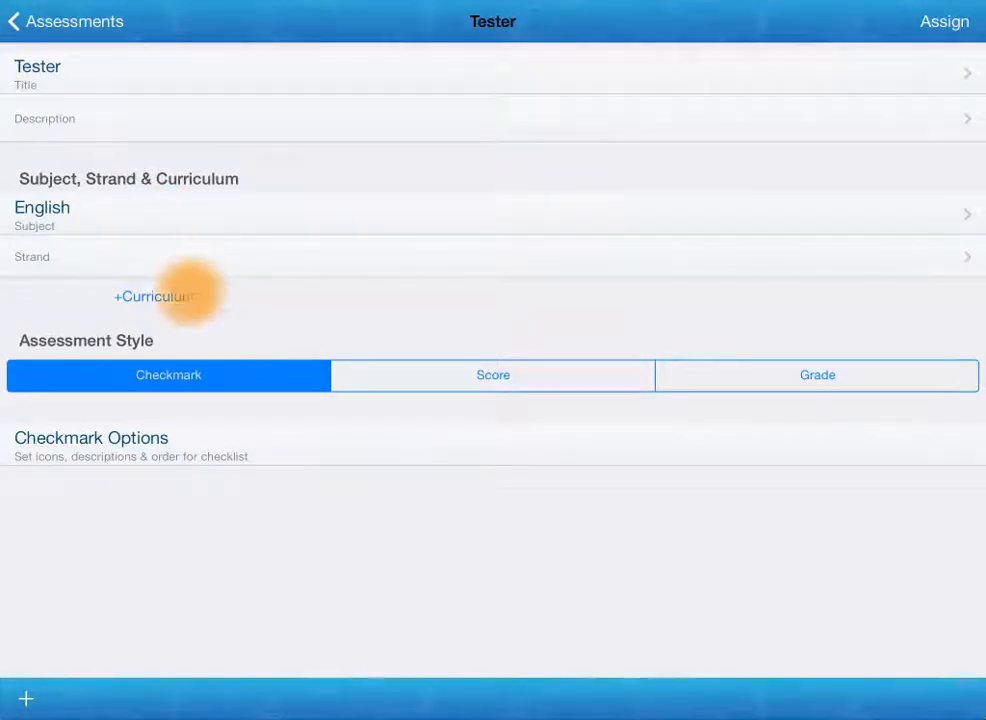
Link Tester to two Australian Curriculum (ACARA) outcomes, ELBE713 and ELBE714.
left_click(156, 296)
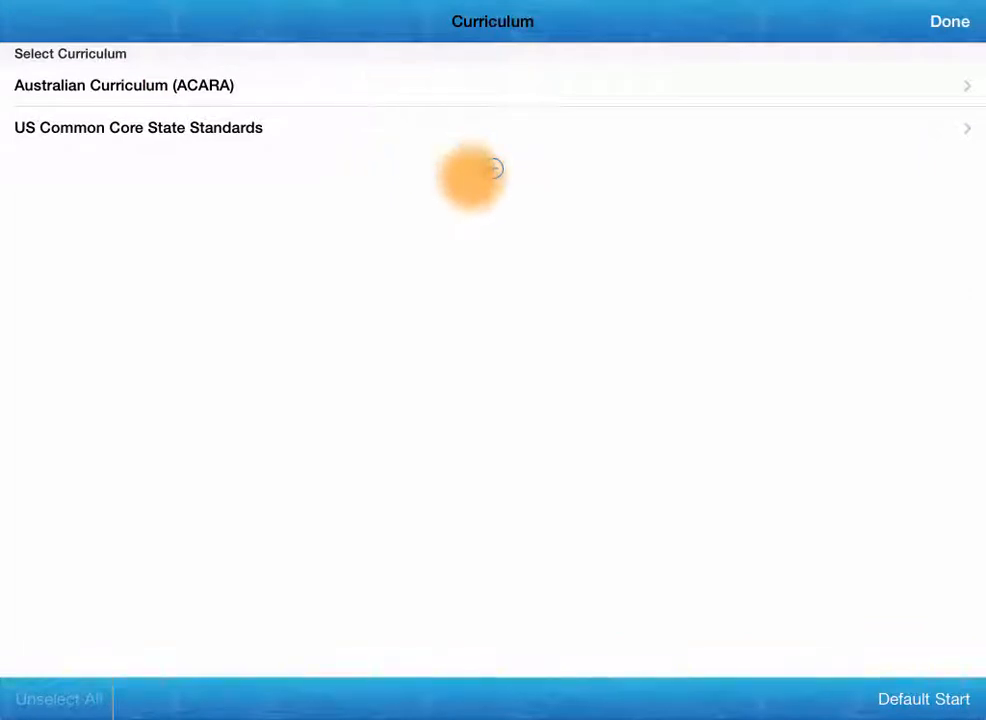
left_click(138, 128)
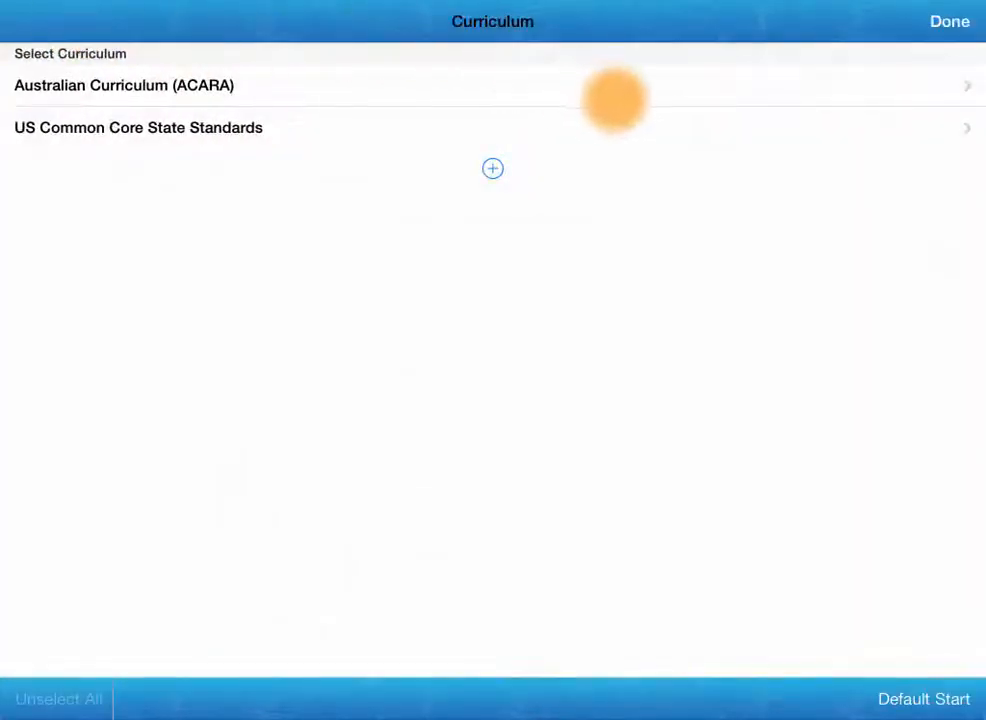
left_click(124, 84)
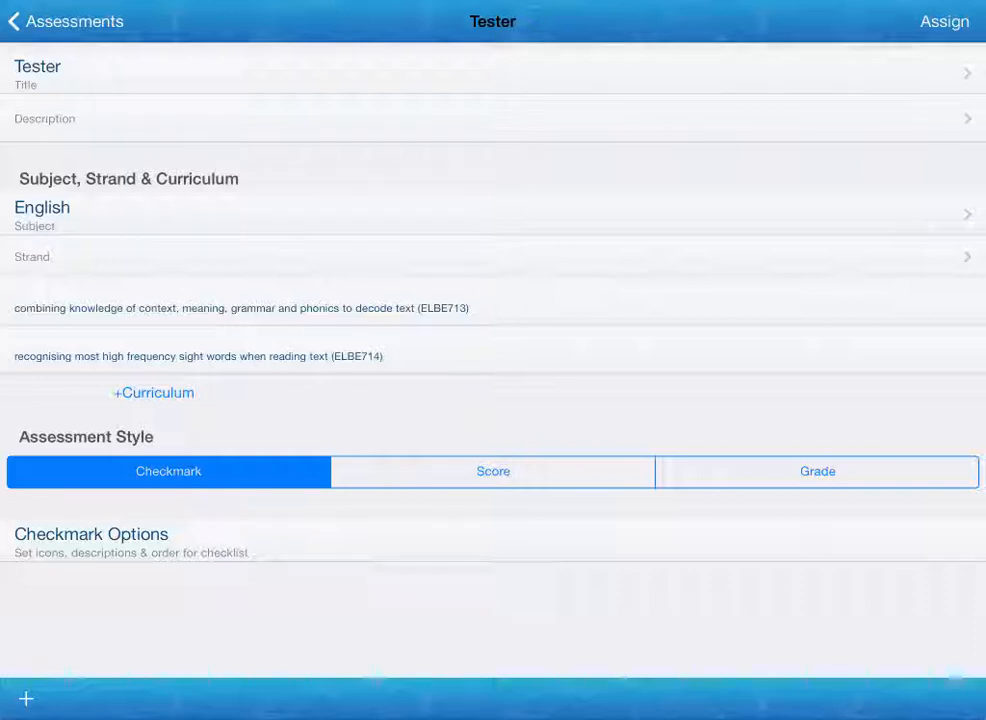
Add a custom checkmark option labelled 'With Assistance' to Tester's checkmark options.
left_click(290, 540)
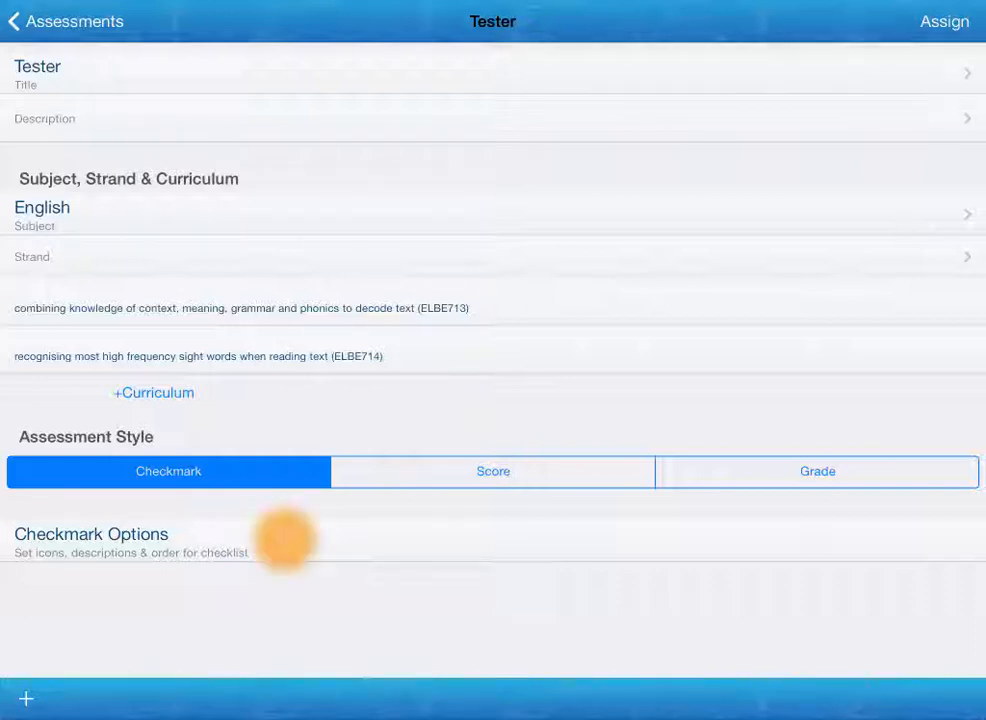
left_click(92, 534)
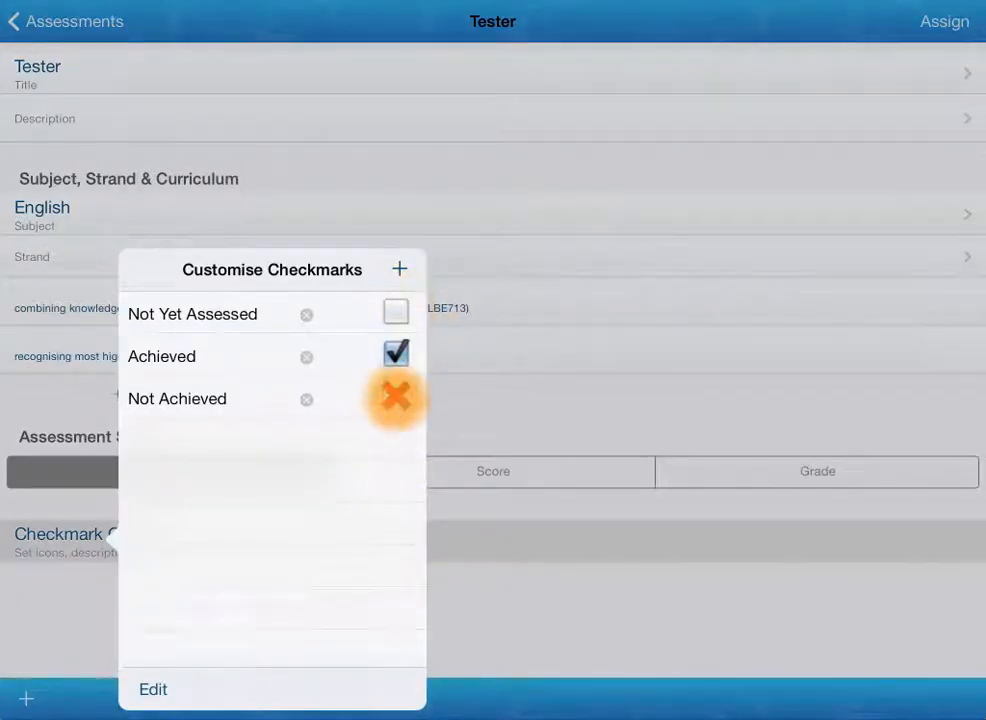
left_click(396, 396)
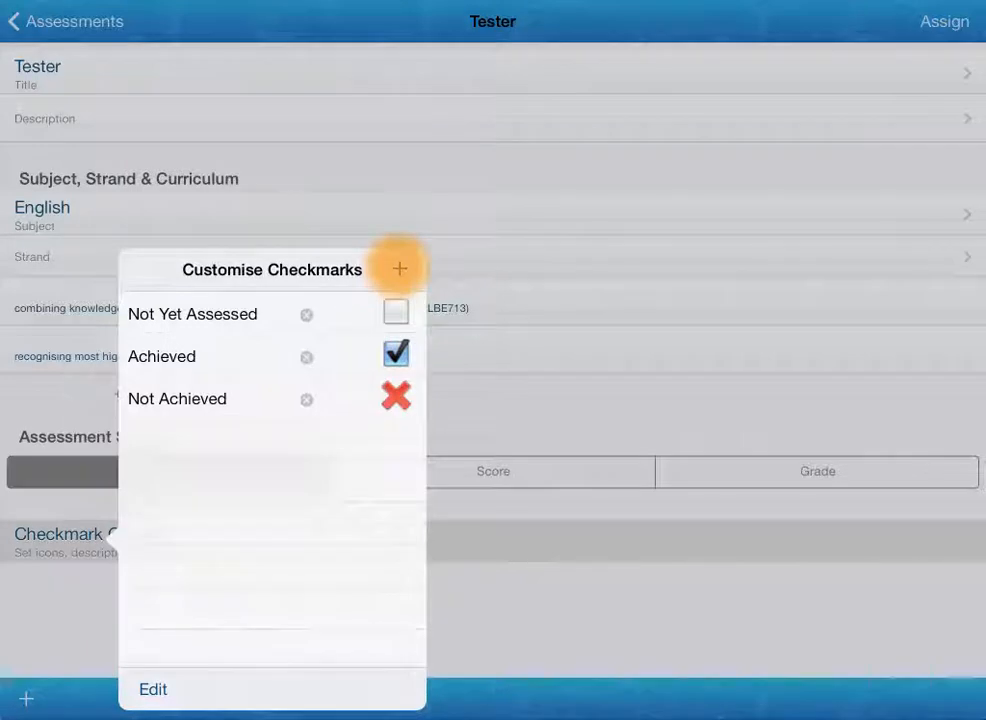
left_click(400, 268)
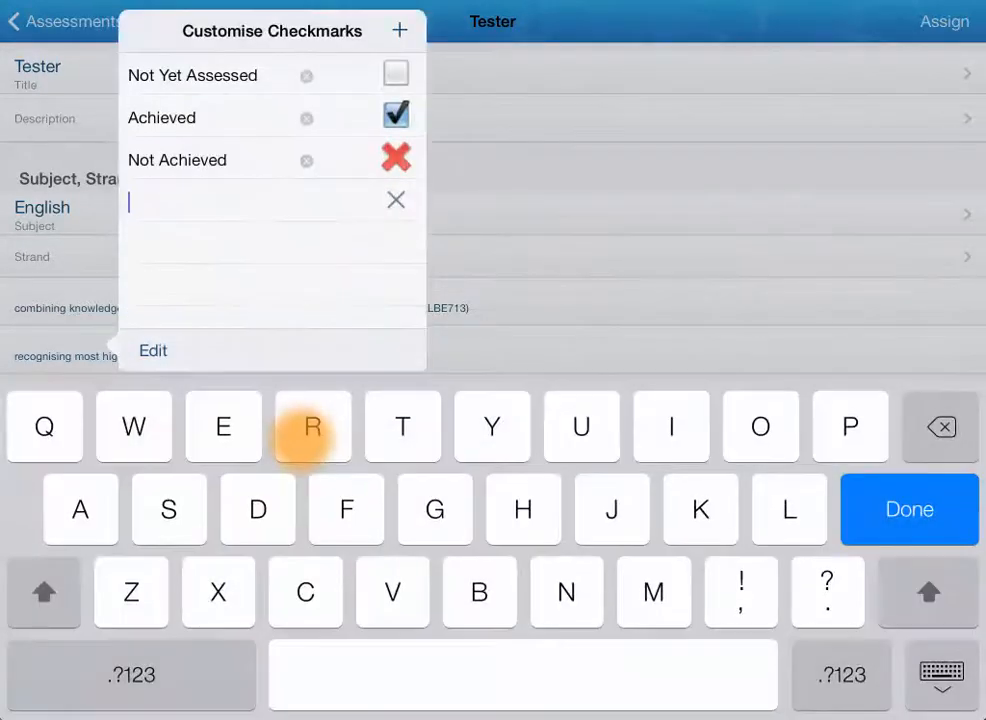
type("With")
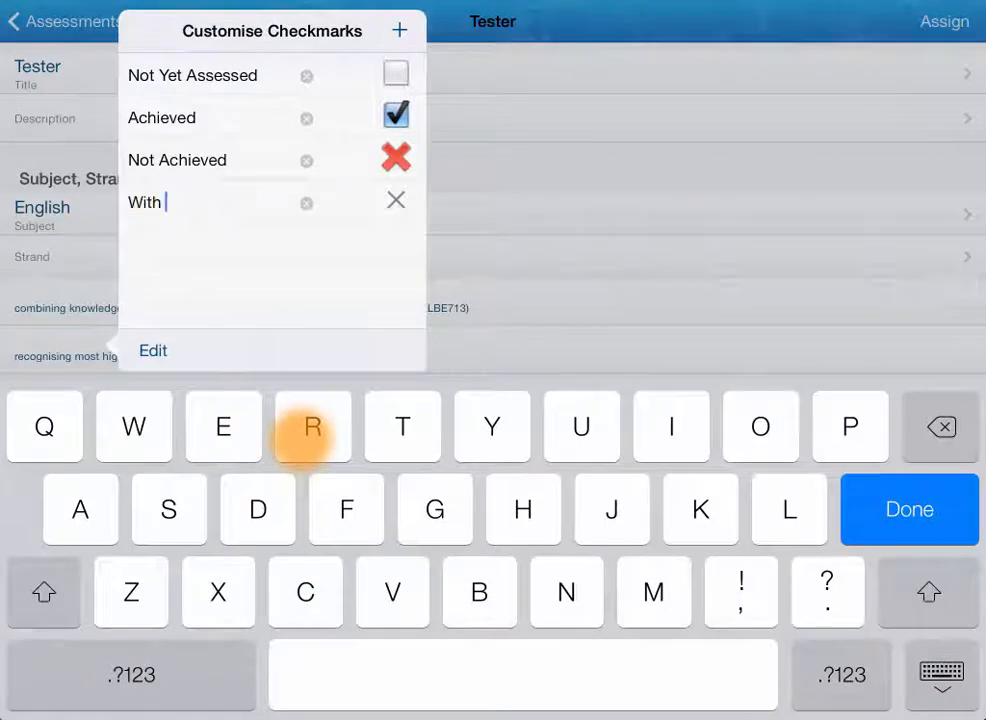
type("Assista")
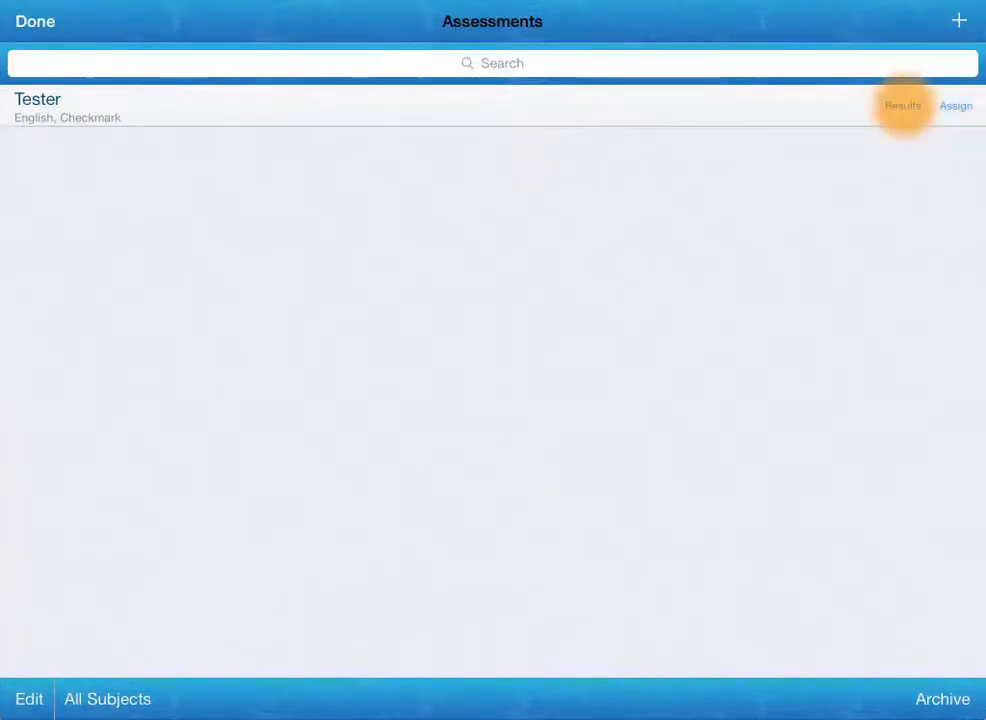
Create an English assessment titled Another with Score as its assessment style.
left_click(956, 20)
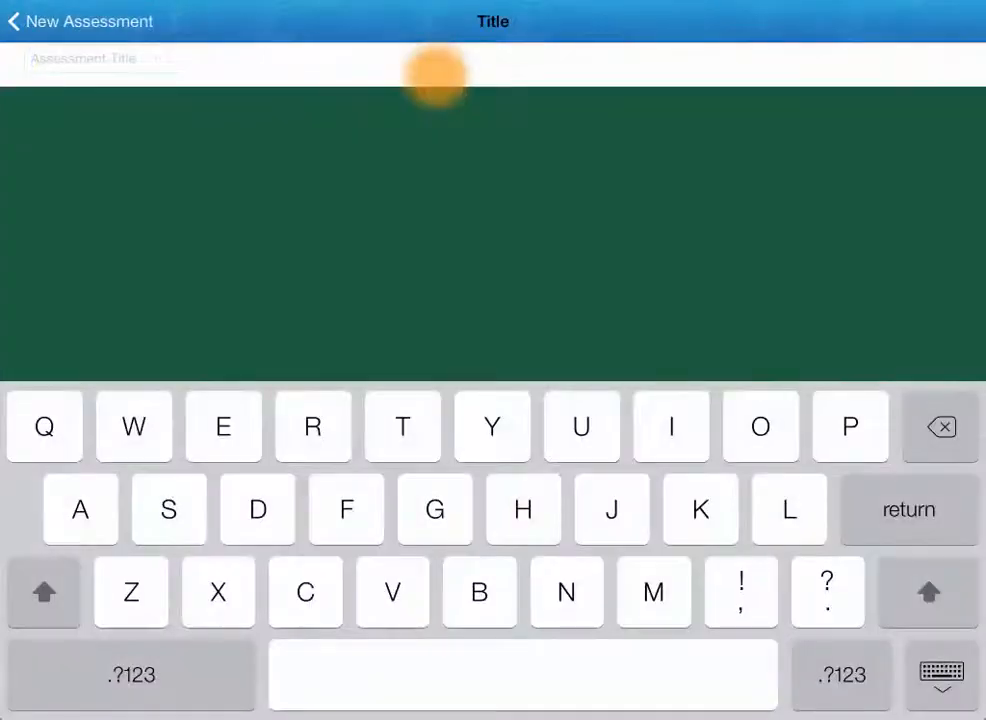
type("Another")
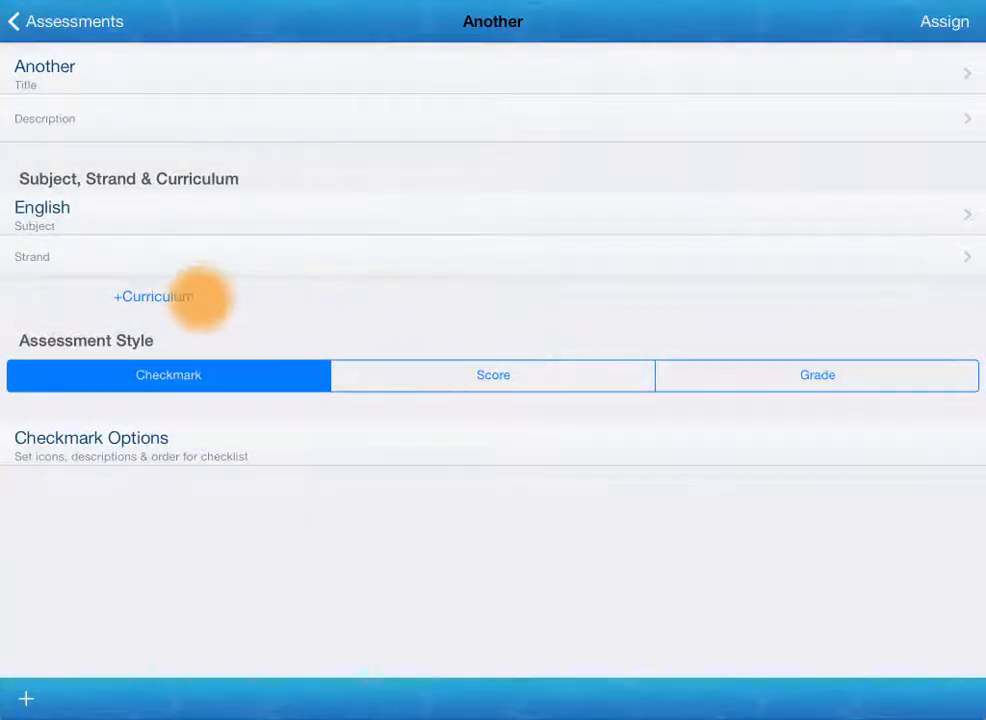
left_click(492, 374)
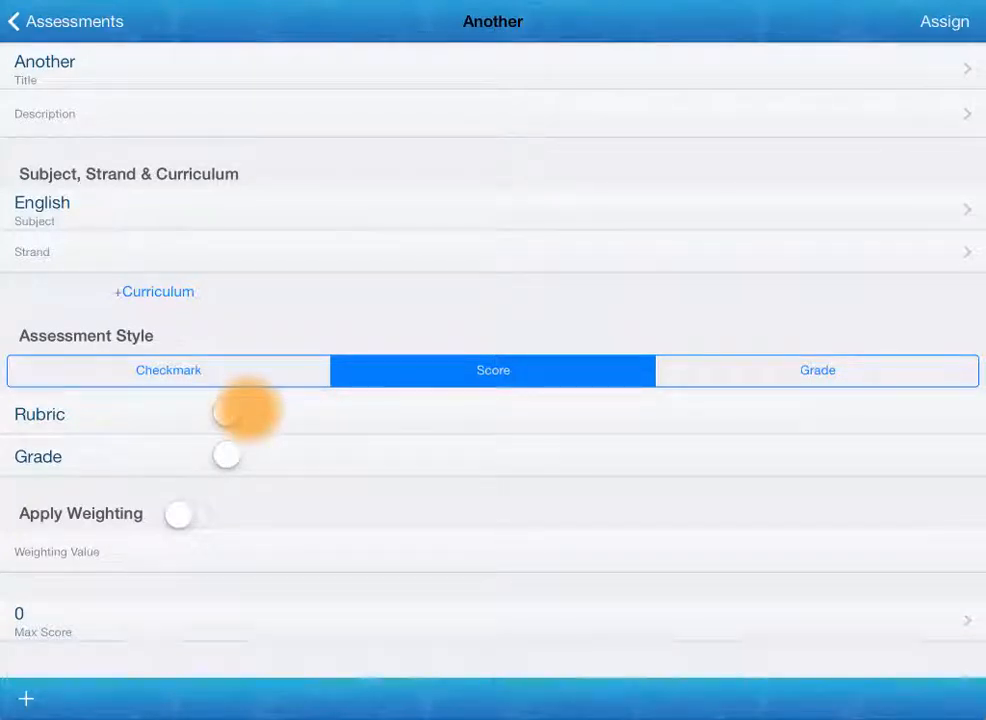
Turn on Rubric and Grade for Another and set its Max Score to 20.
left_click(228, 412)
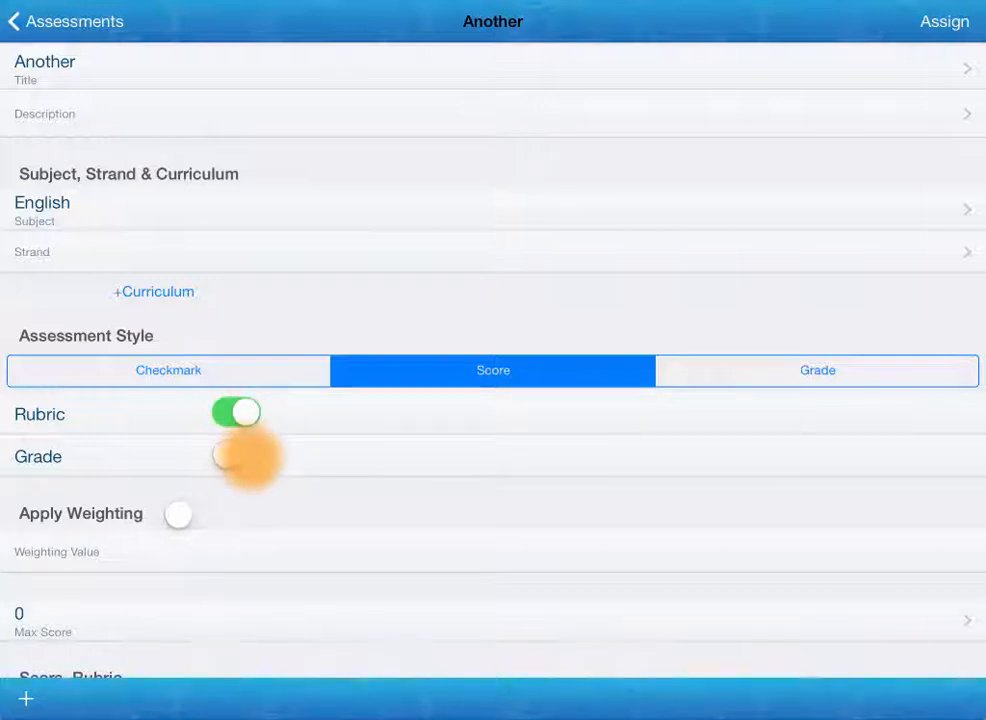
left_click(236, 456)
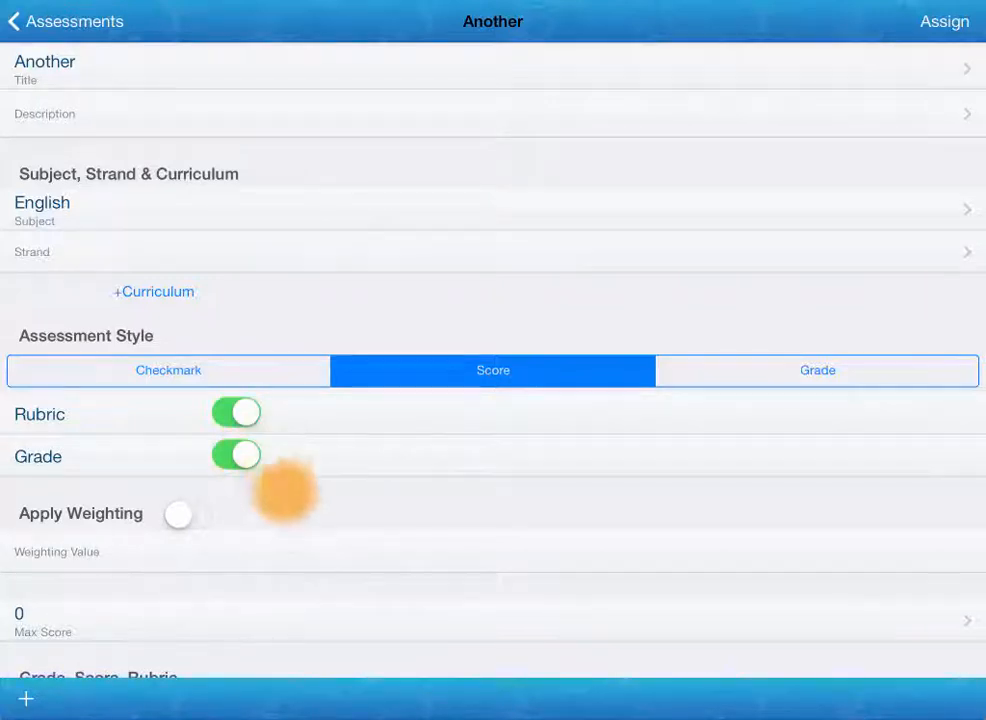
scroll("down", 3)
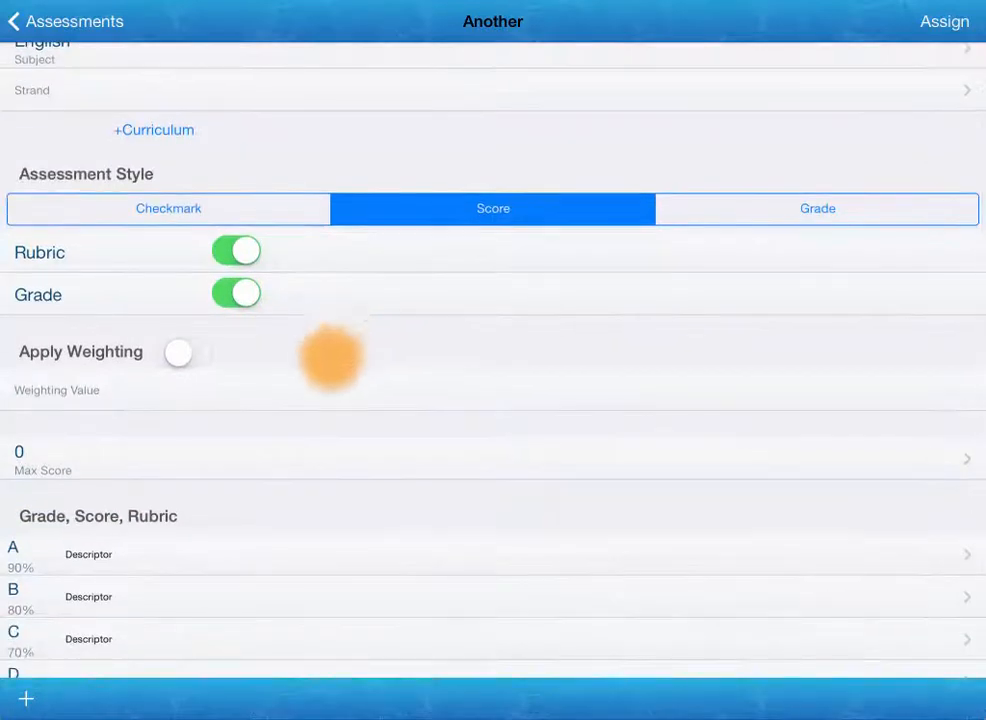
left_click(492, 458)
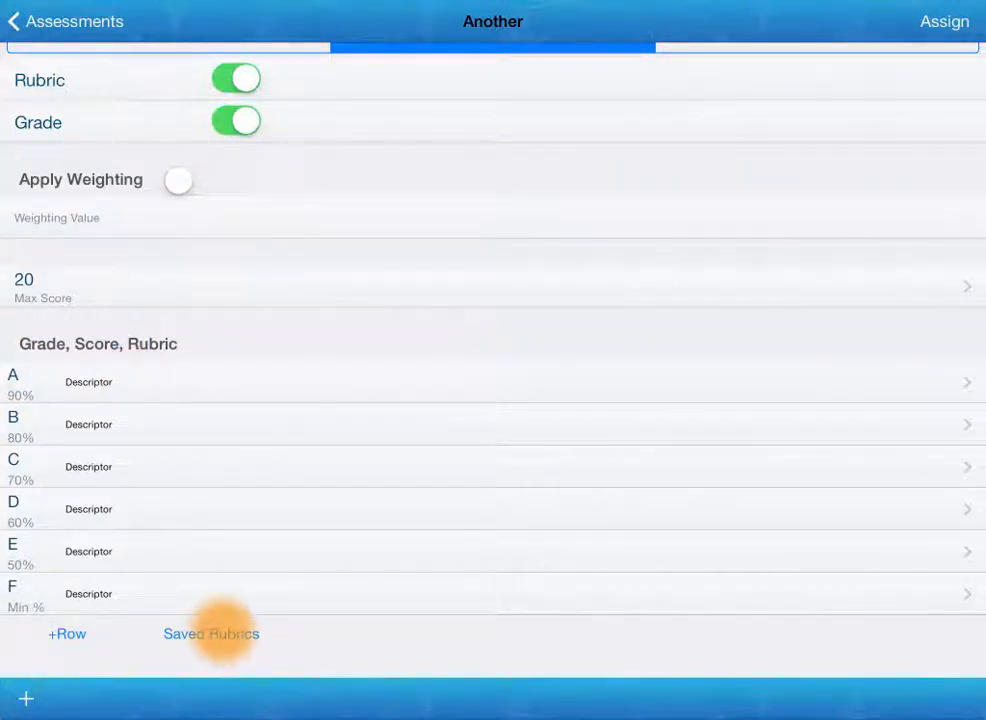
Import the Writing Stage 1.csv saved rubrics via Dropbox.
left_click(212, 632)
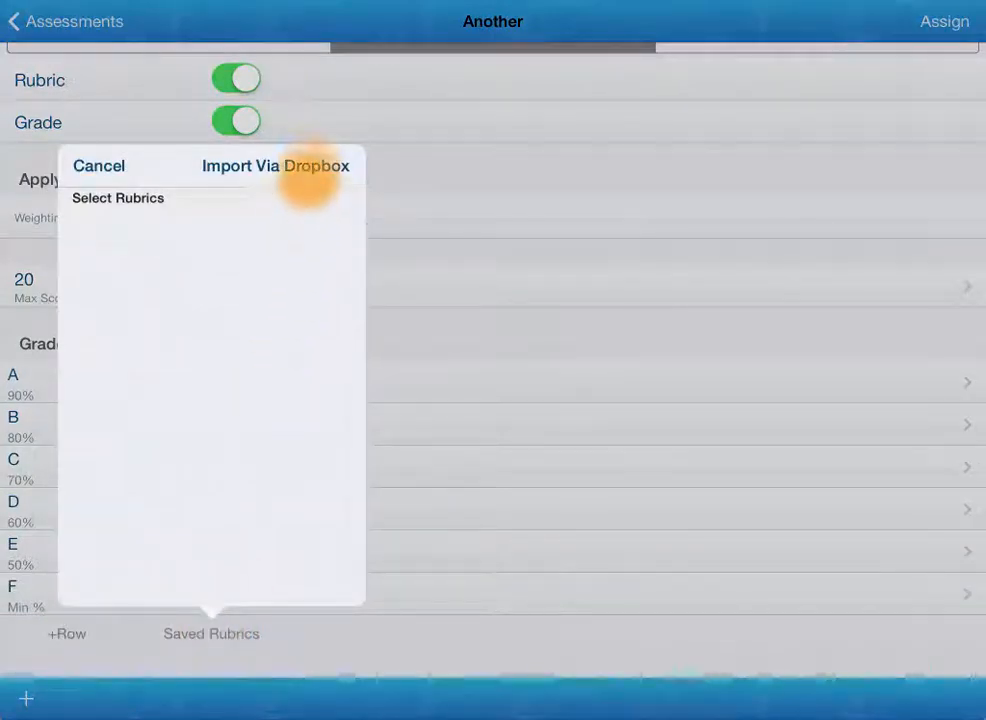
left_click(276, 164)
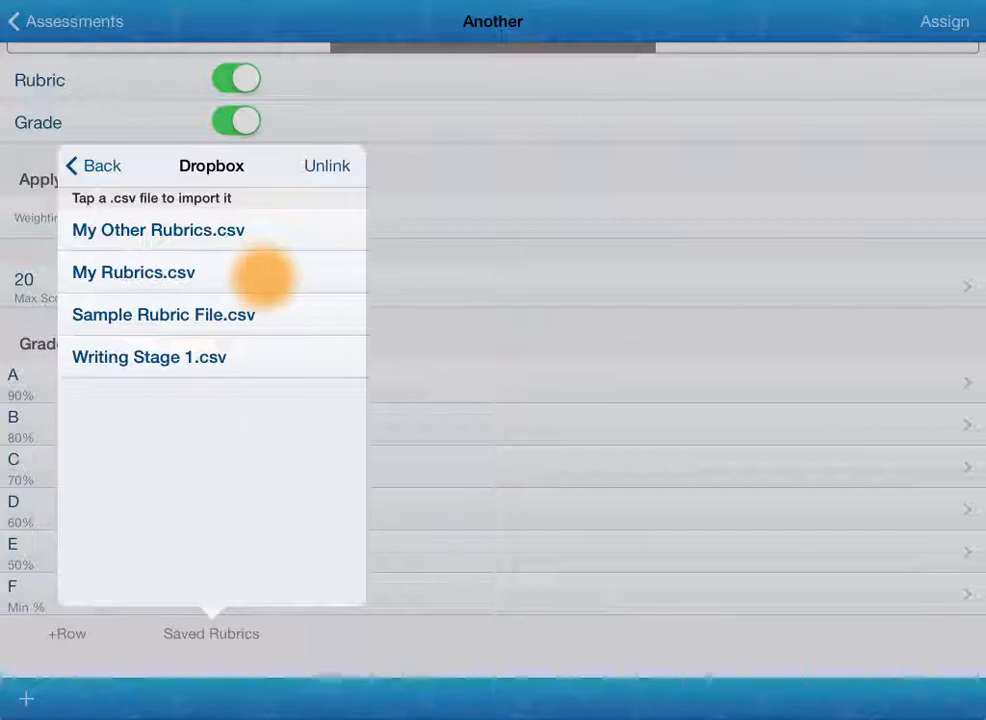
left_click(148, 356)
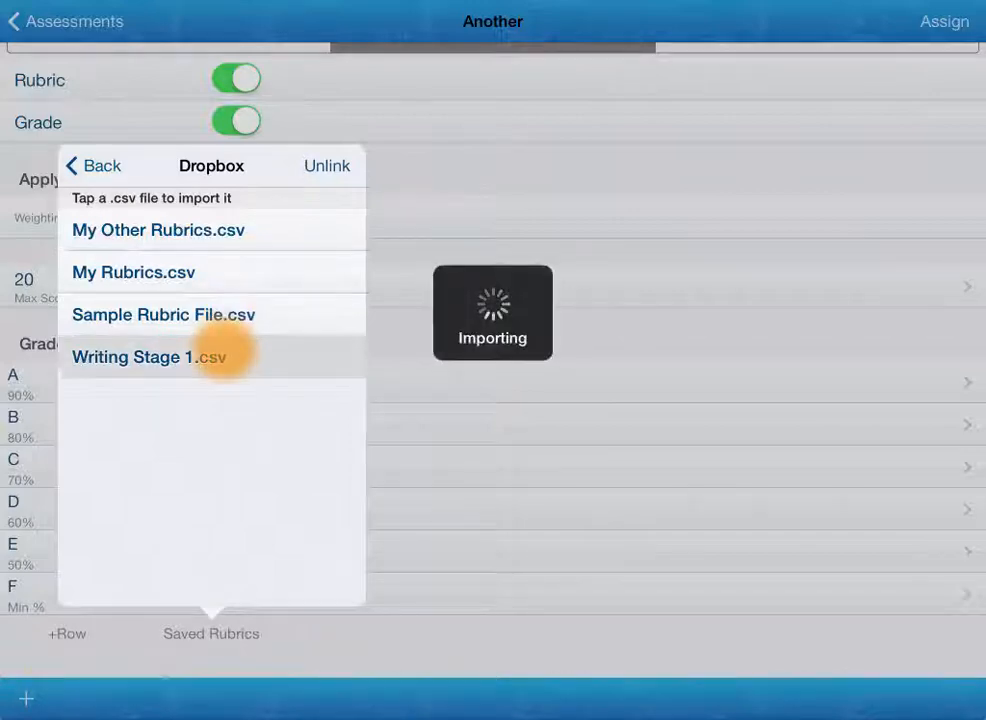
left_click(148, 356)
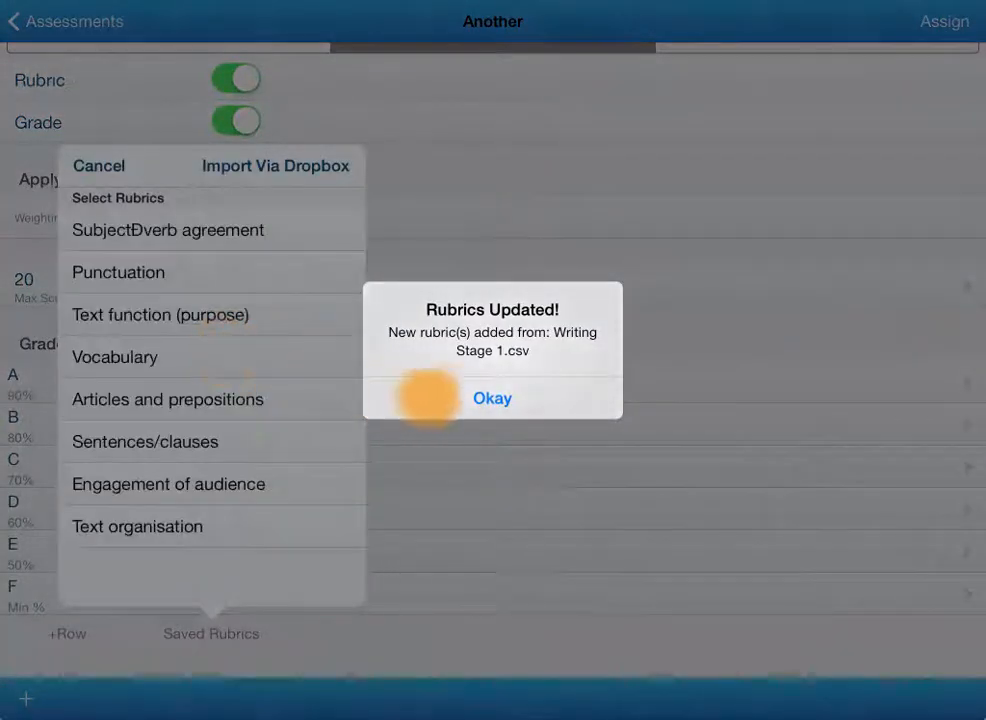
left_click(492, 398)
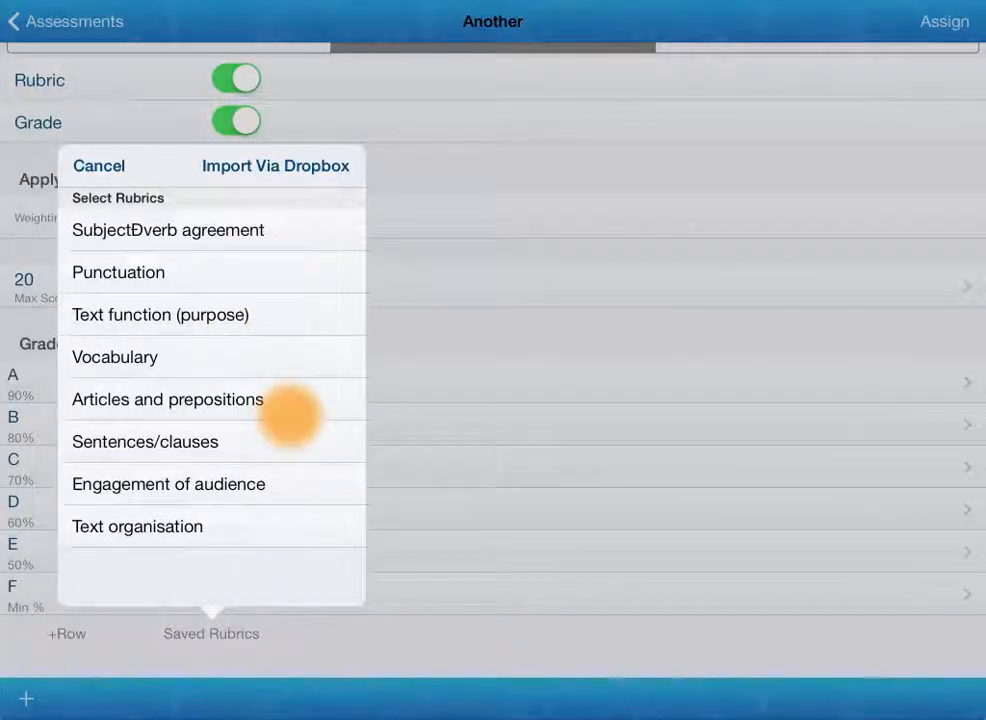
Apply the Vocabulary rubric to Another's grade descriptors.
scroll("down", 3)
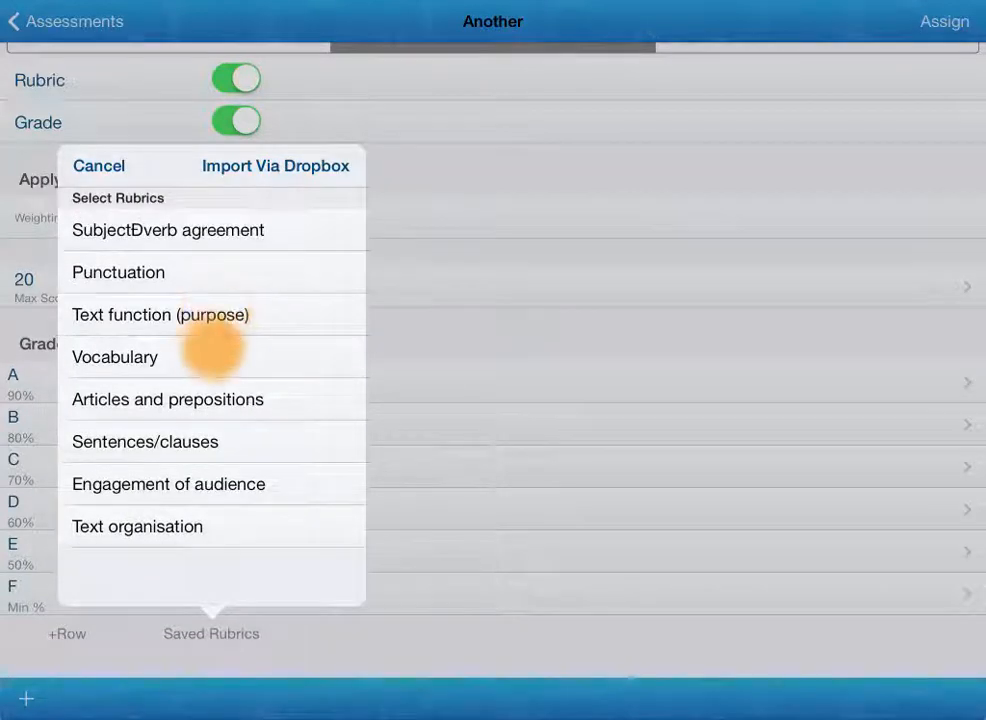
left_click(114, 356)
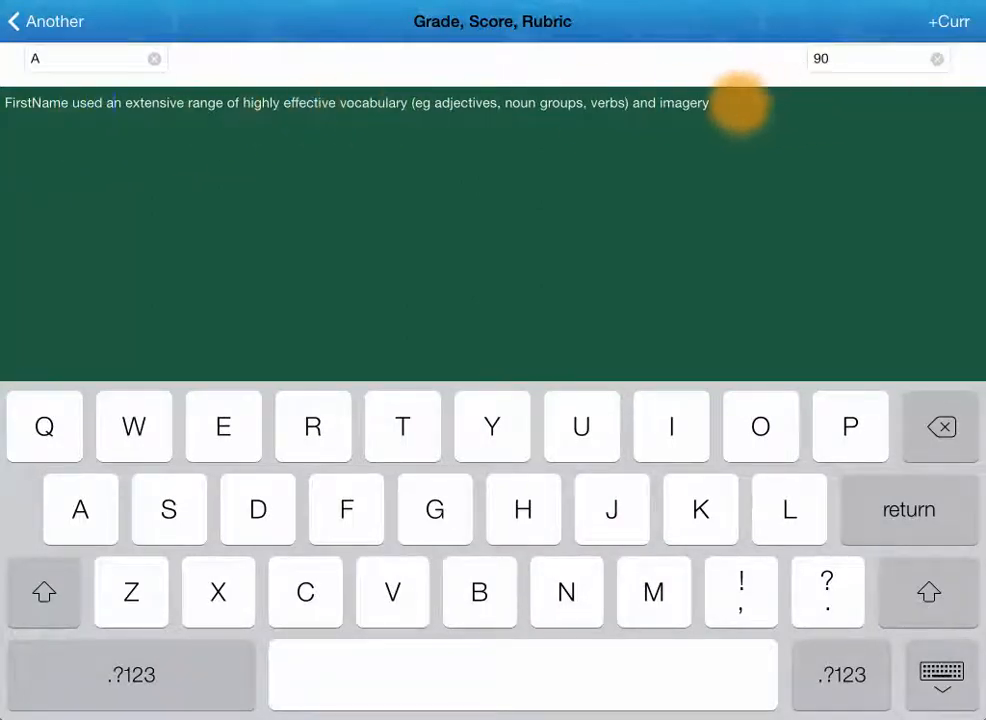
Append 'He/She is awesome!' to the grade A descriptor and apply weighting of about 22%.
type(". He/She is s")
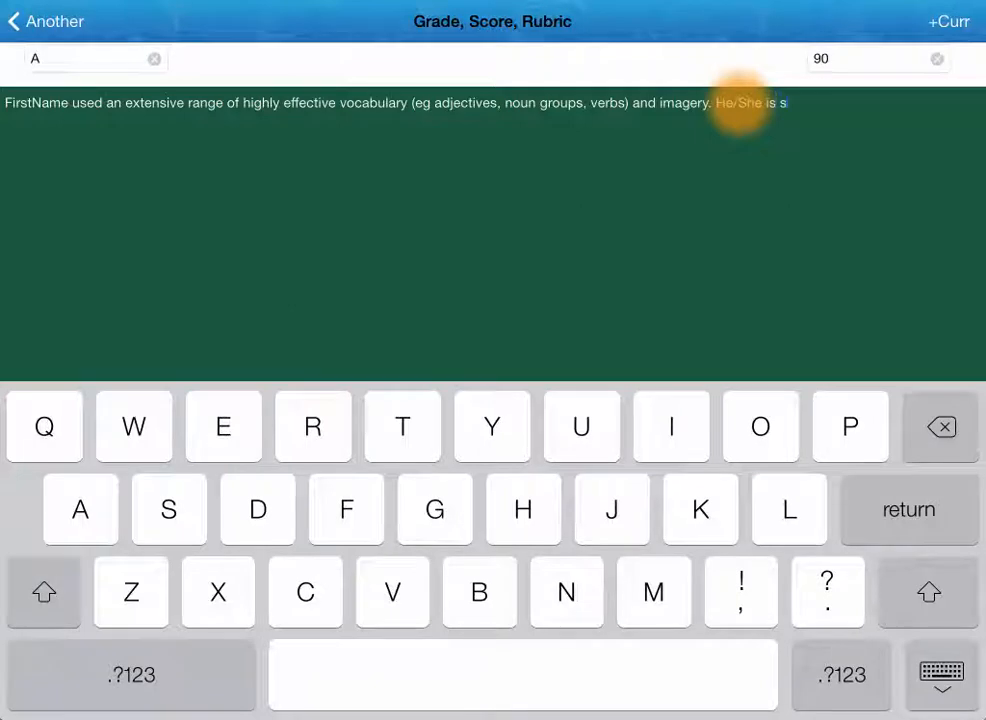
type("awesome!")
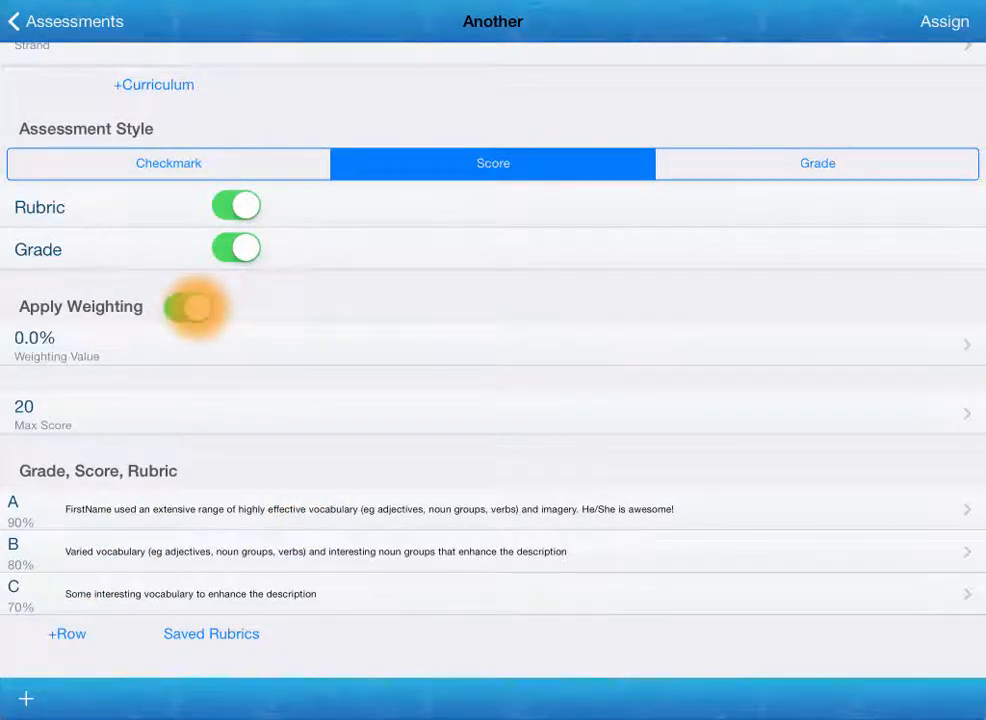
left_click(492, 344)
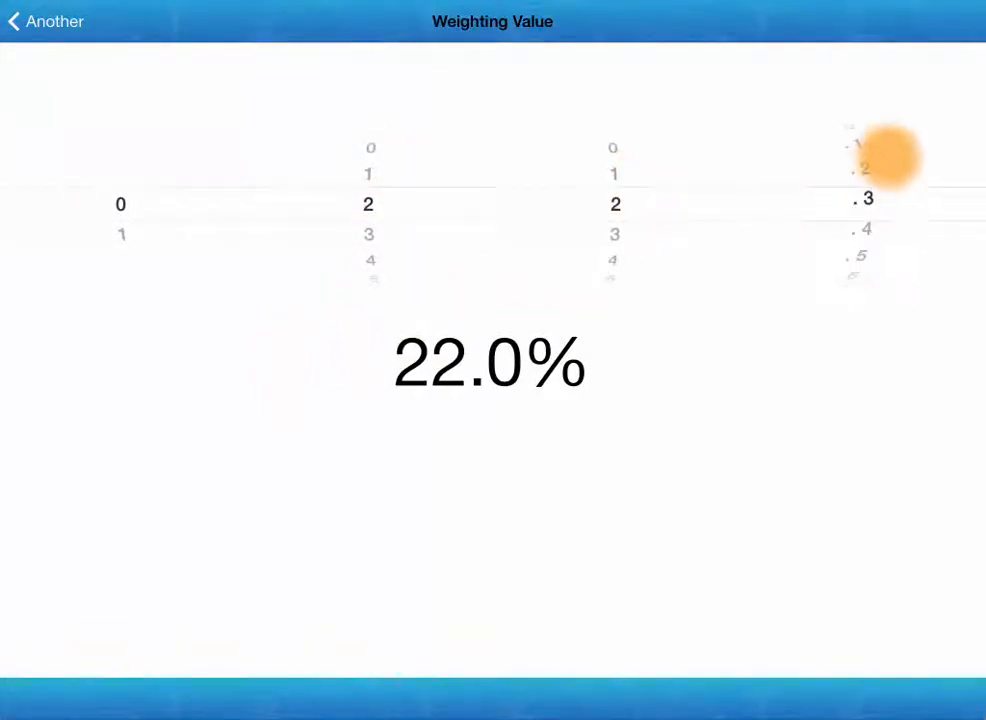
scroll("down", 3)
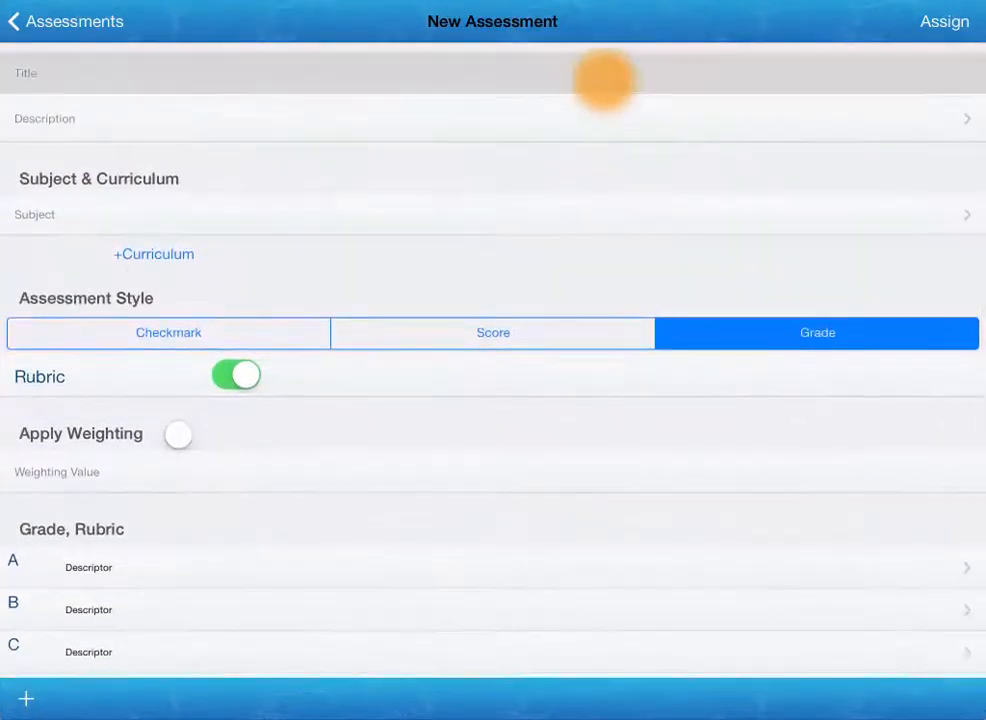
Title the new grade-style assessment 'Its A Grade'.
left_click(300, 72)
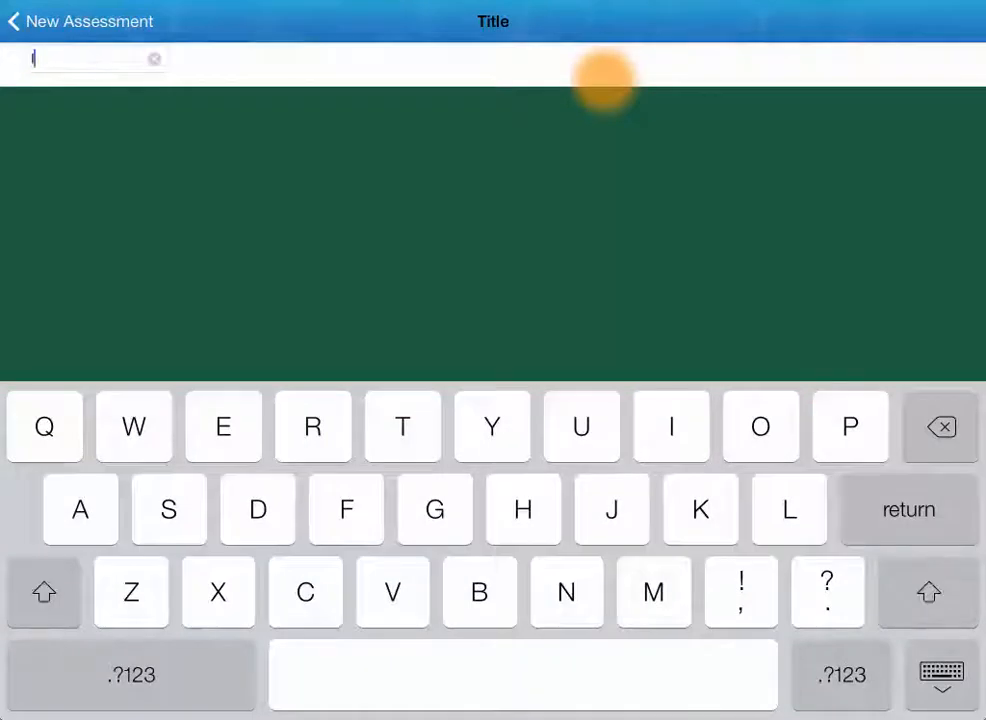
type("ts A Grade")
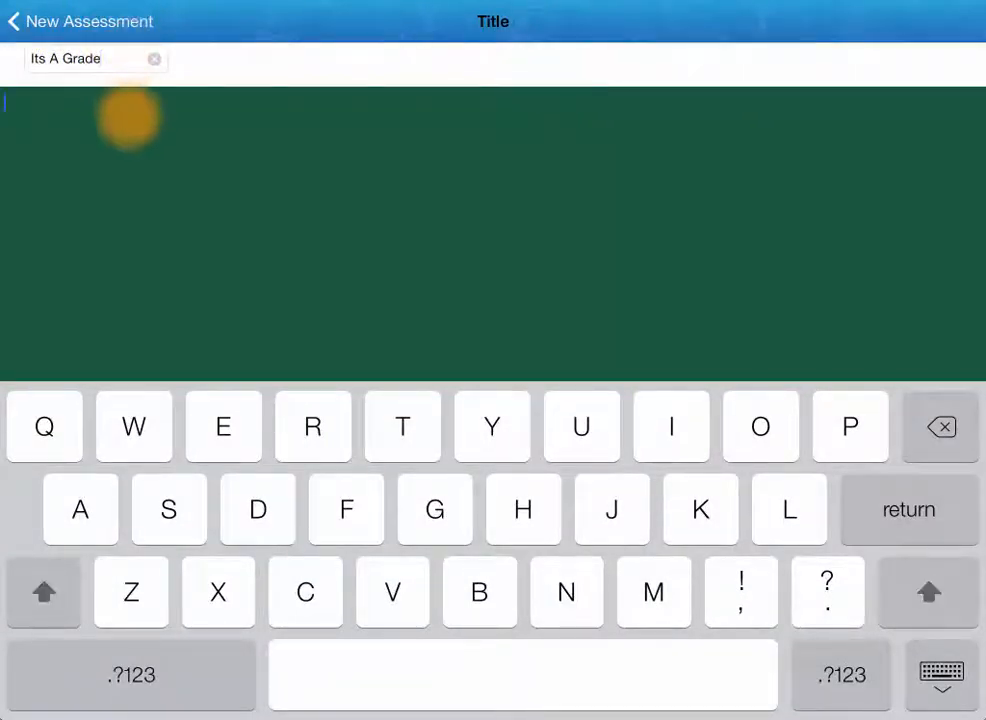
type("Ase")
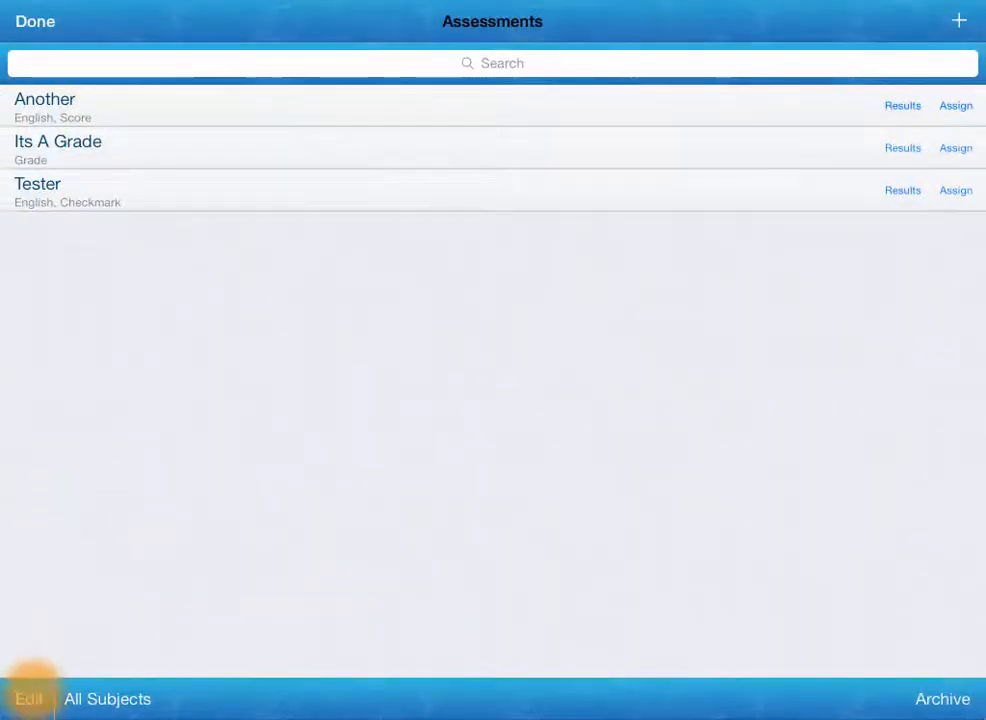
Select all three assessments and add them to all students in all classes.
left_click(28, 698)
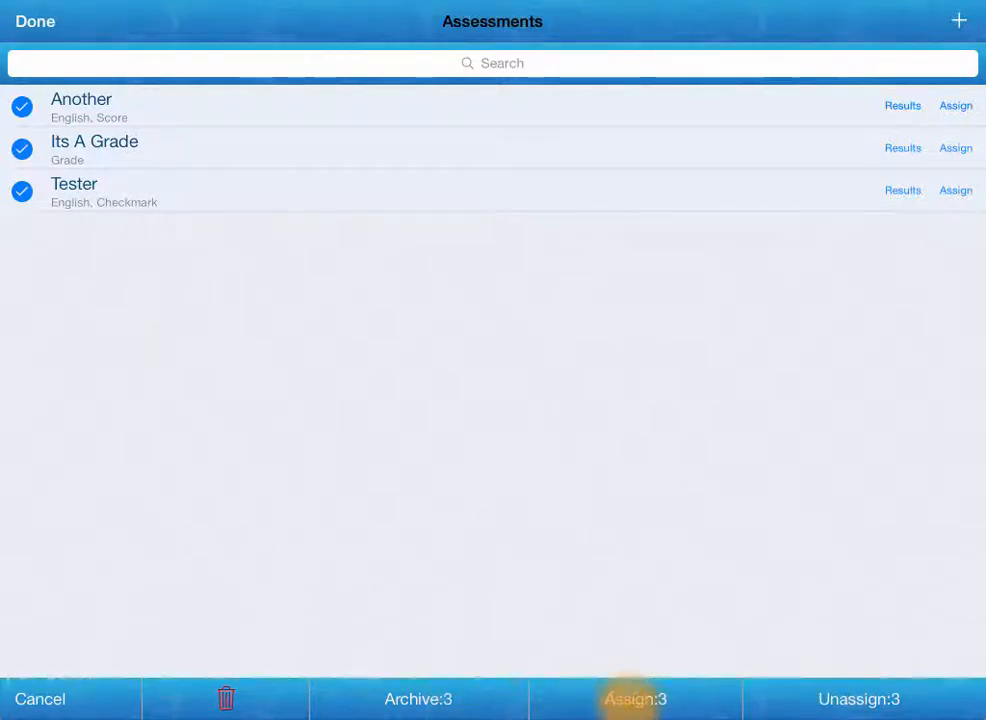
left_click(636, 698)
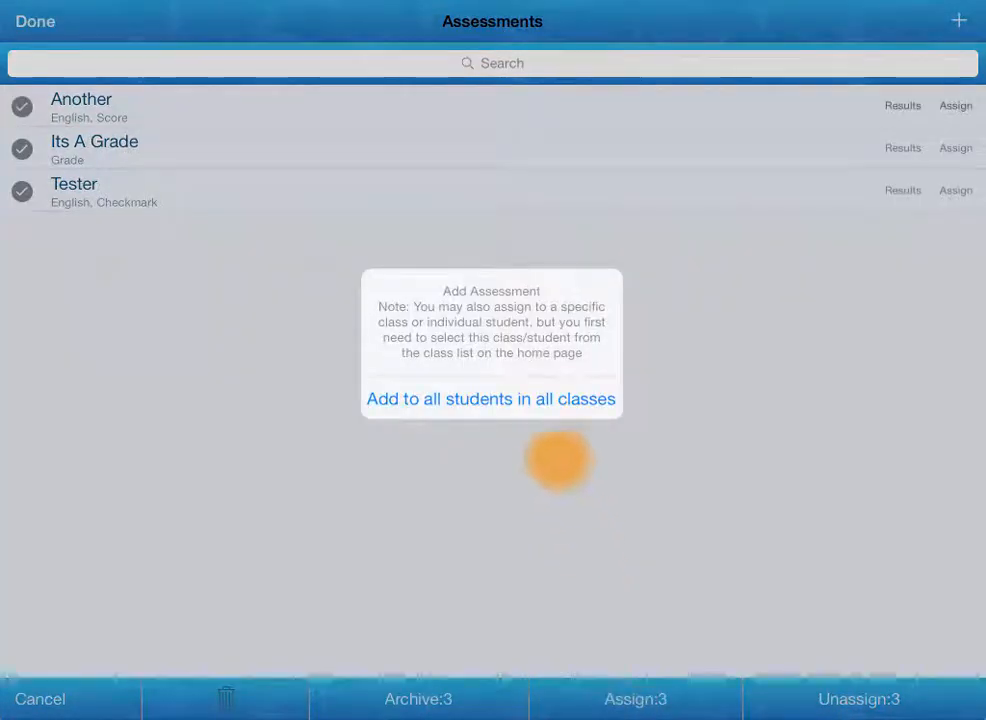
left_click(492, 398)
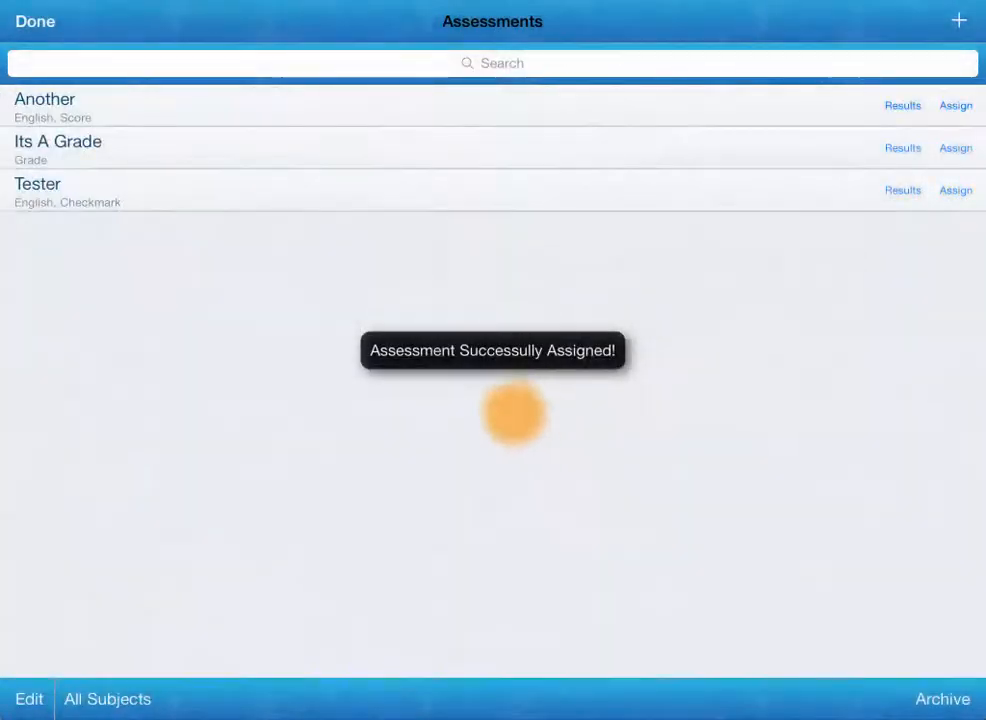
left_click(36, 20)
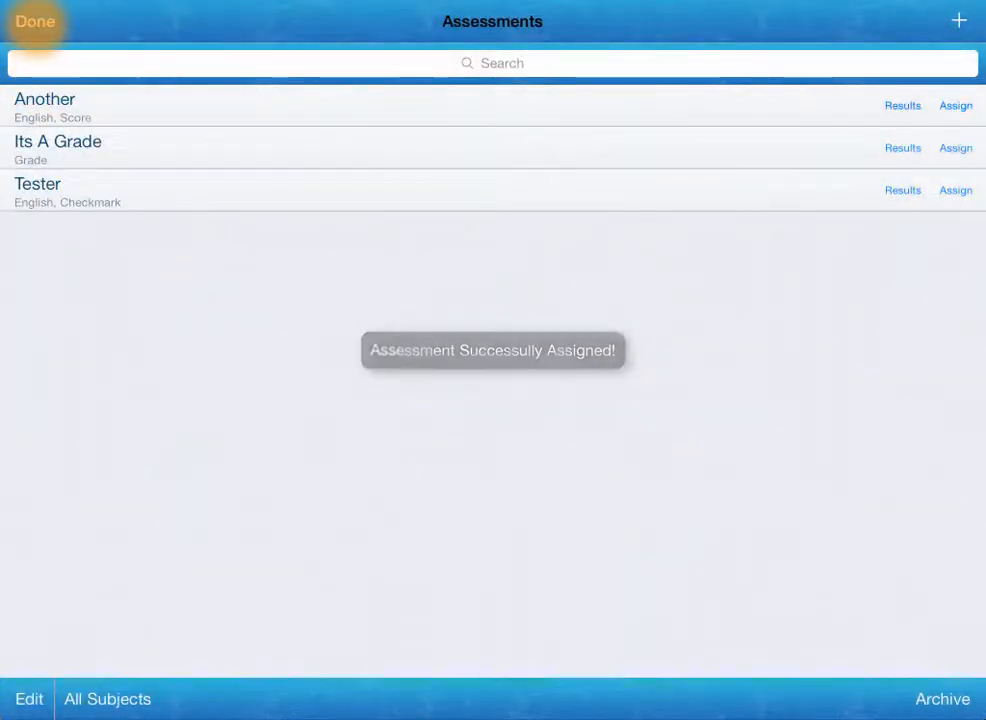
From the 7 Jacobs roster, assign Another, Its A Grade and Tester to all students again.
left_click(36, 20)
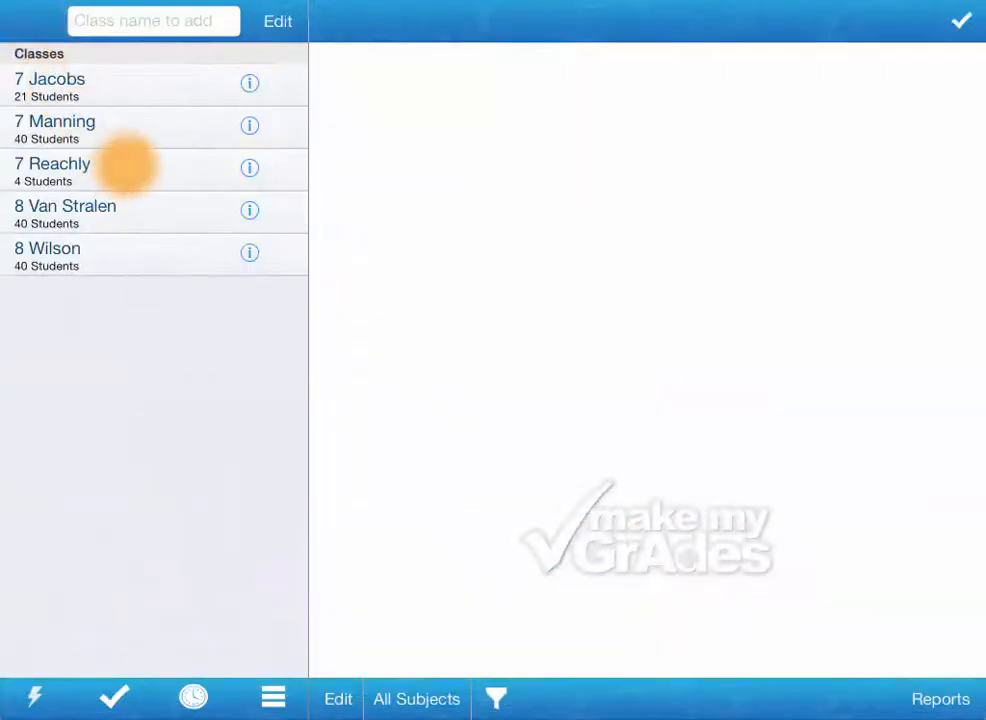
left_click(48, 80)
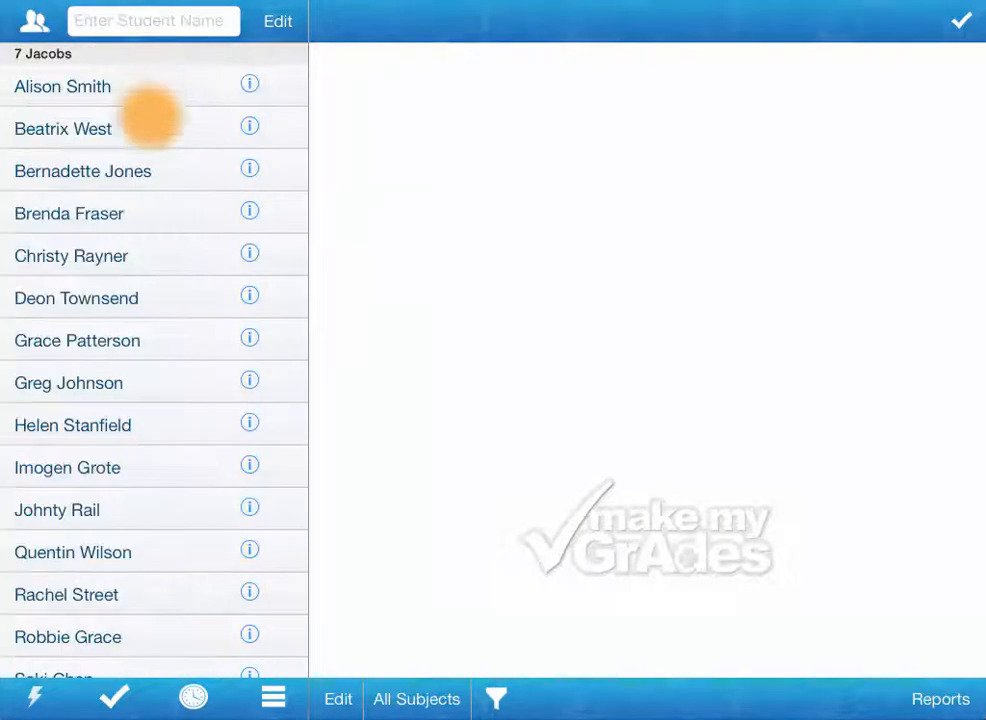
left_click(84, 170)
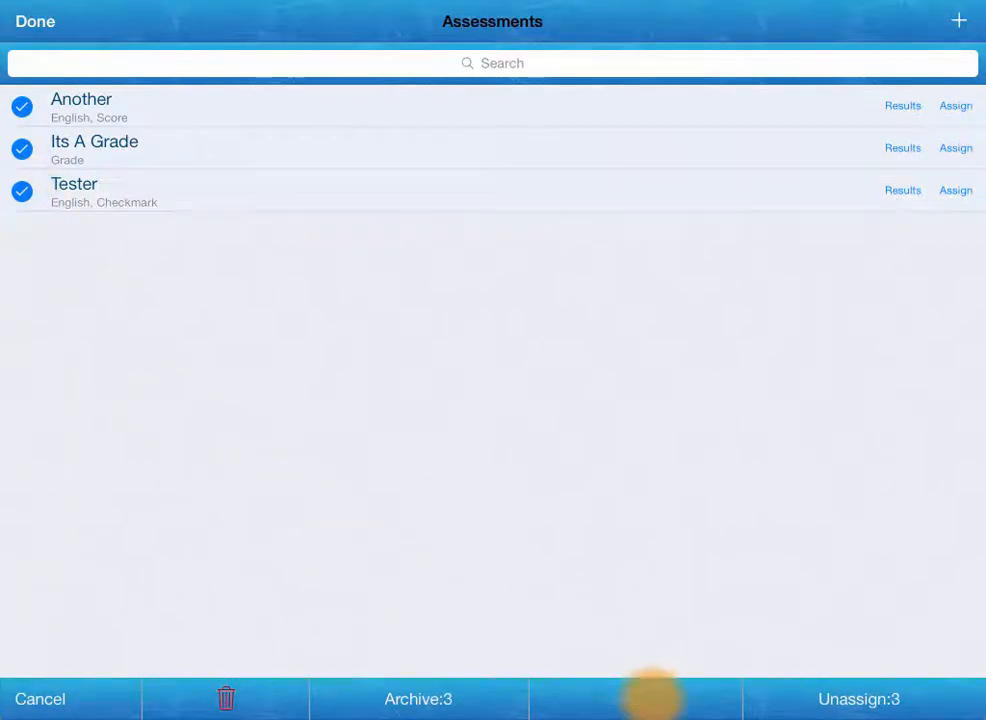
left_click(636, 700)
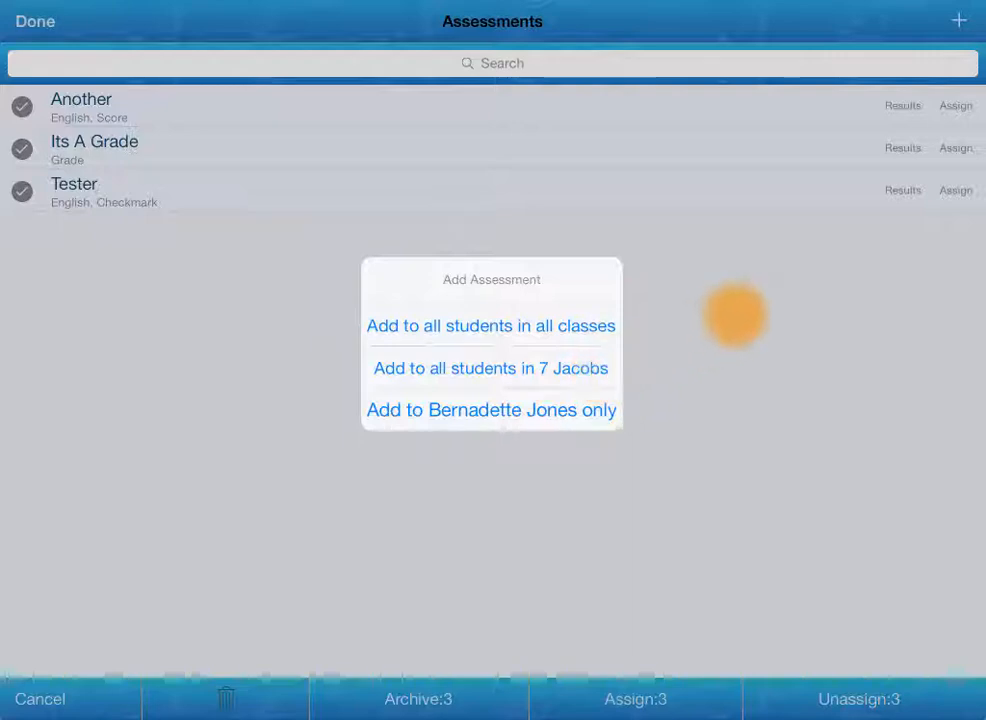
left_click(492, 368)
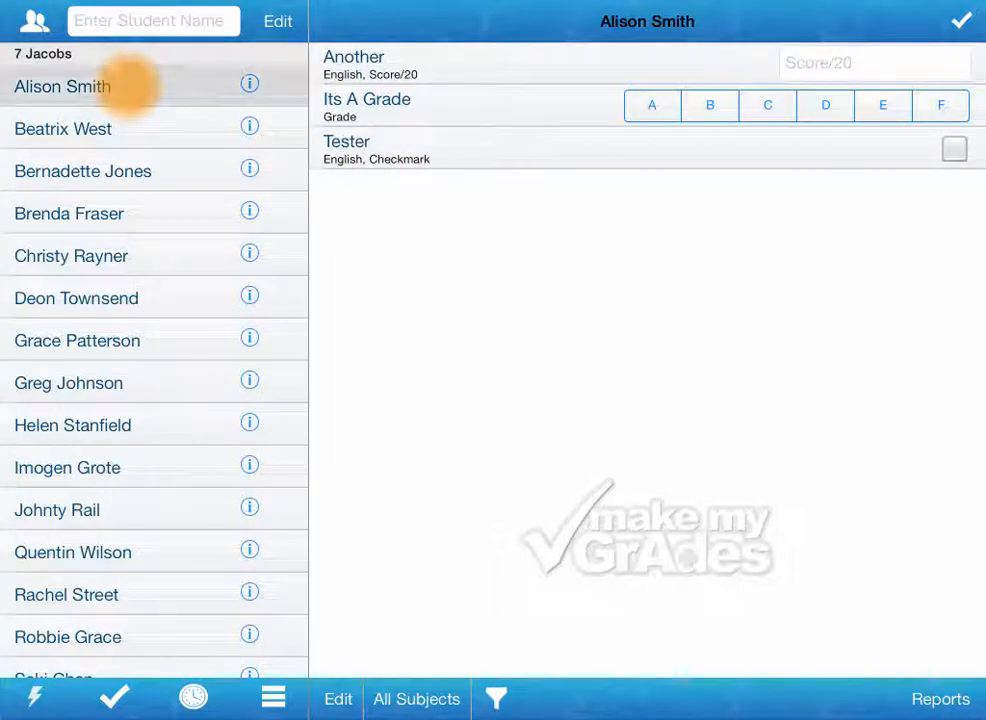
left_click(64, 128)
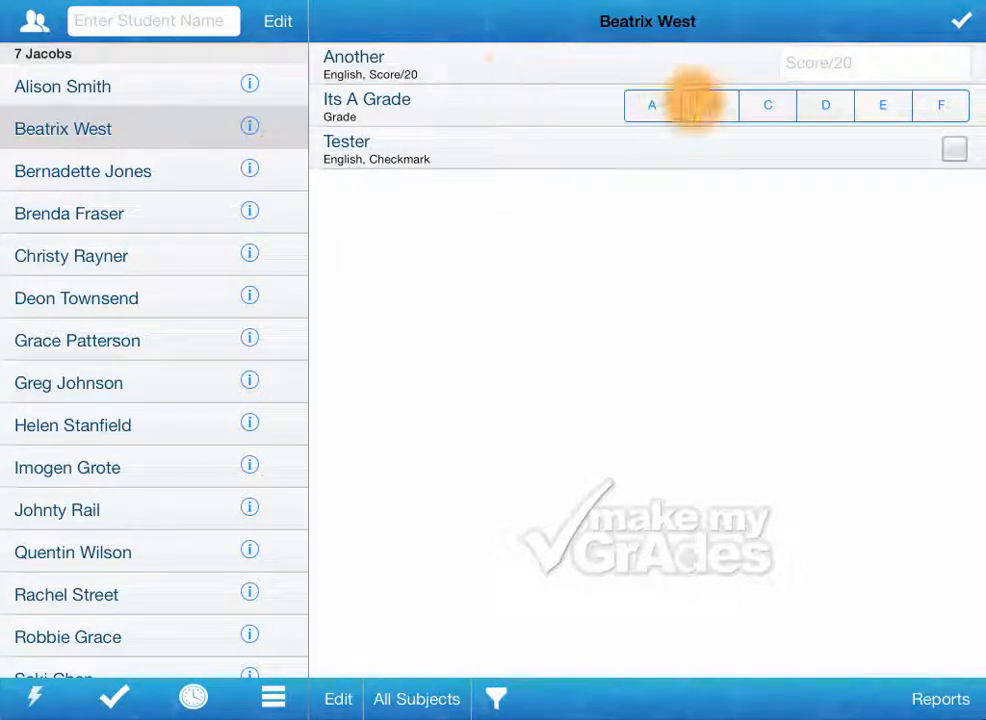
left_click(708, 104)
type("15")
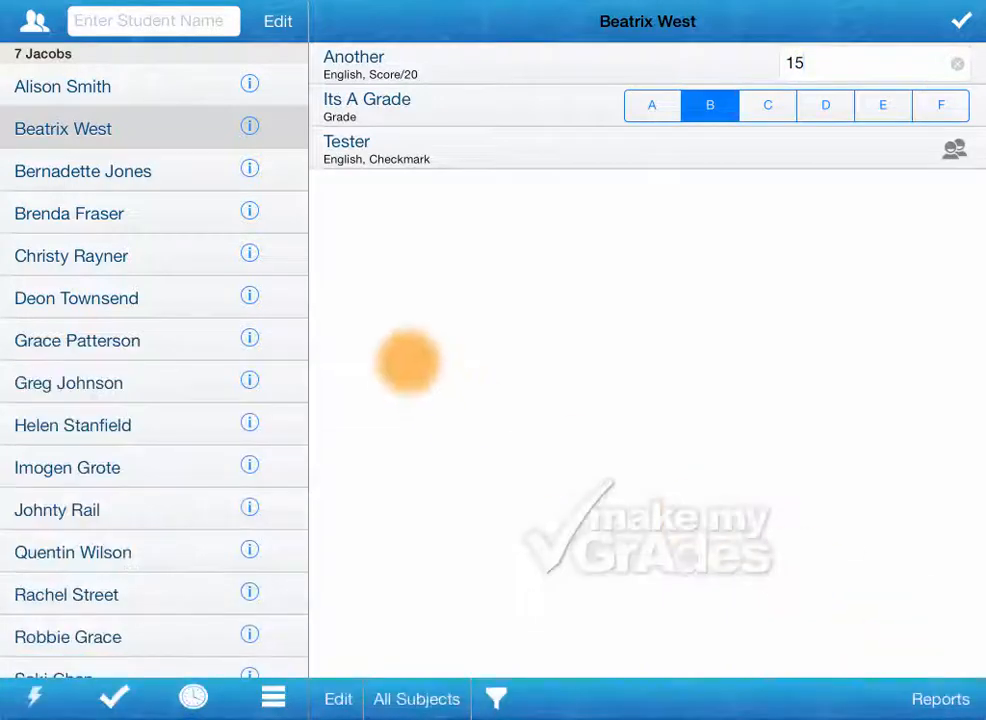
left_click(72, 256)
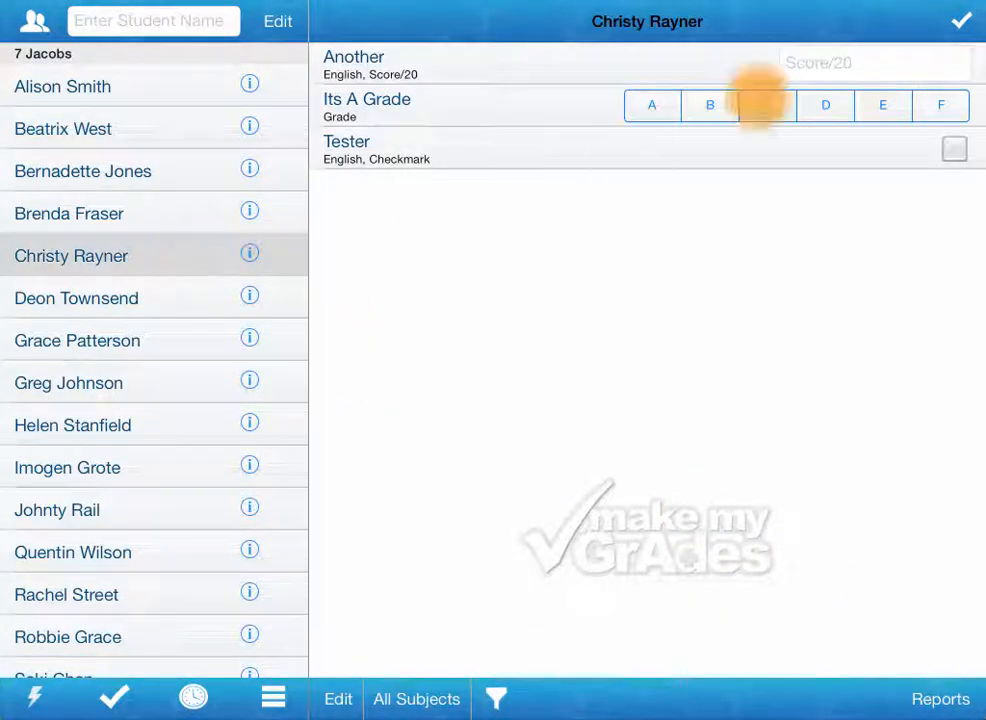
left_click(768, 104)
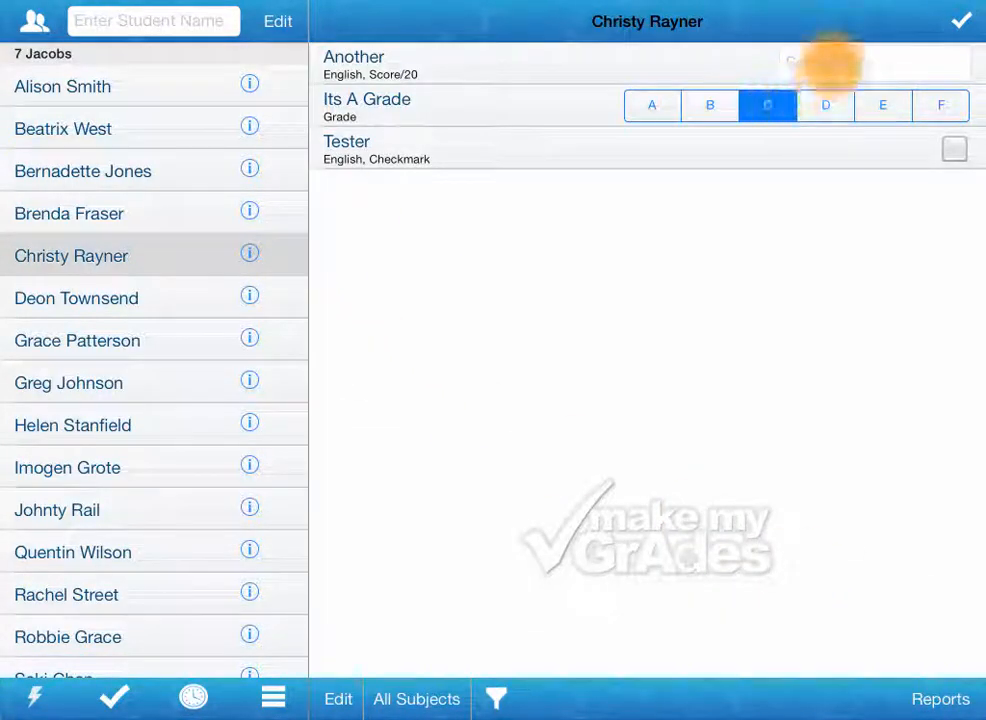
left_click(652, 104)
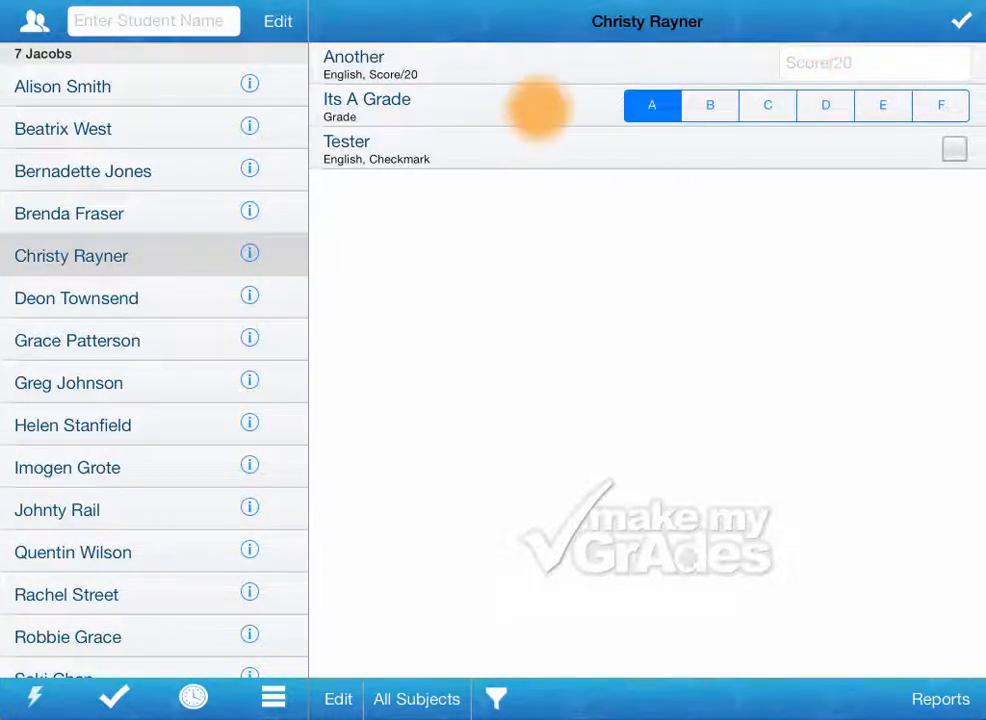
left_click(368, 108)
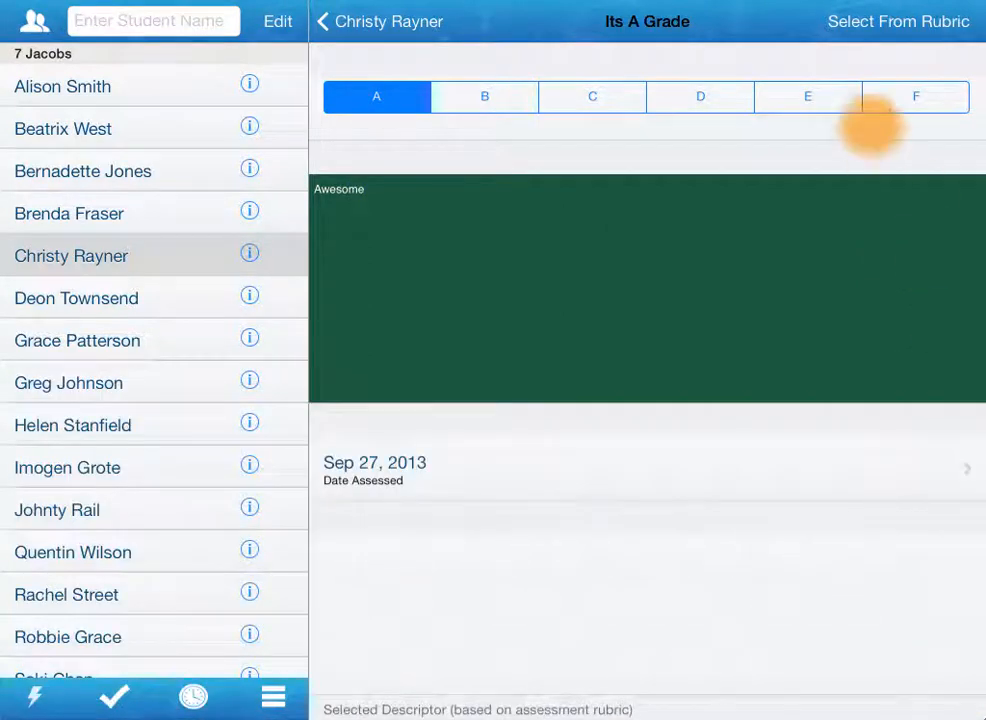
left_click(484, 96)
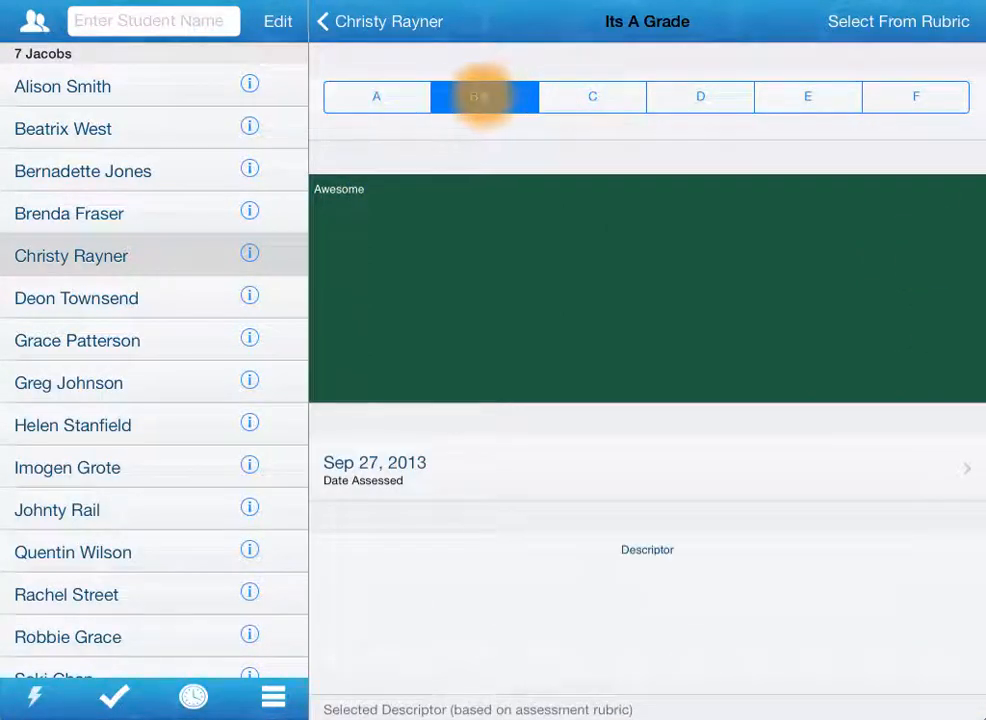
left_click(484, 96)
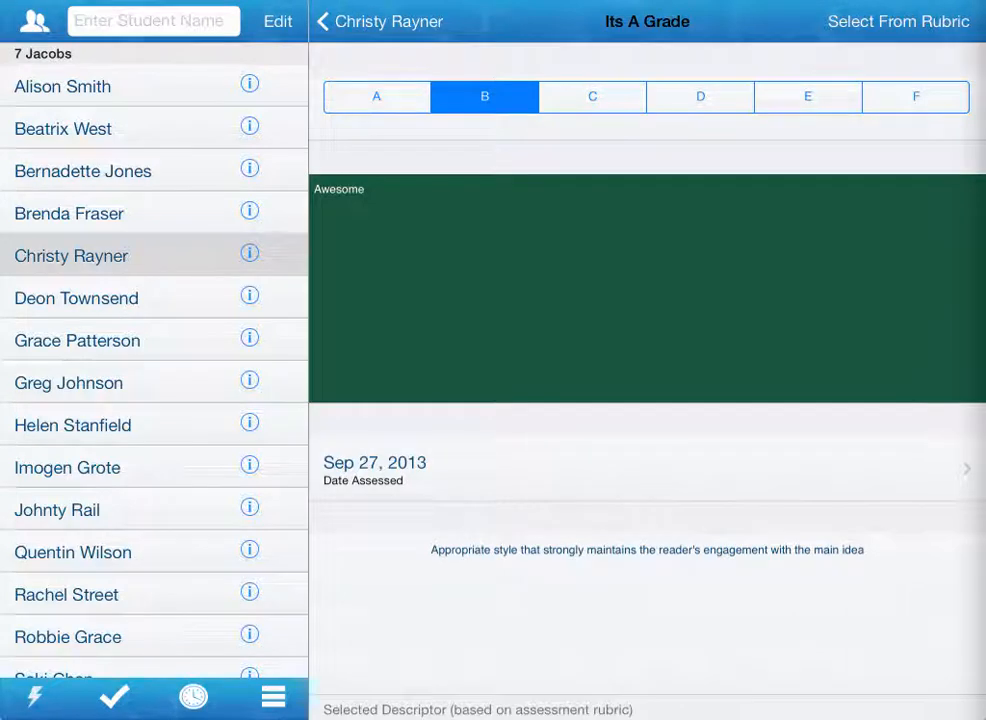
left_click(896, 20)
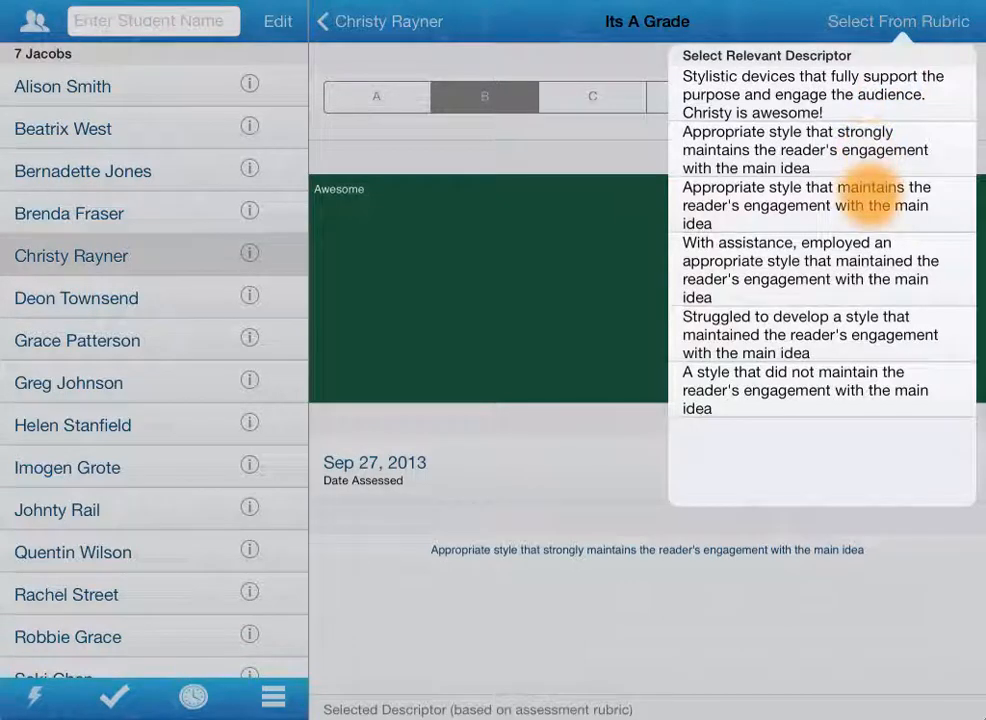
left_click(810, 94)
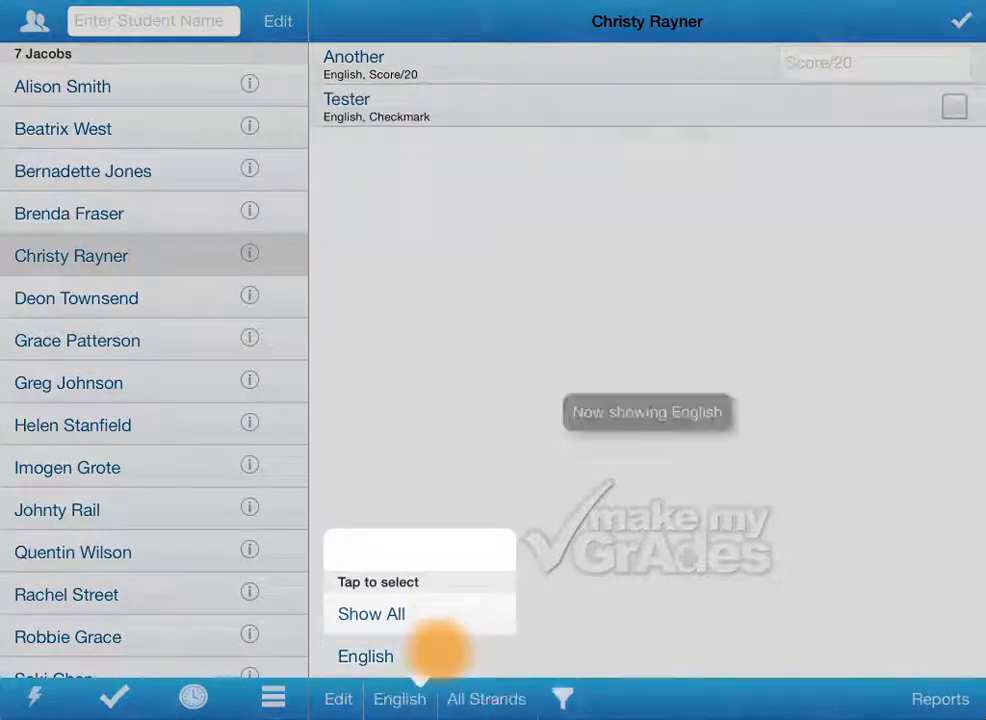
left_click(364, 656)
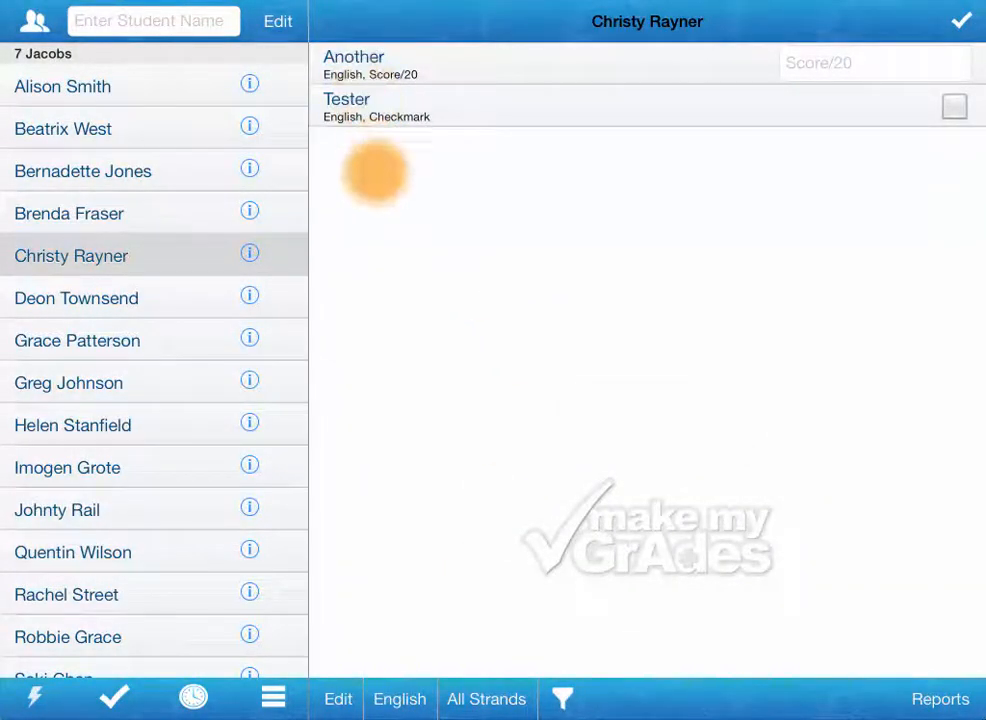
mouse_move(600, 336)
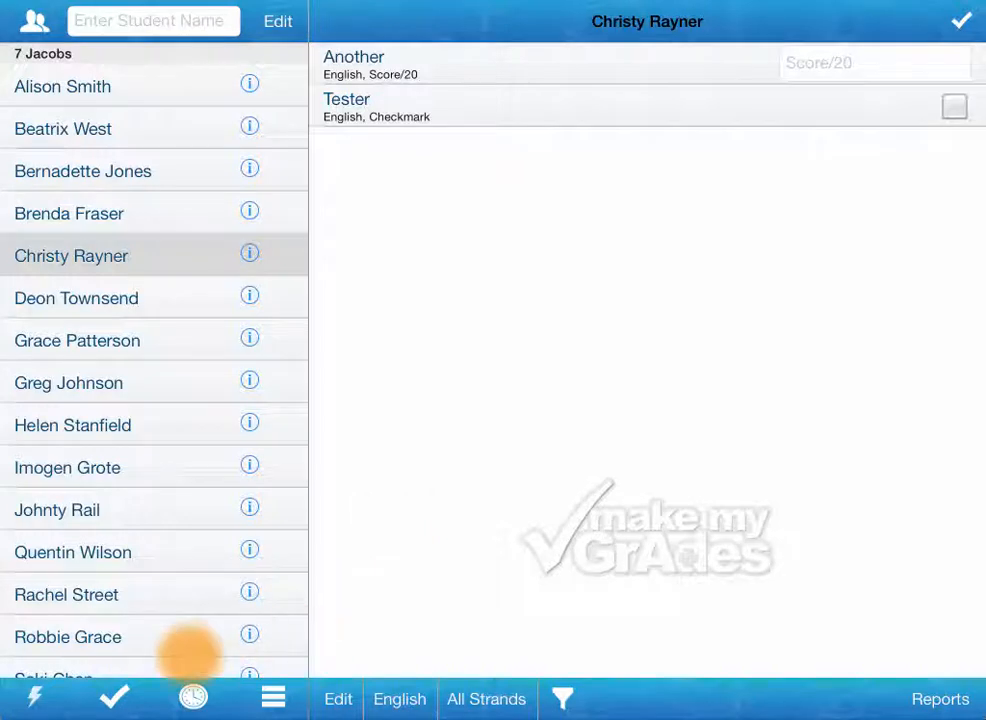
left_click(112, 698)
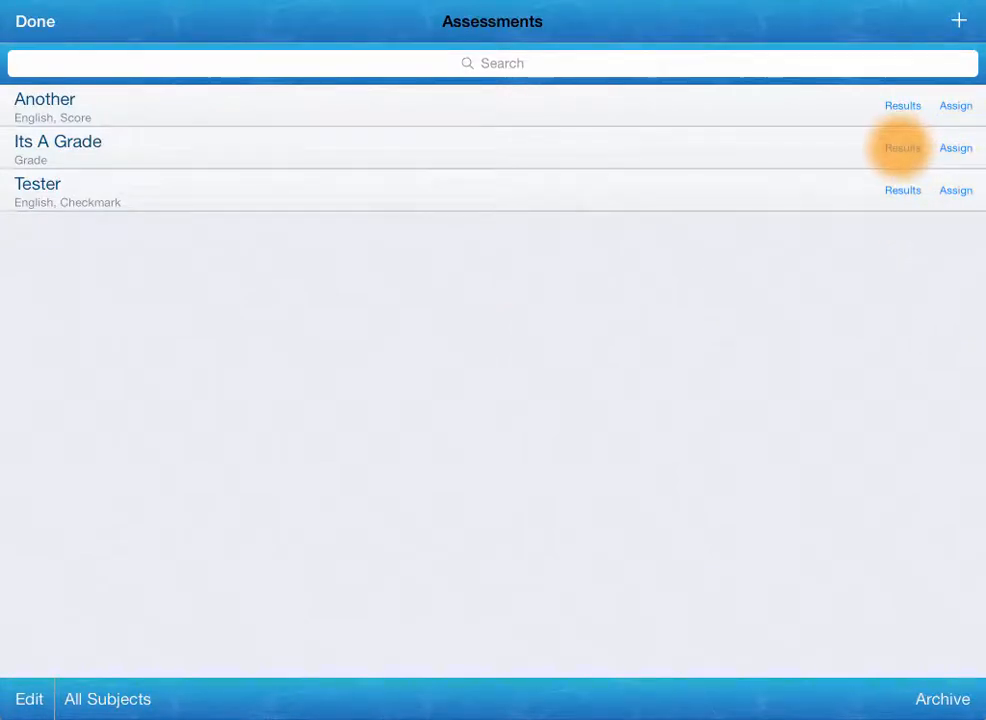
left_click(902, 148)
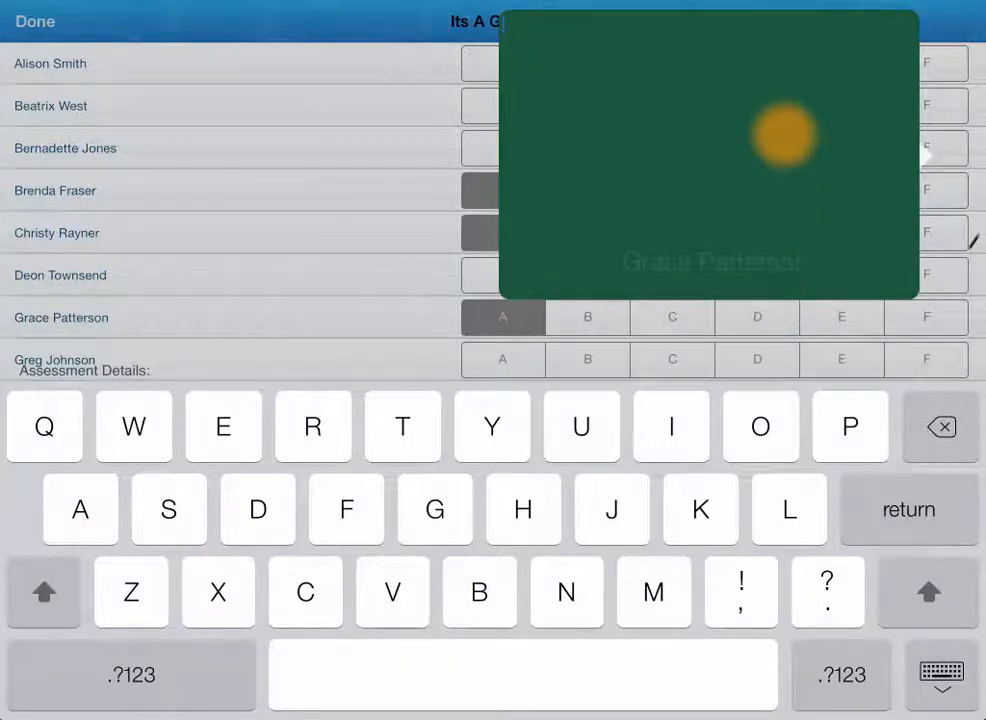
type("Well")
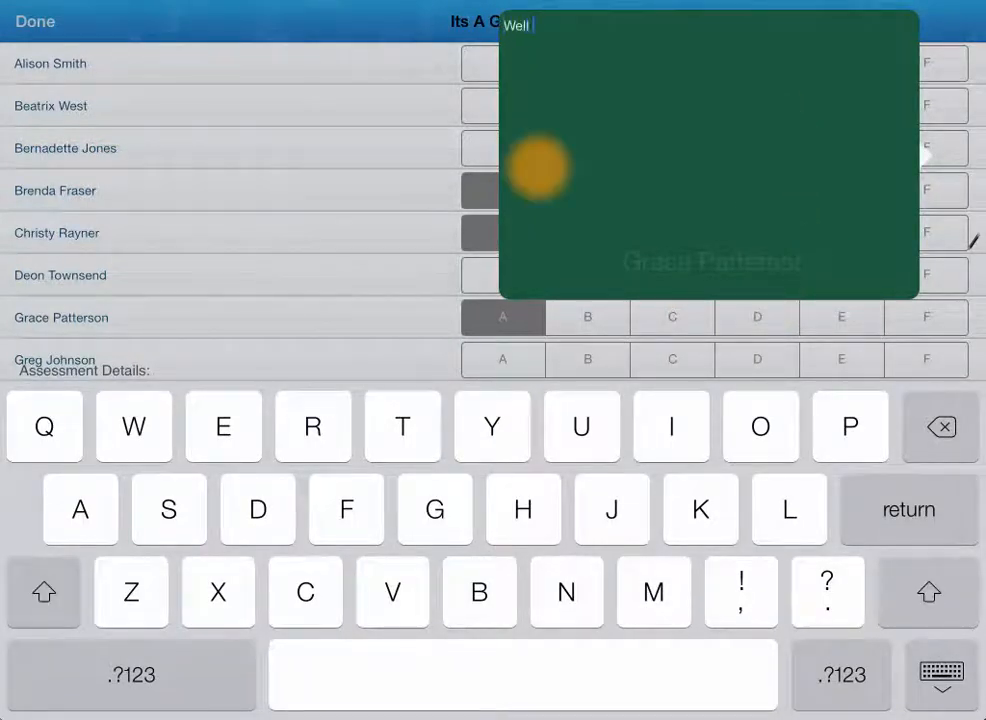
type("done")
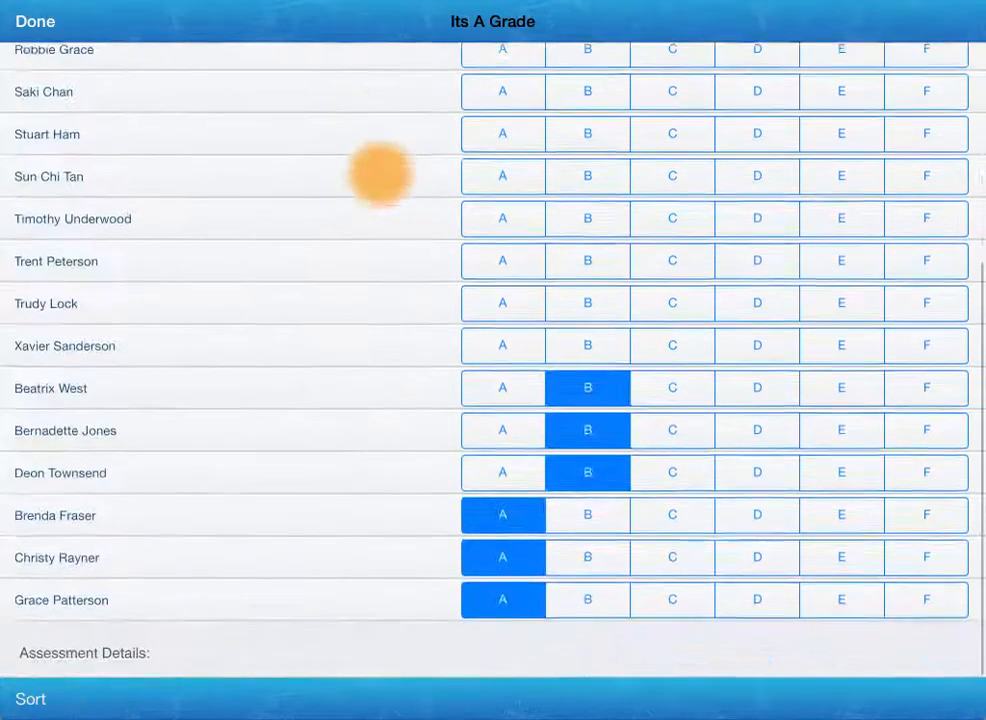
scroll("down", 3)
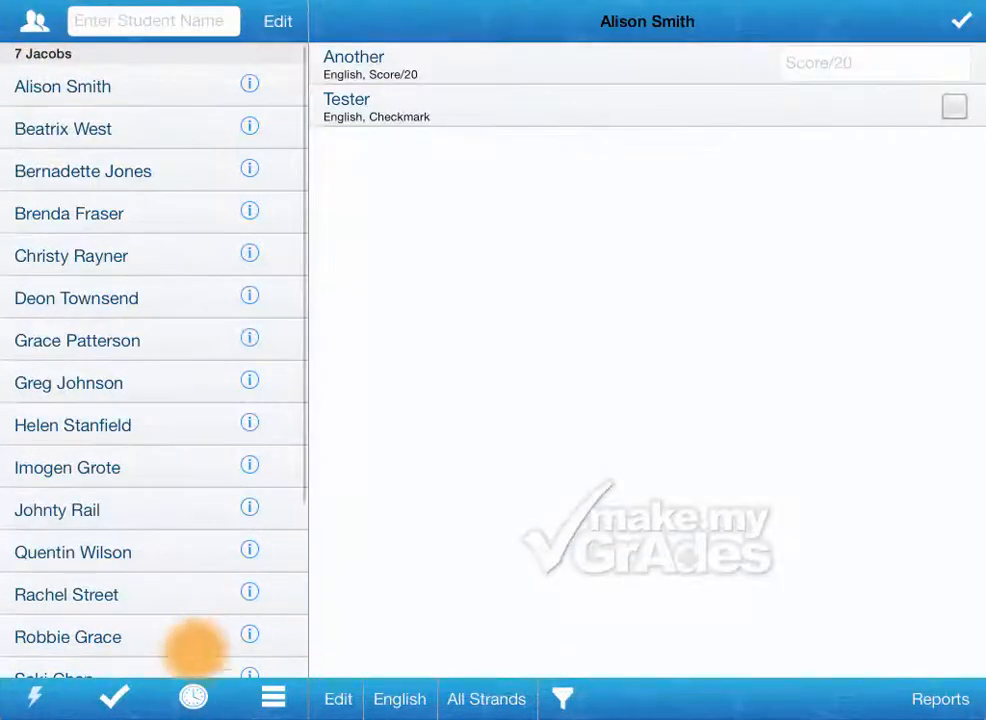
left_click(32, 696)
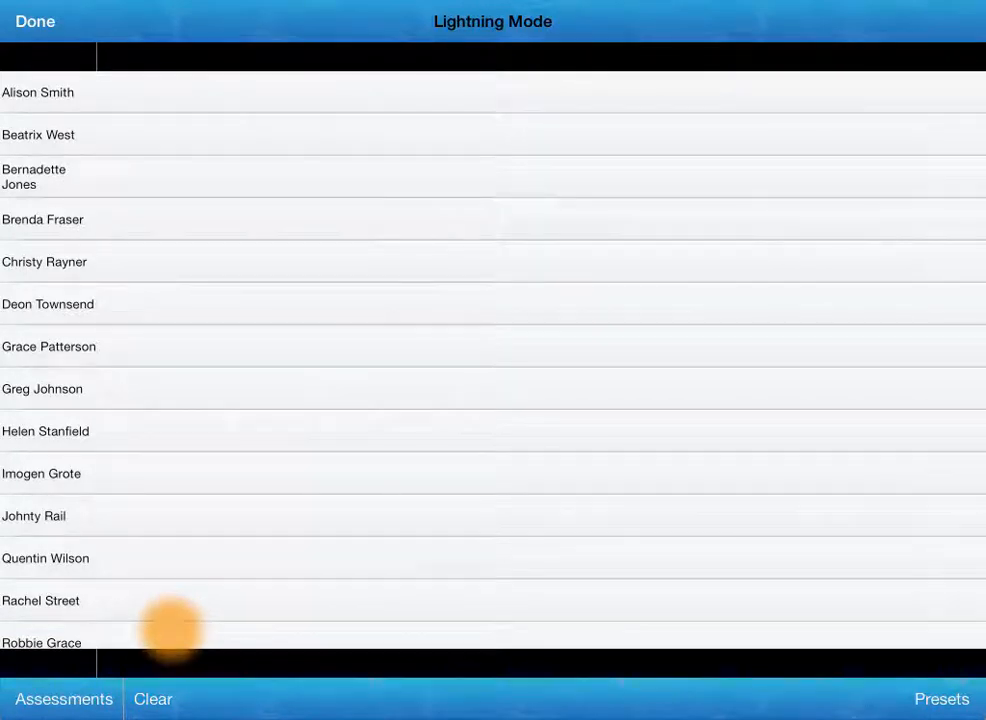
left_click(64, 698)
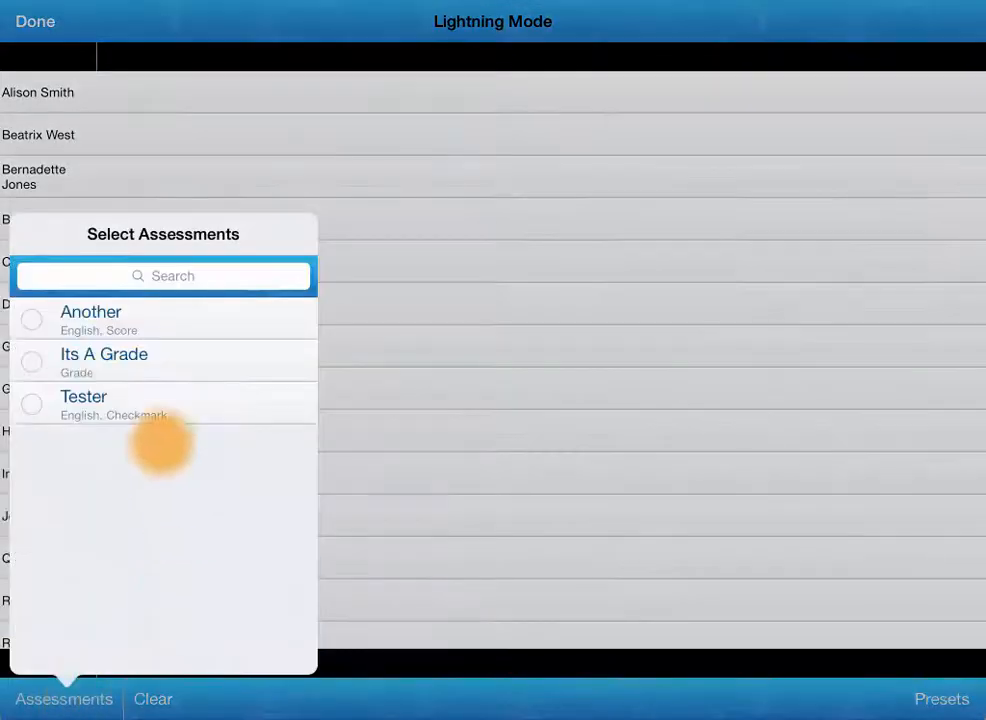
left_click(32, 404)
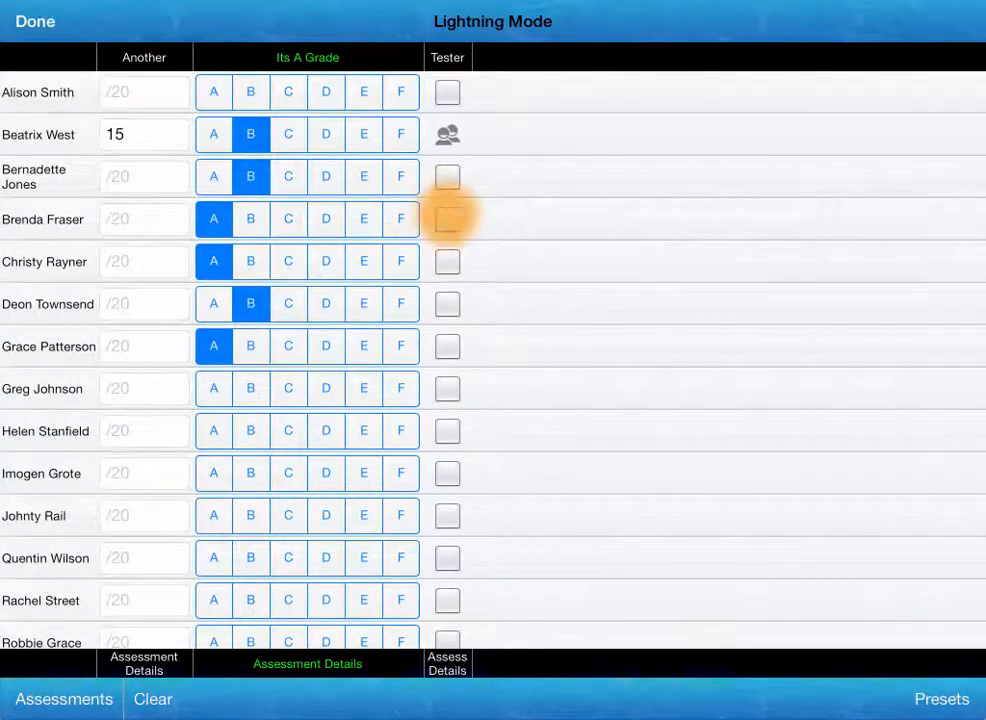
left_click(448, 218)
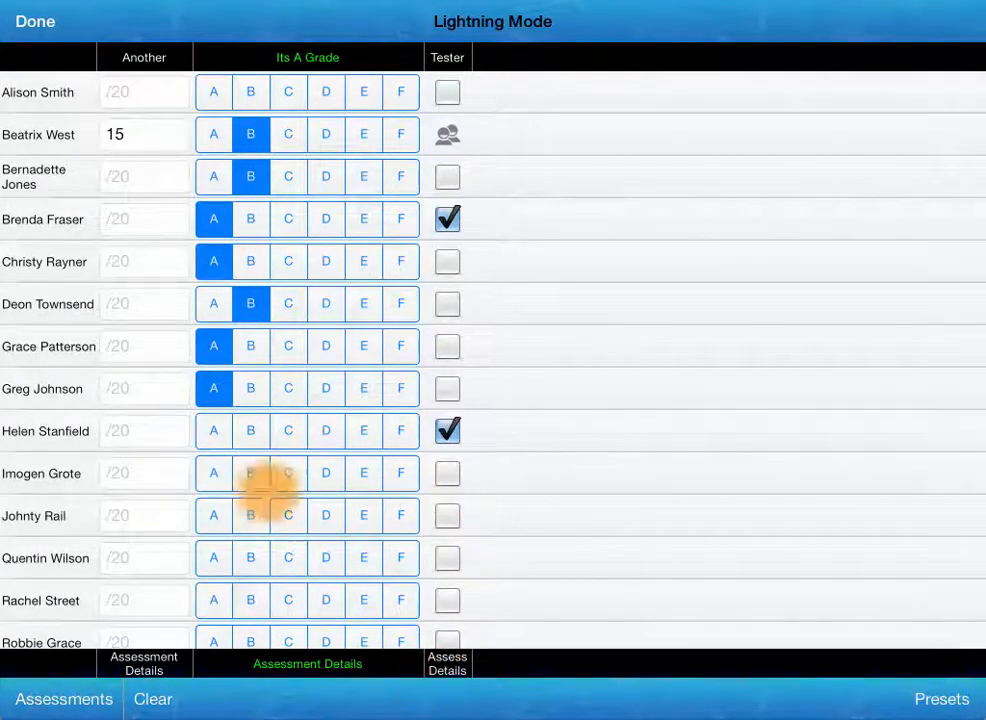
Save the active assessment columns as preset 'My Preset' and load it back.
left_click(940, 698)
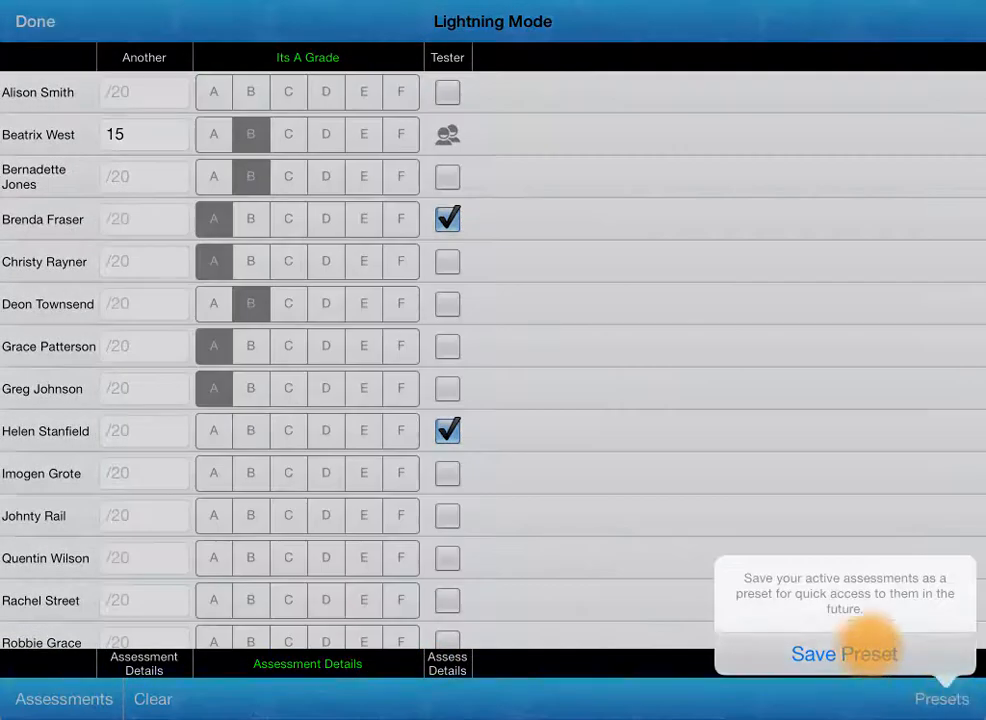
left_click(844, 652)
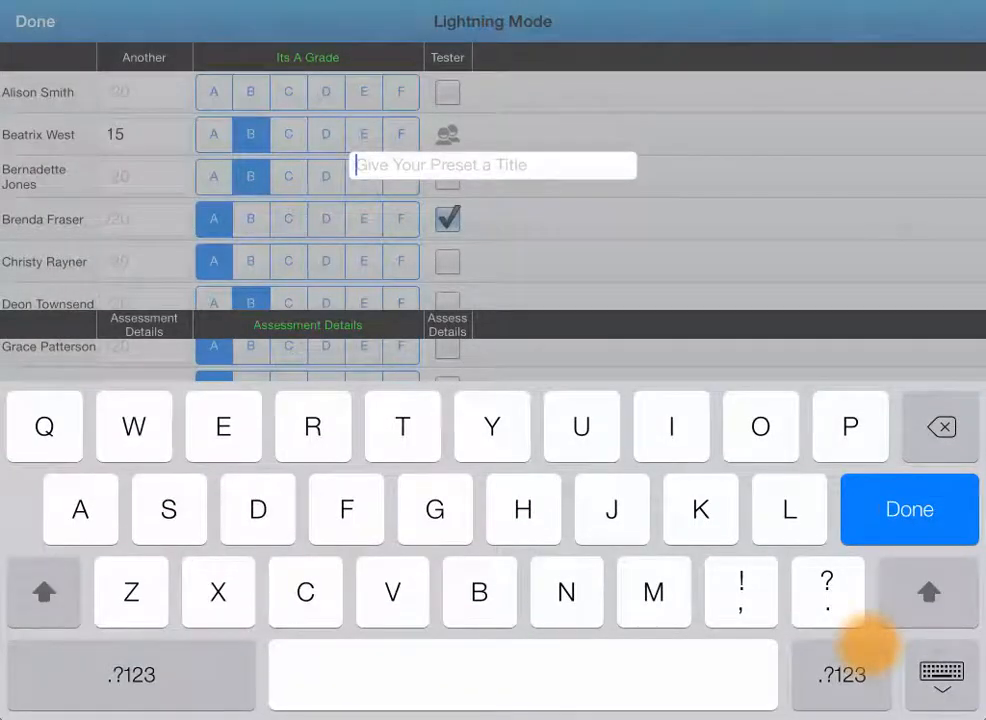
type("My PRe")
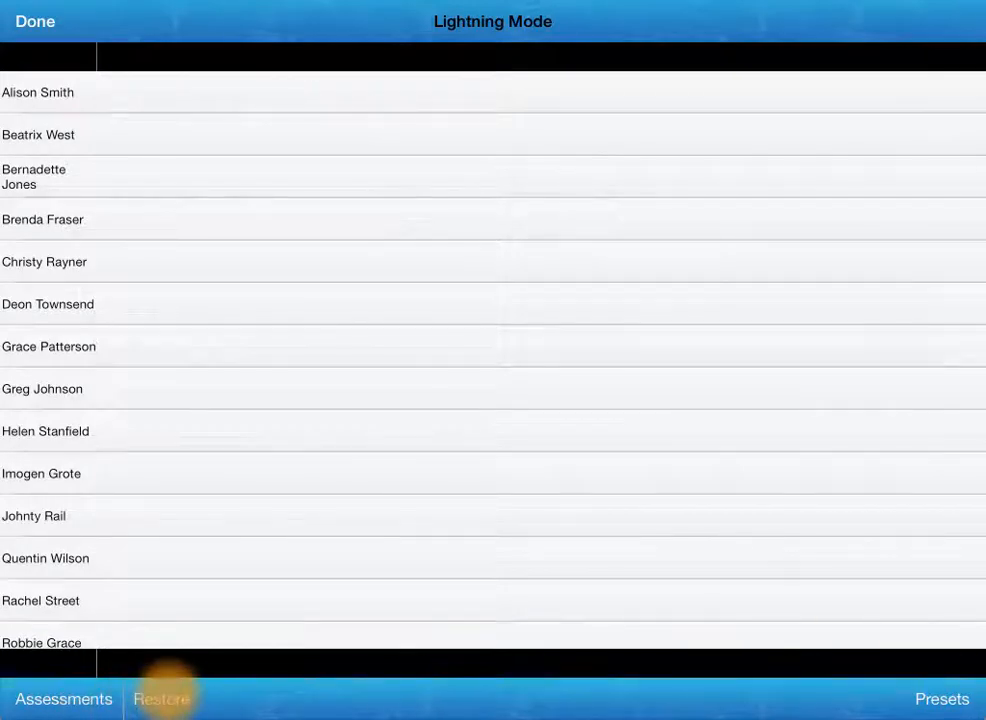
left_click(162, 700)
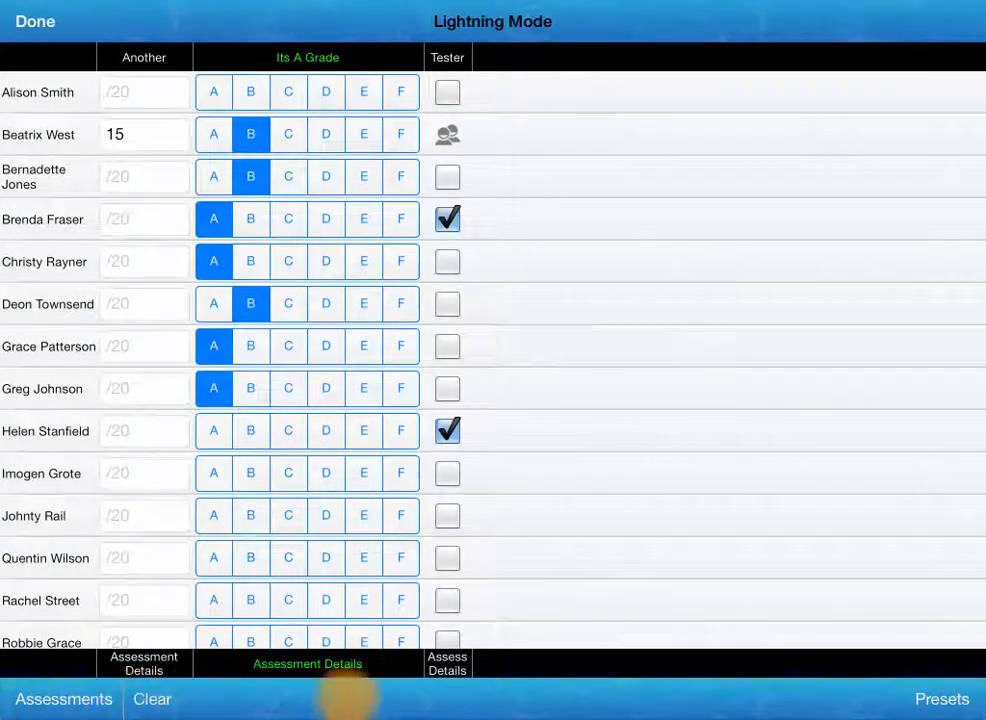
left_click(940, 698)
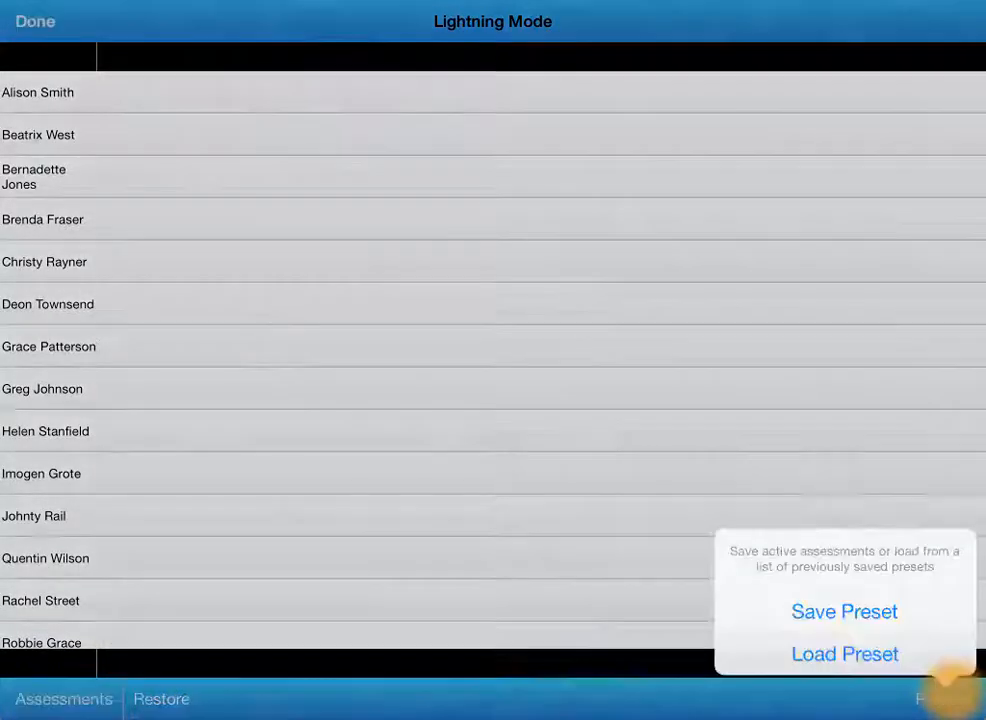
left_click(844, 652)
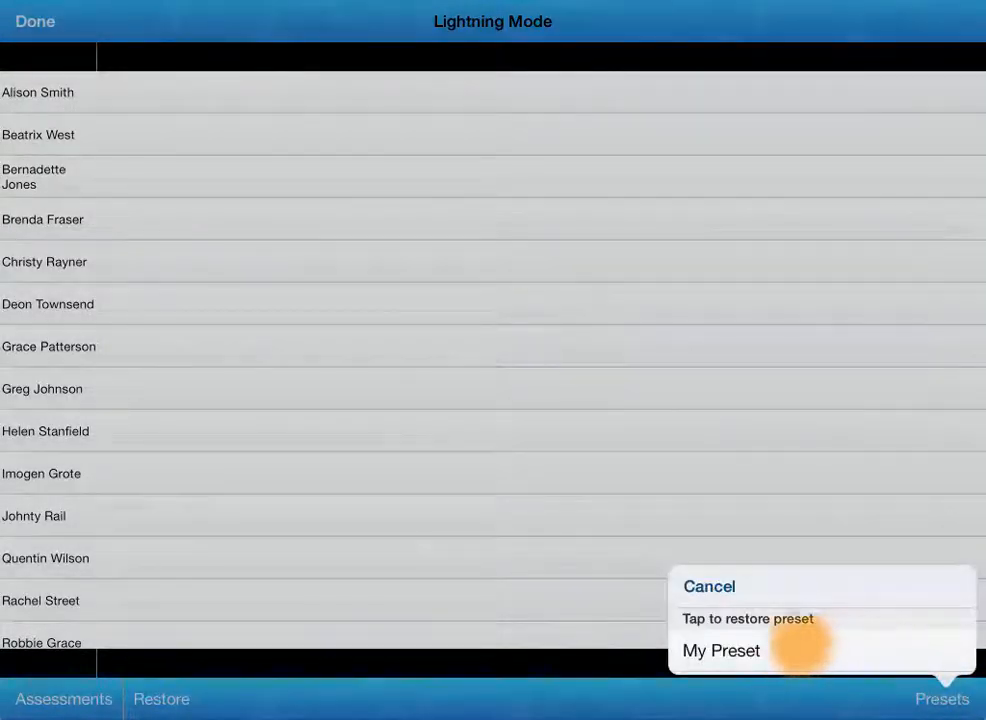
left_click(720, 650)
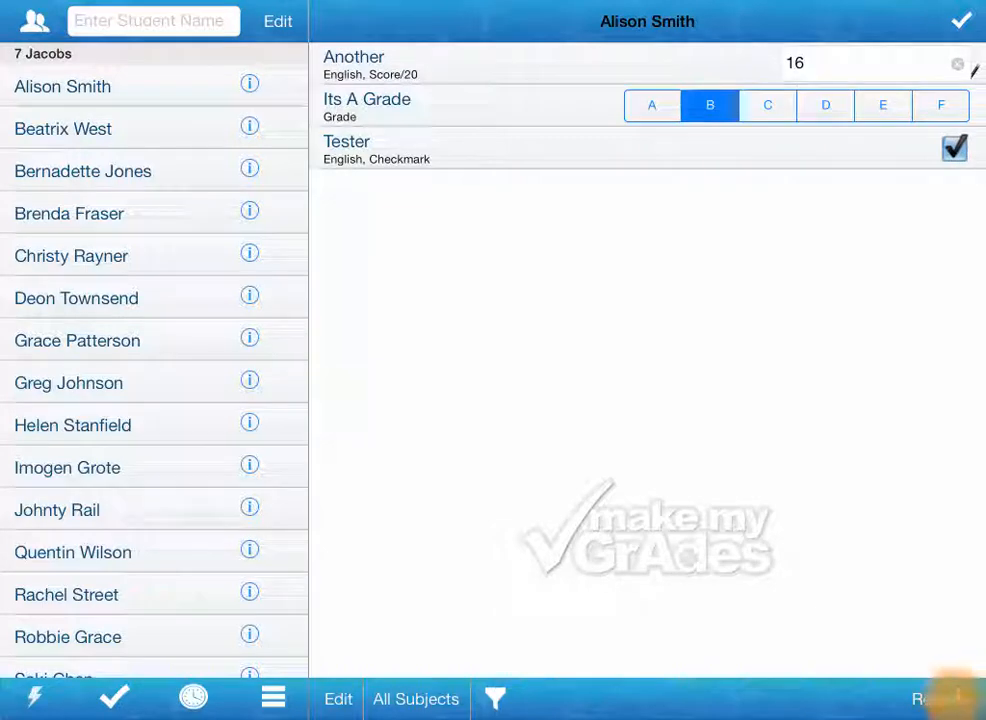
left_click(938, 698)
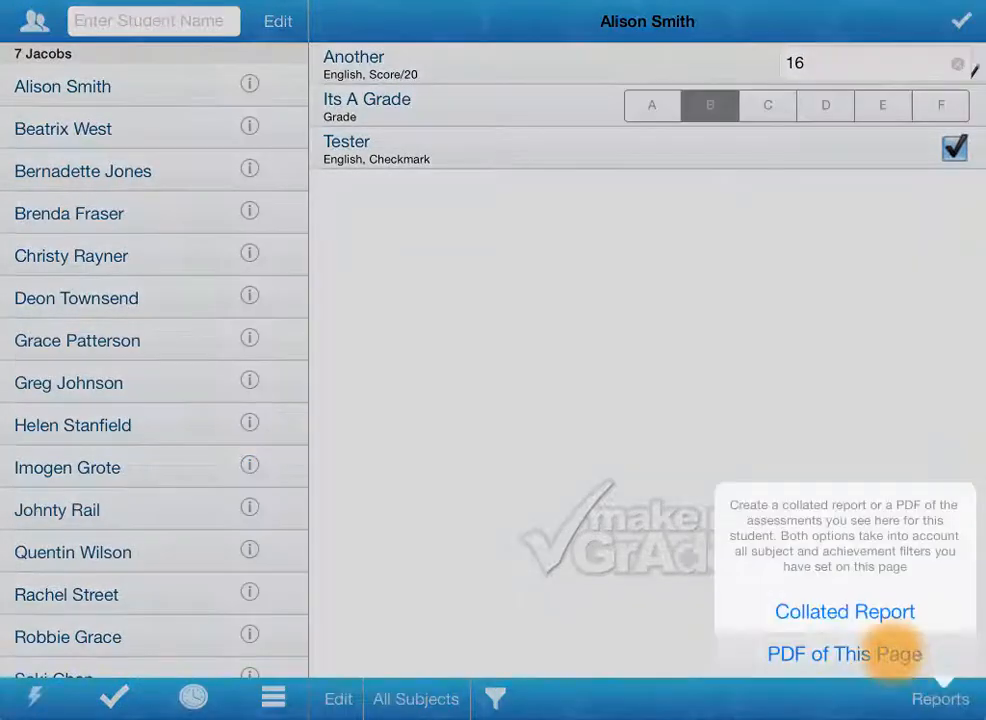
left_click(844, 652)
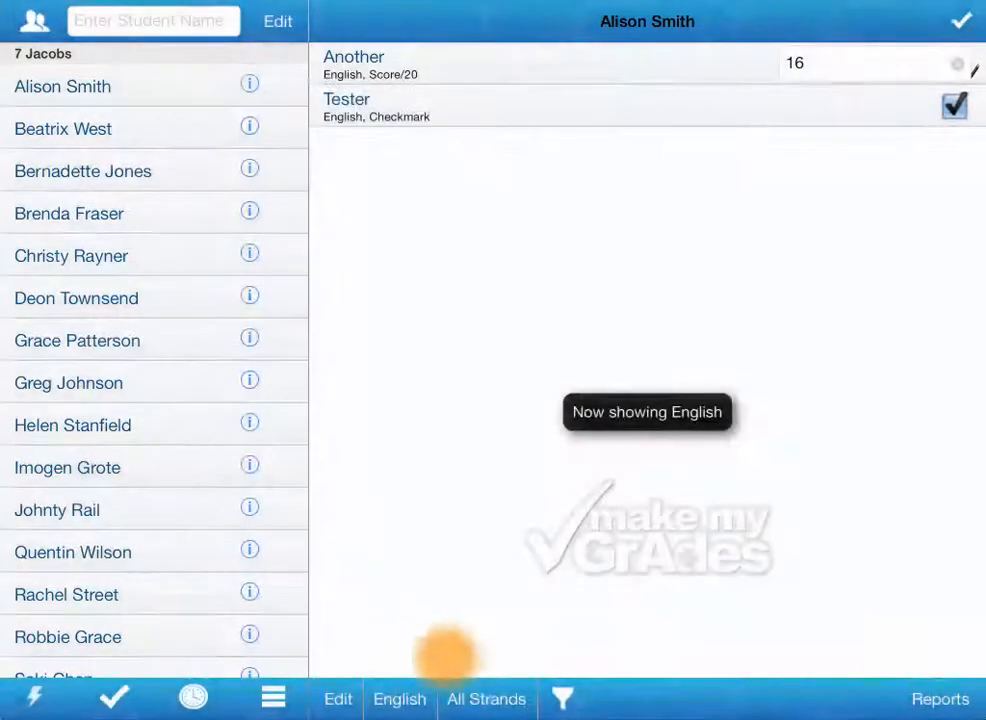
left_click(560, 698)
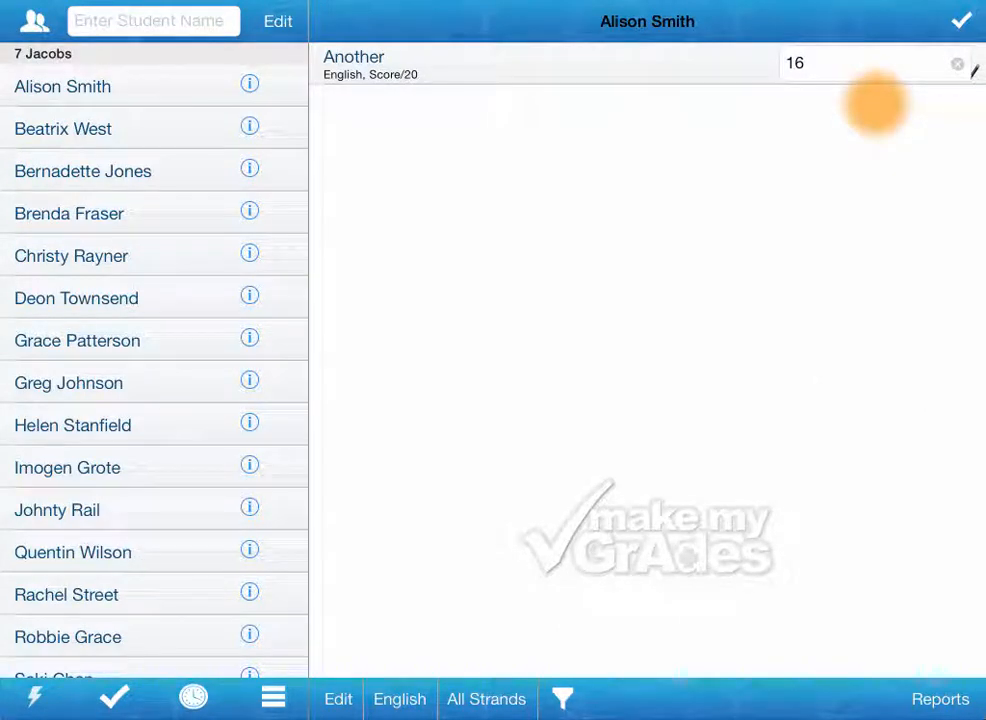
left_click(400, 698)
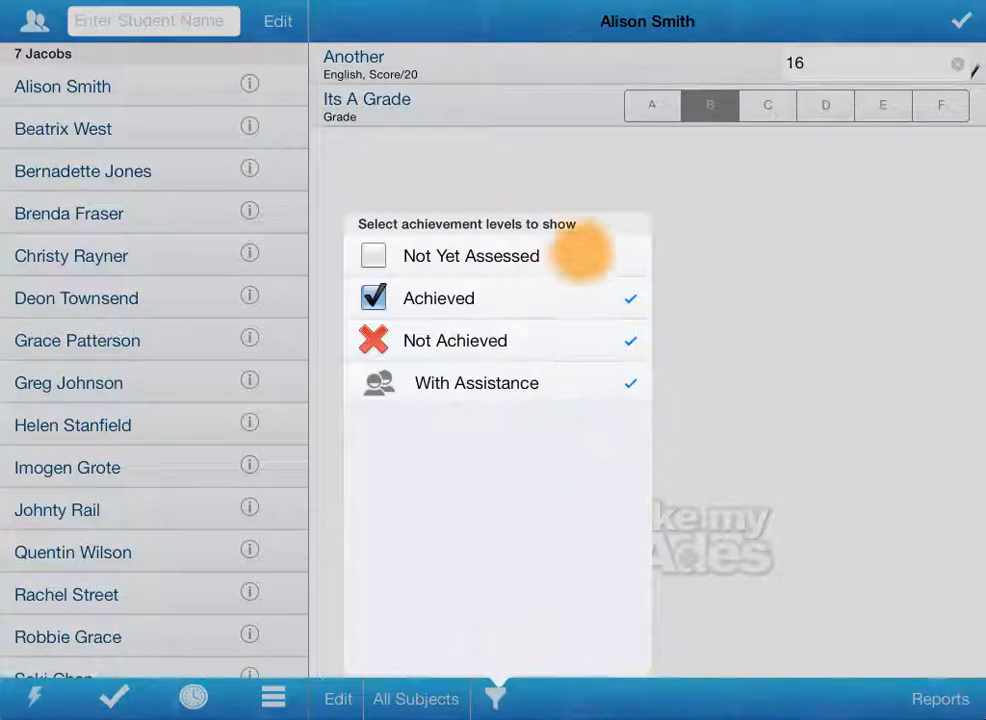
left_click(494, 698)
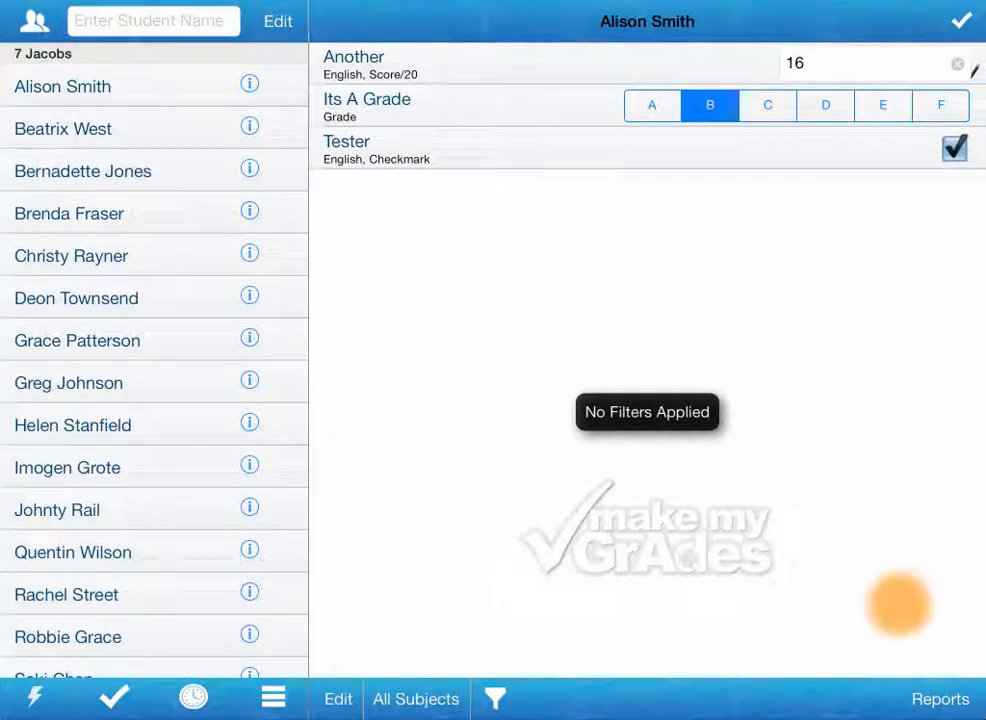
left_click(938, 698)
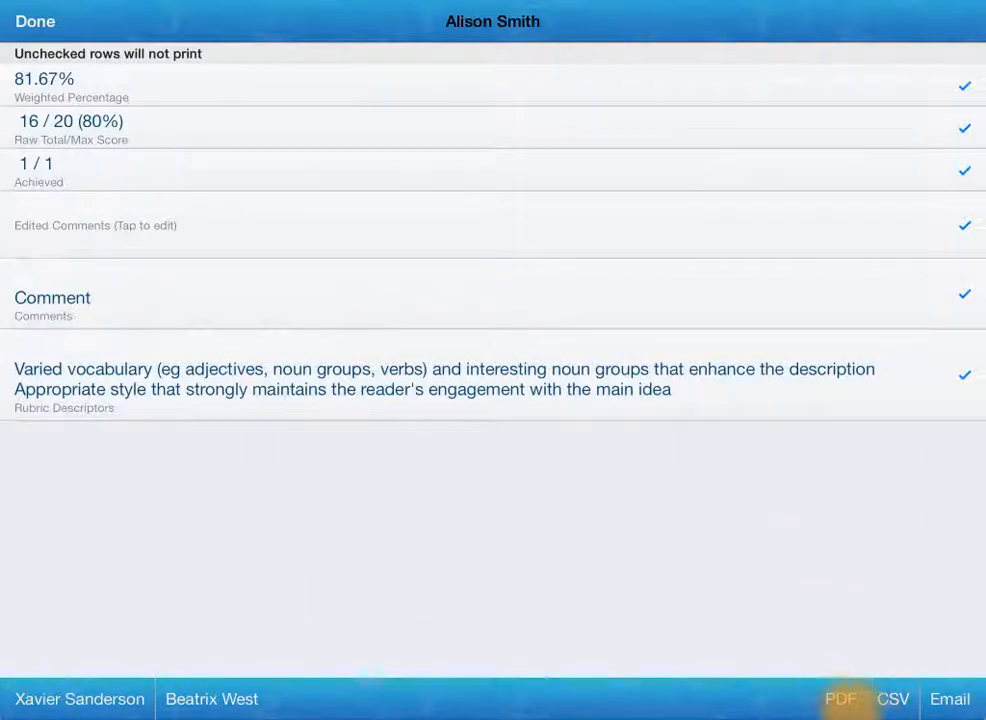
left_click(948, 698)
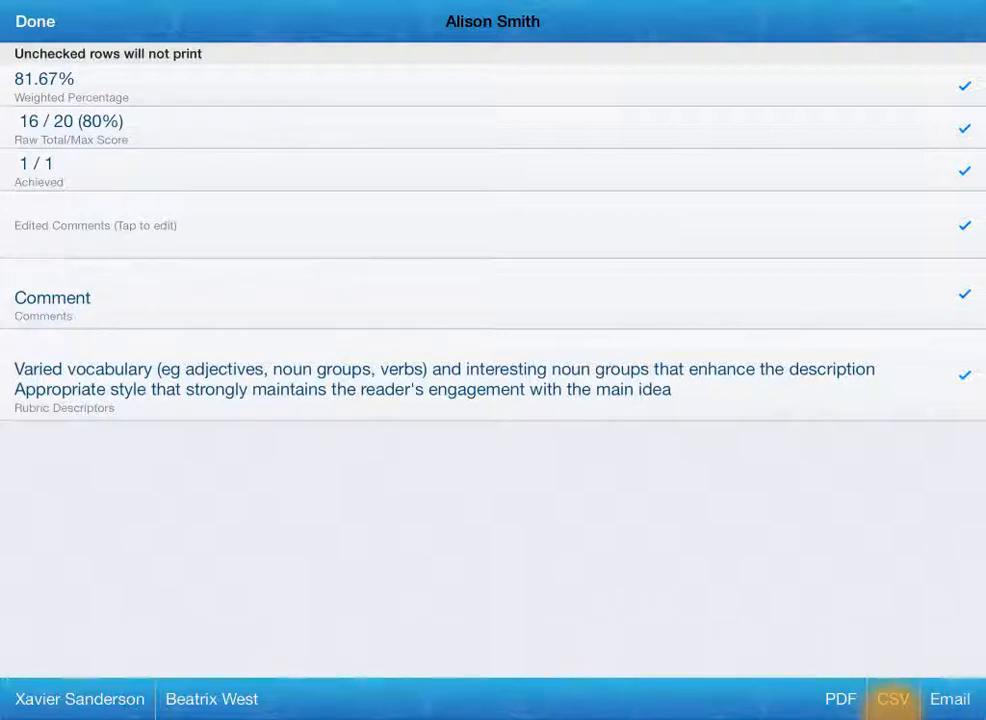
left_click(948, 698)
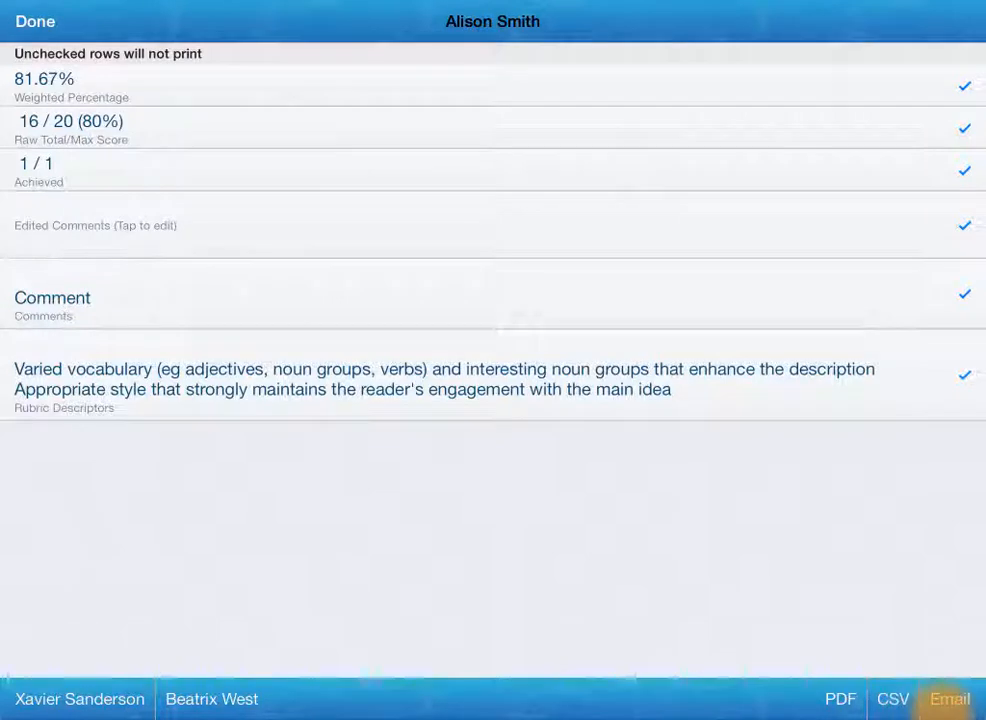
left_click(892, 698)
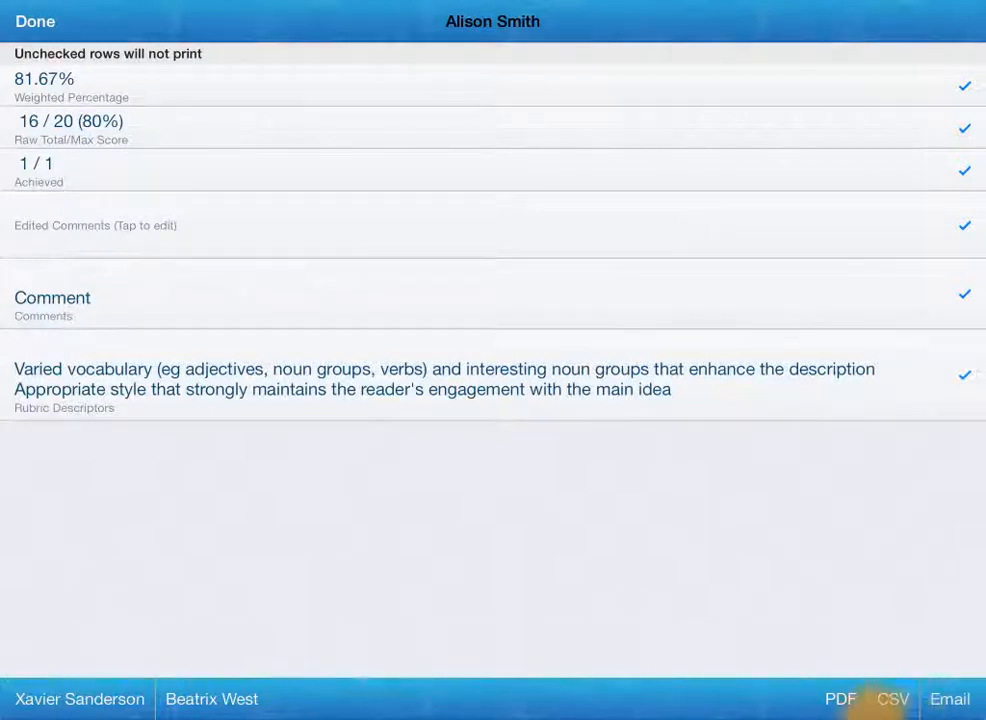
left_click(948, 698)
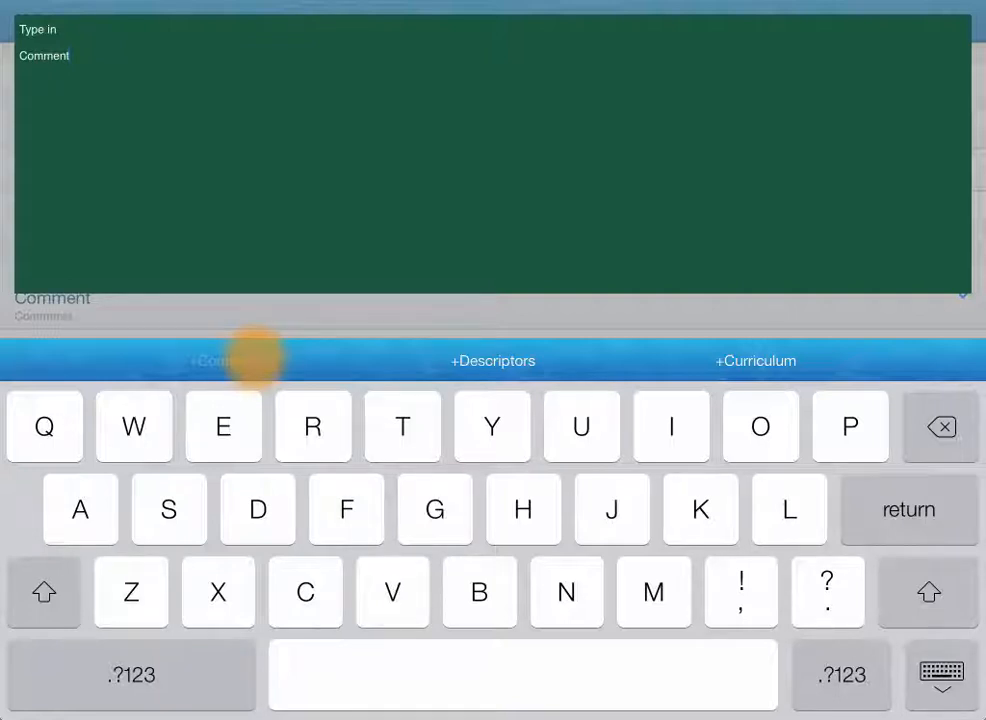
left_click(492, 360)
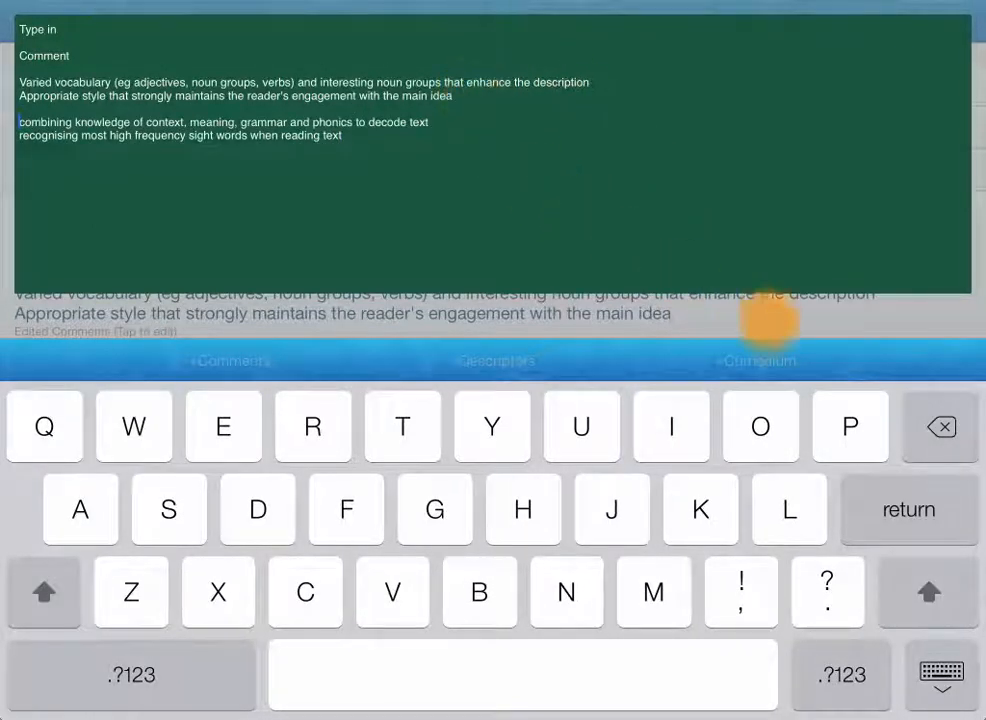
left_click(36, 20)
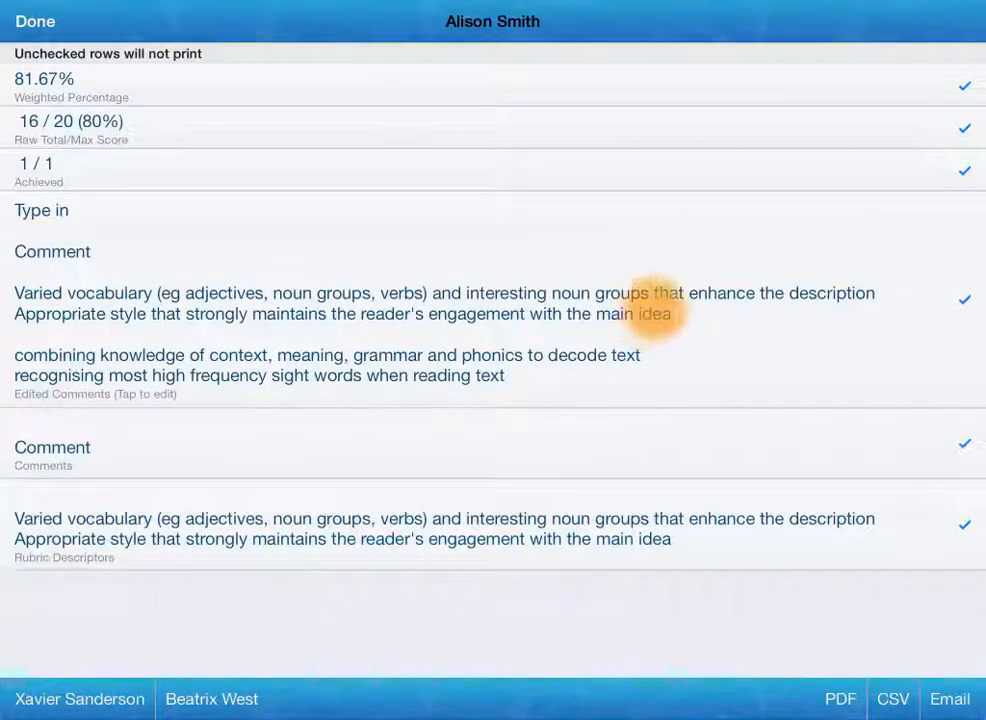
left_click(840, 698)
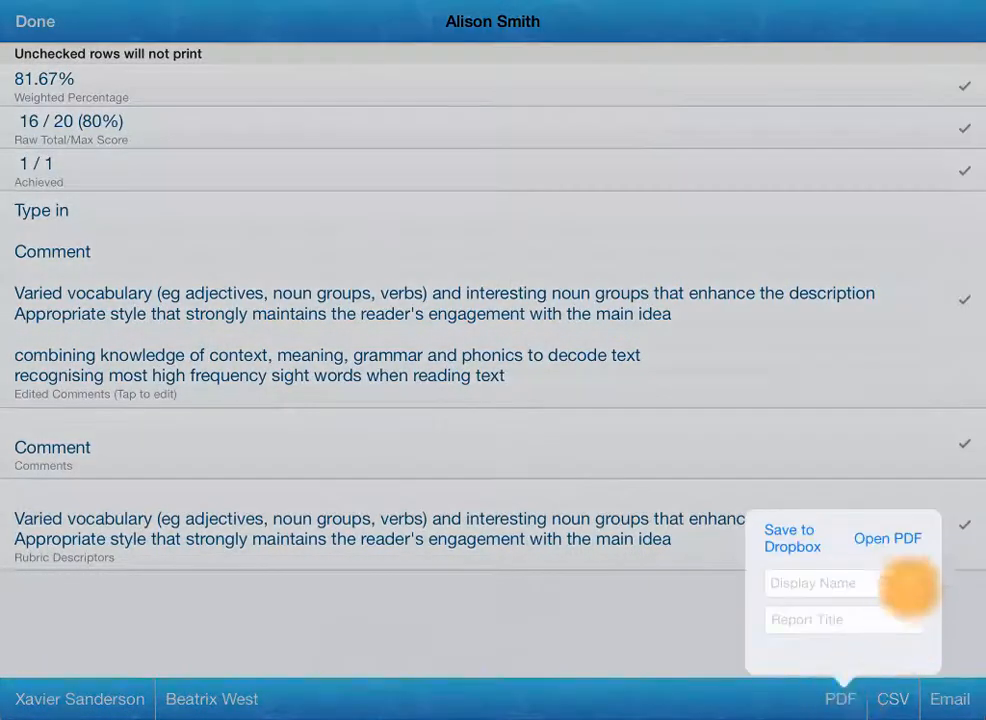
left_click(886, 538)
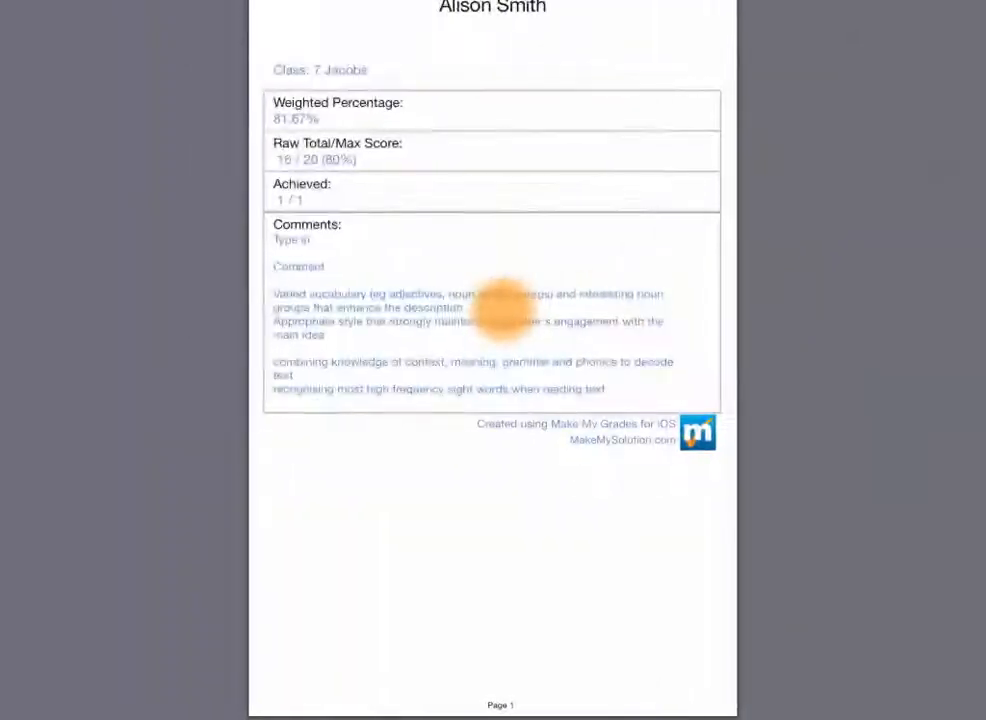
scroll("right", 3)
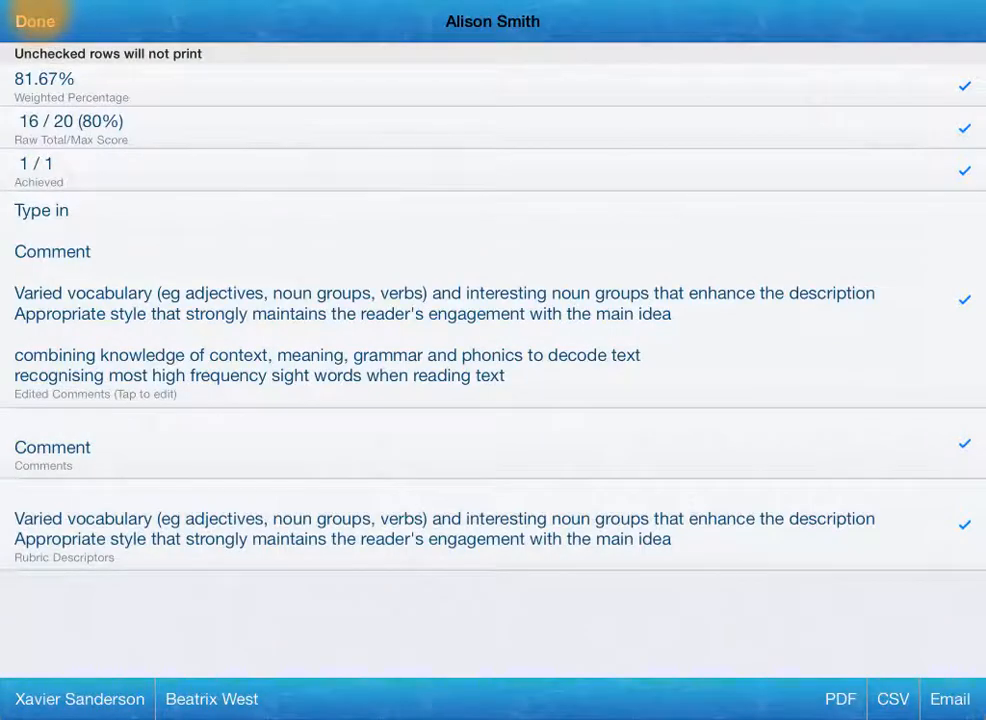
Leave the report and start the 7 Jacobs attendance roll with a single roll call per day.
left_click(36, 20)
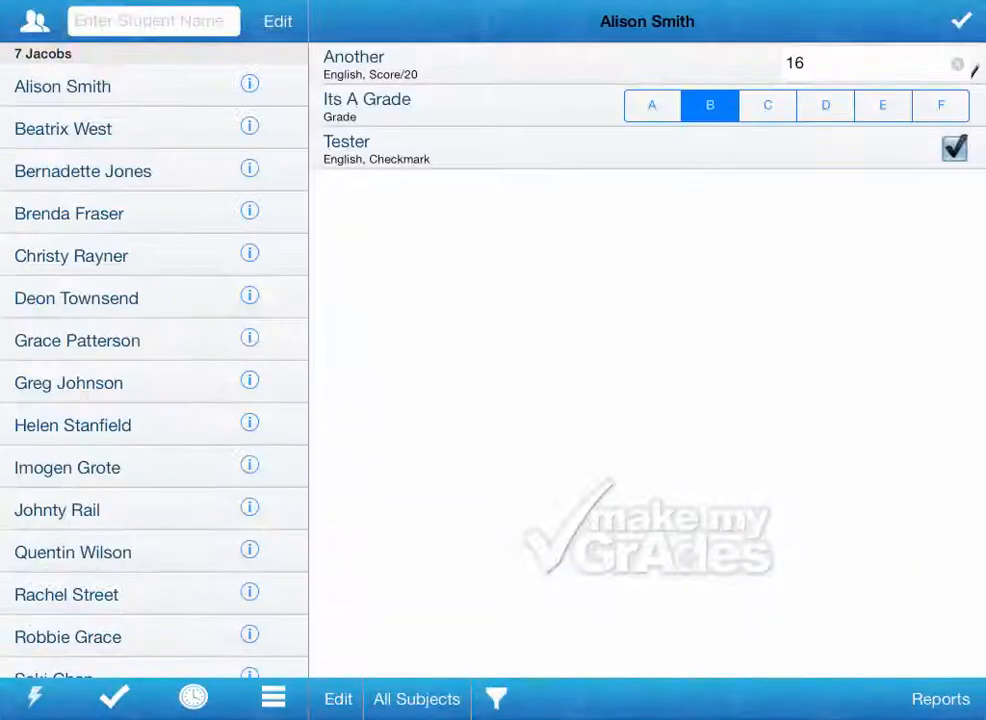
left_click(192, 696)
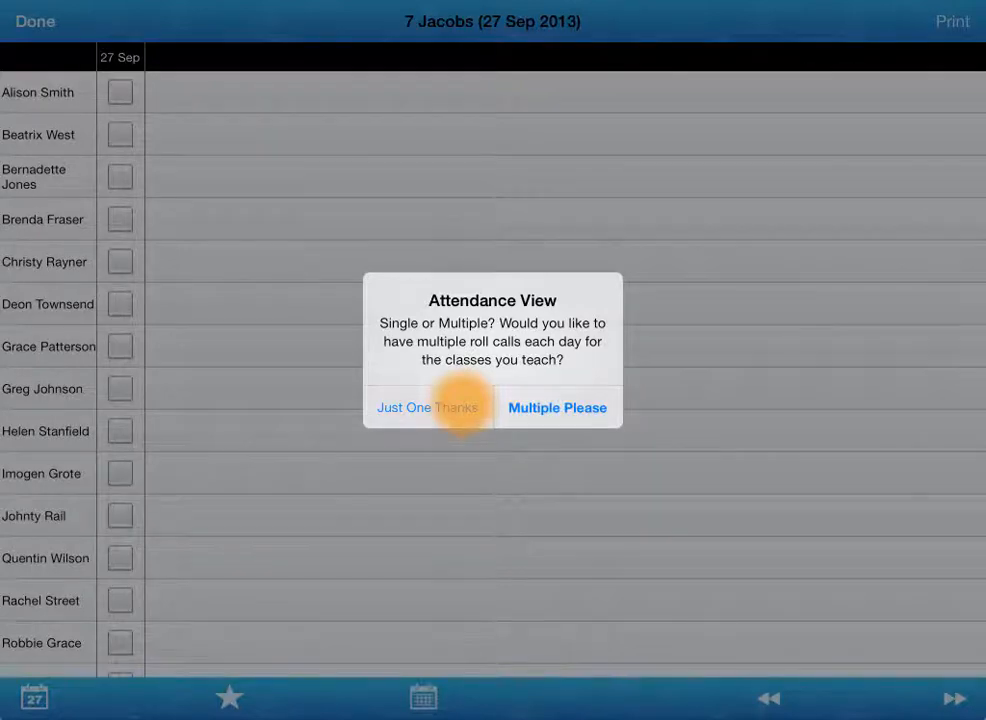
left_click(428, 408)
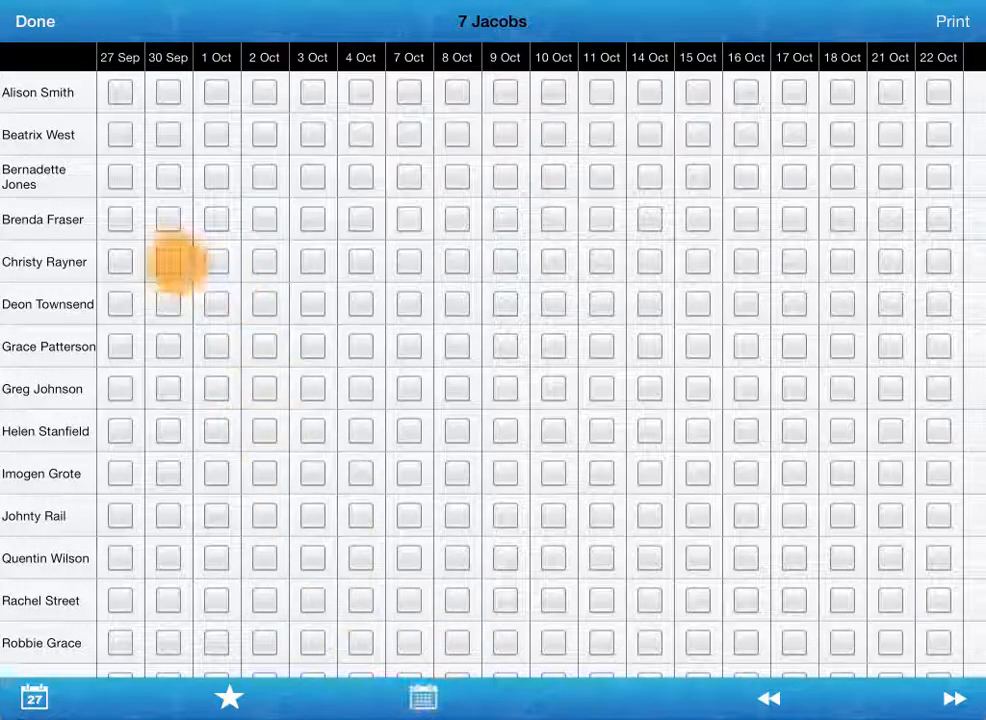
Mark the whole 27 Sep column present, then switch every student to Late.
left_click(120, 56)
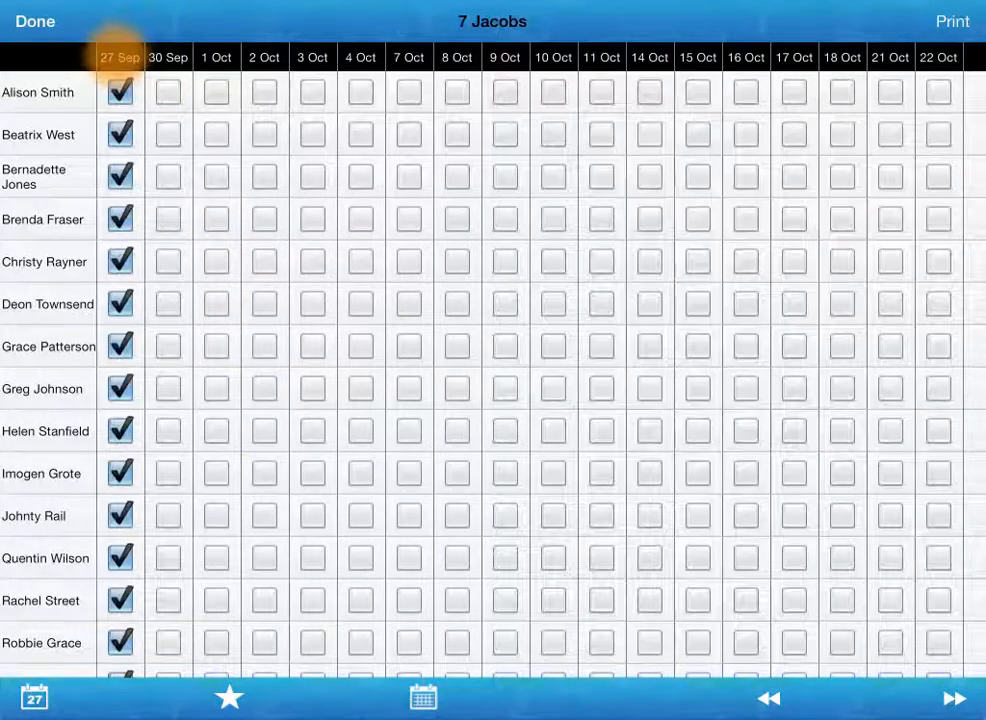
left_click(120, 56)
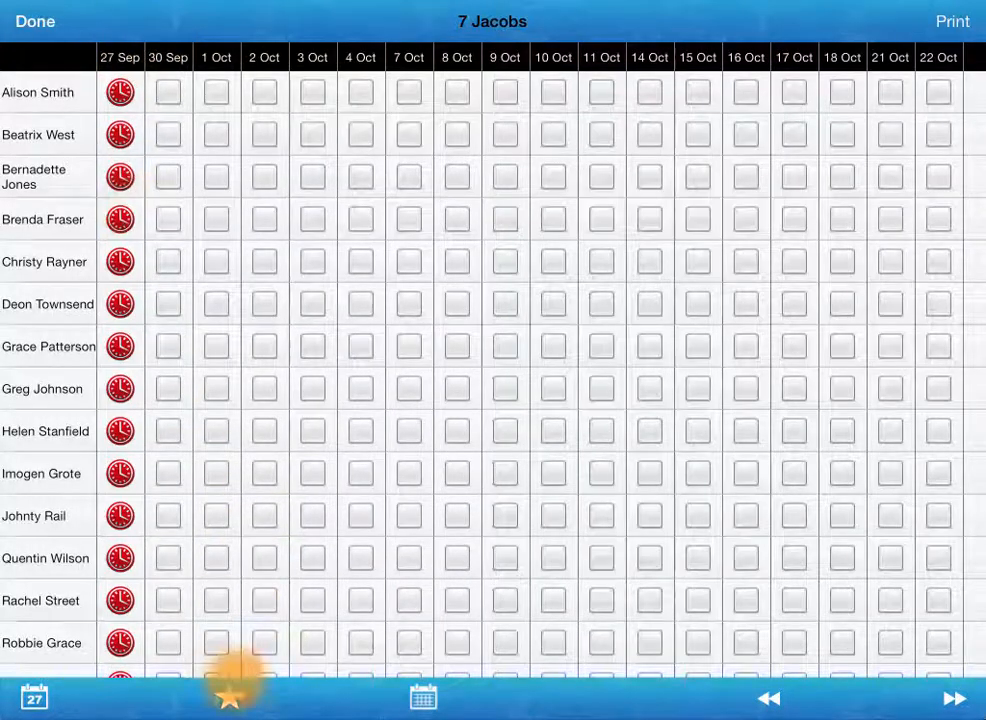
left_click(230, 696)
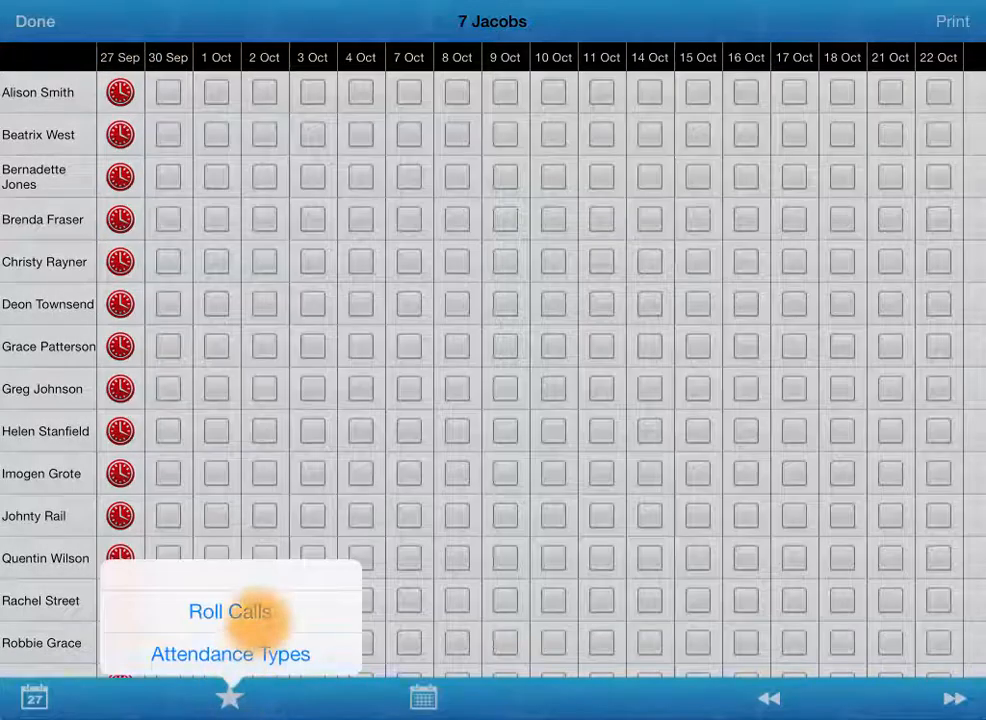
Add a '4th' attendance checkmark type with a green cross symbol beside Present, Absent and Late.
left_click(230, 652)
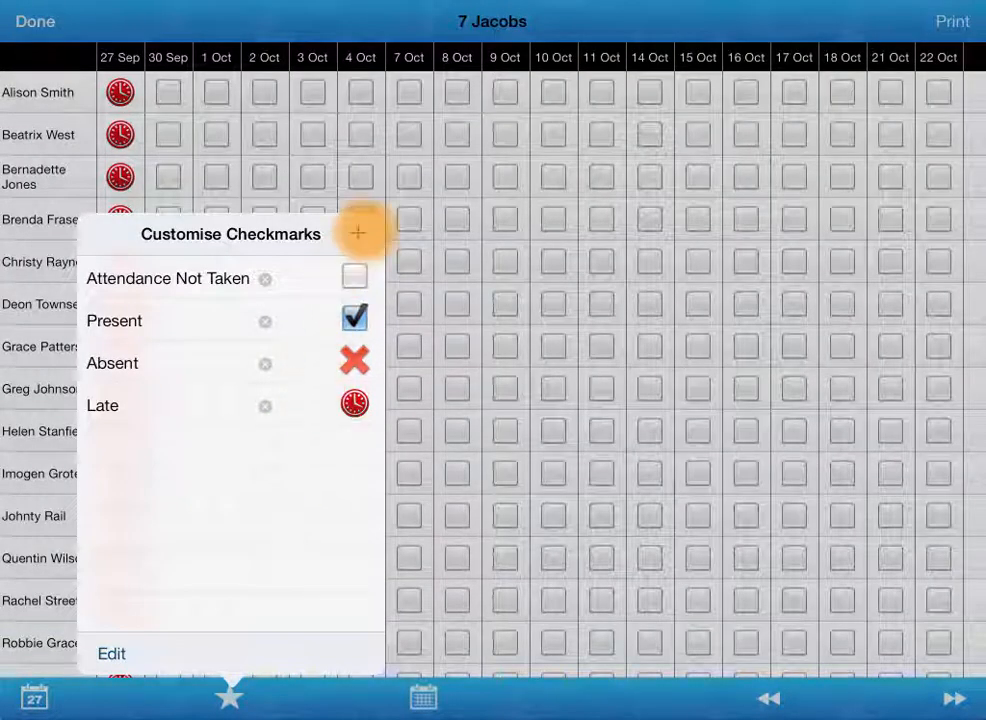
left_click(356, 232)
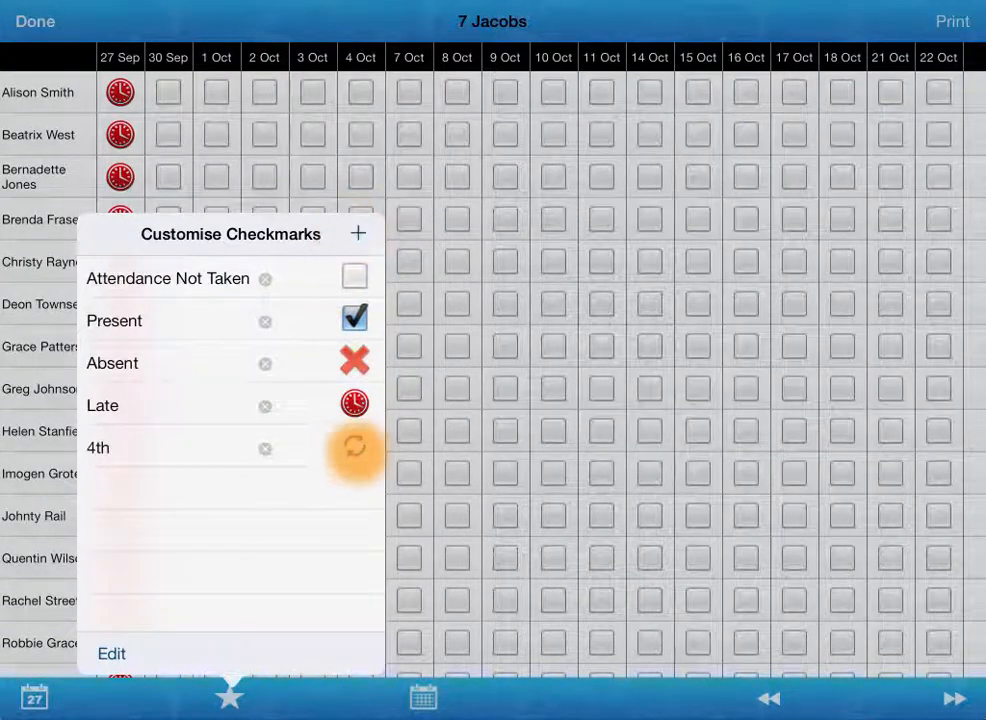
left_click(354, 448)
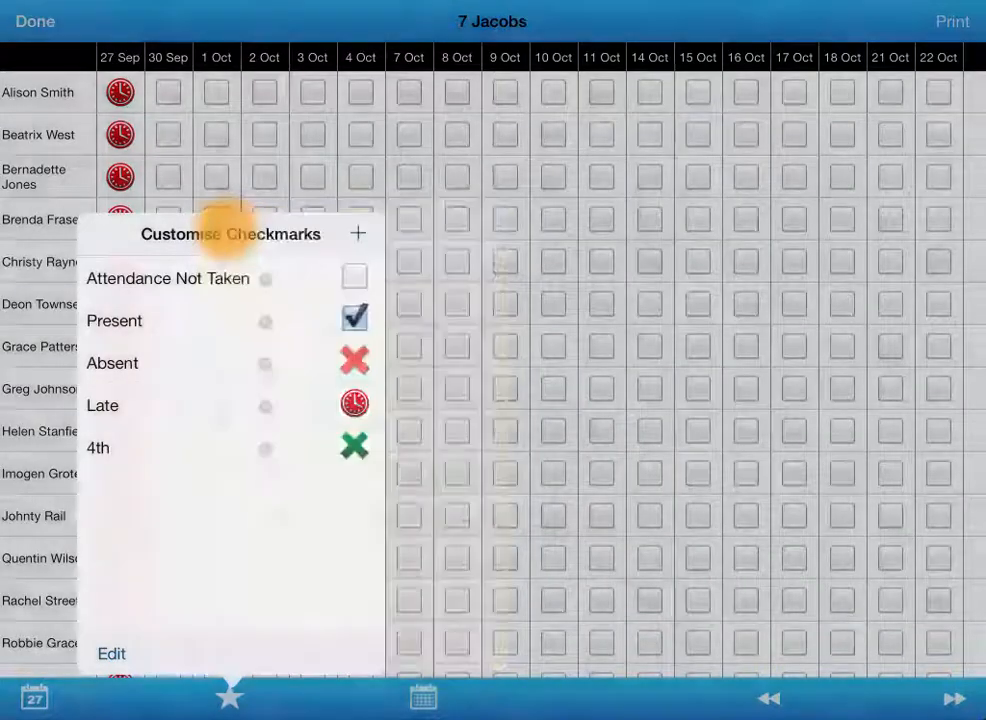
left_click(356, 232)
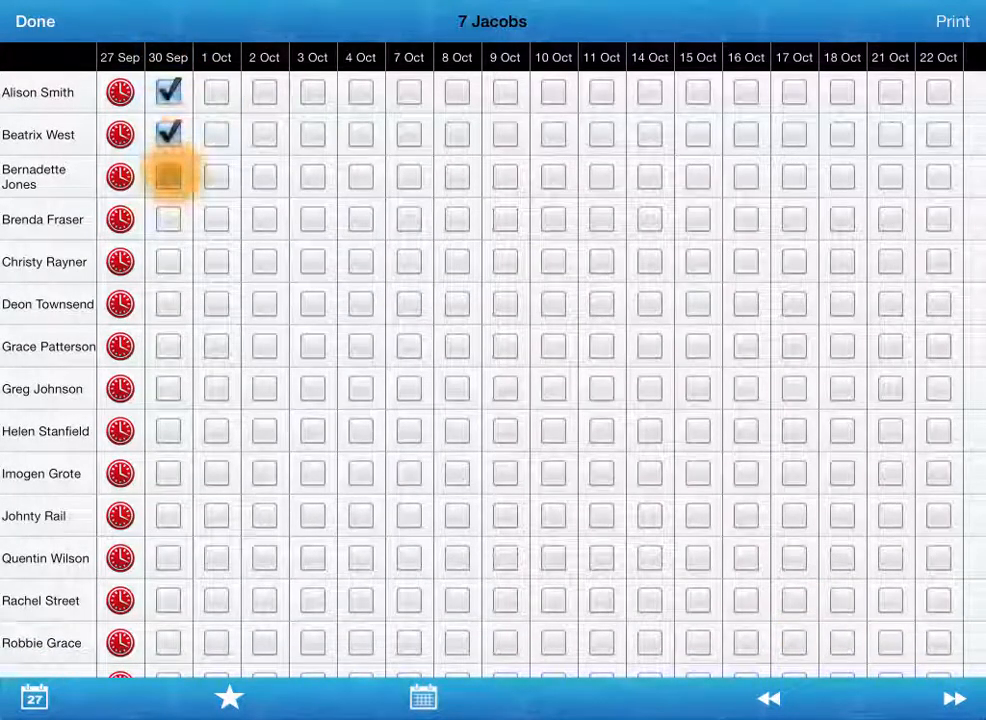
left_click(168, 176)
type("Stuck in tr")
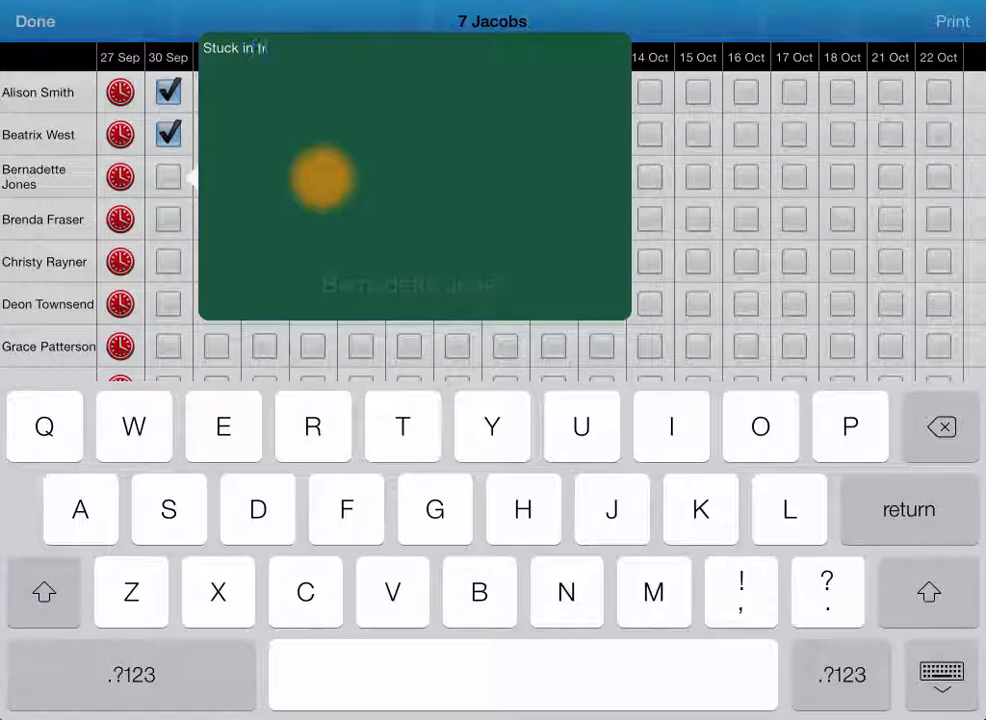
type("affic")
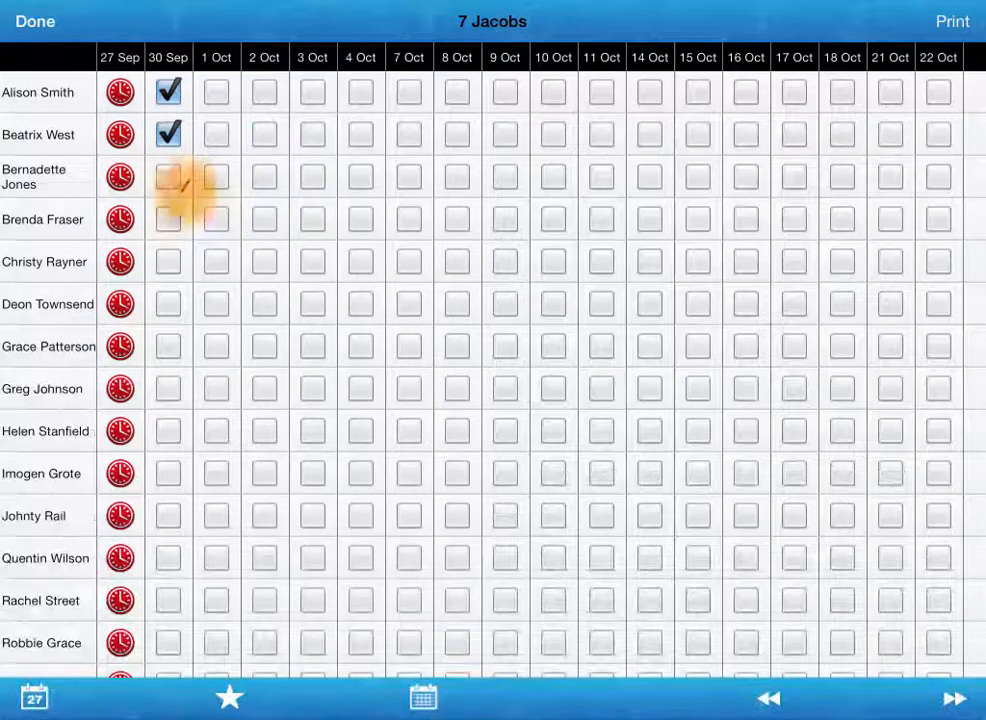
left_click(168, 176)
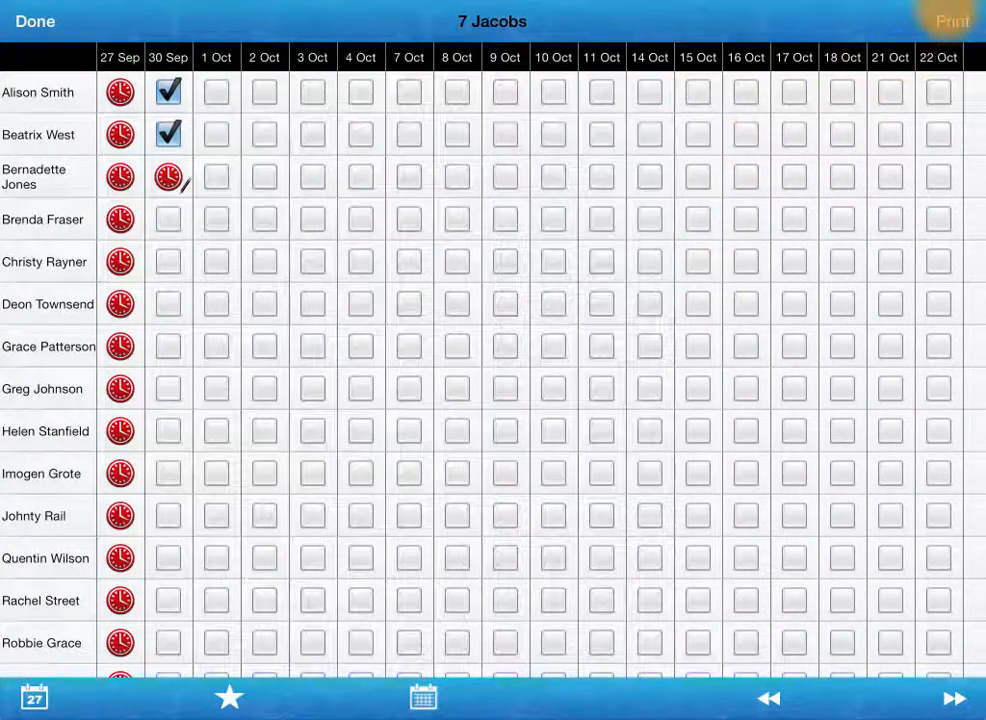
left_click(952, 20)
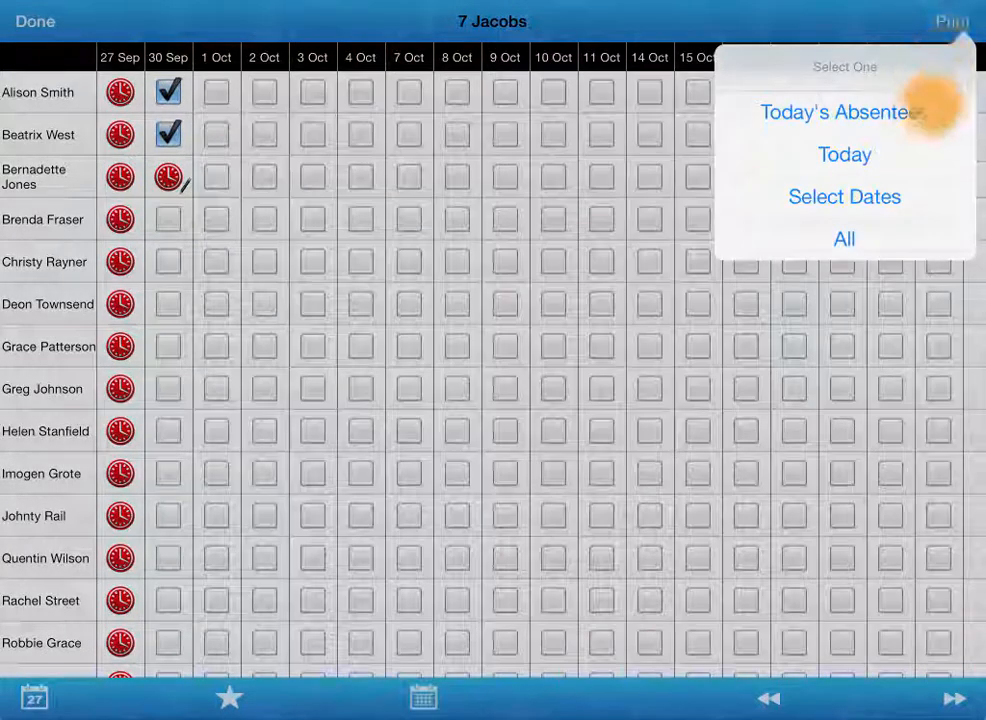